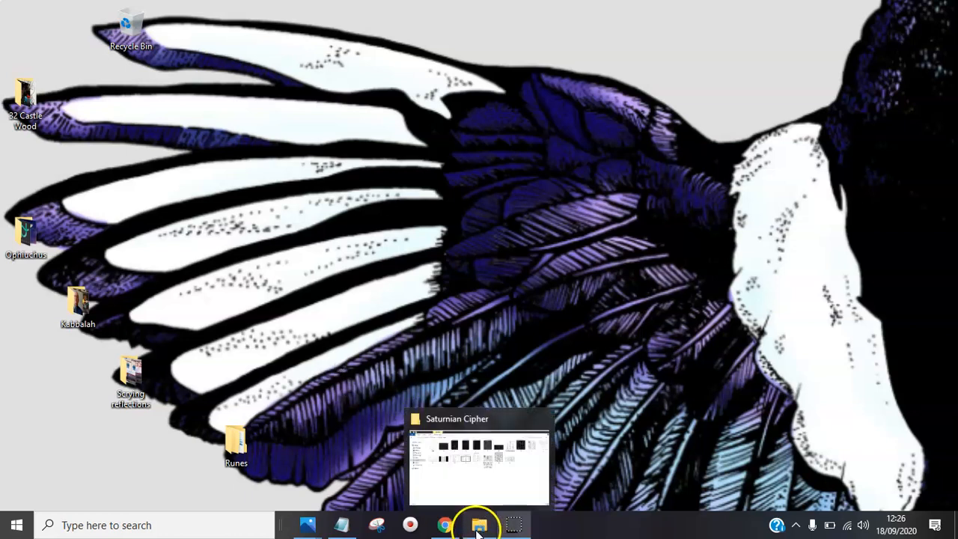
Step: Restore the Saturnian Cipher folder window from the taskbar, showing its 19 symbol thumbnails
{"action": "left_click", "coordinate": [479, 525]}
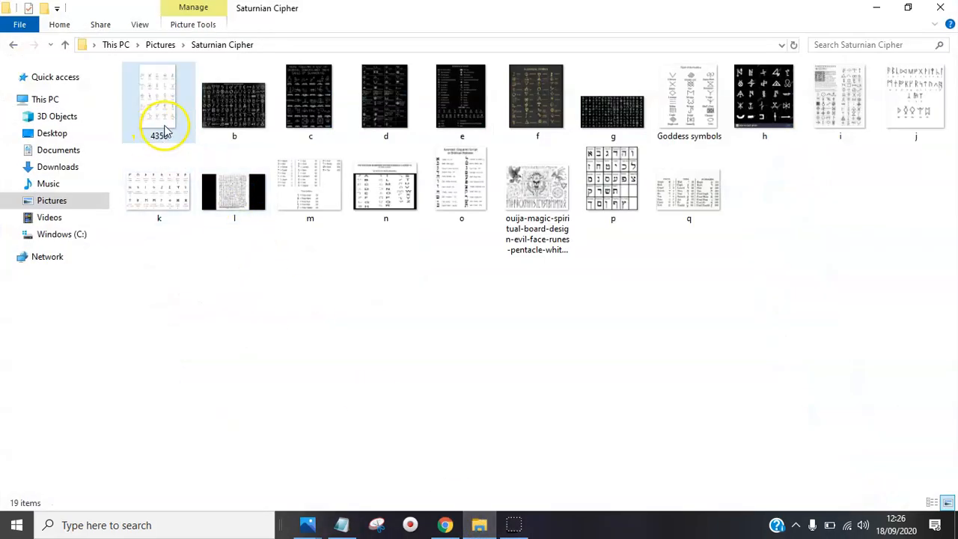
{"action": "mouse_move", "coordinate": [234, 104]}
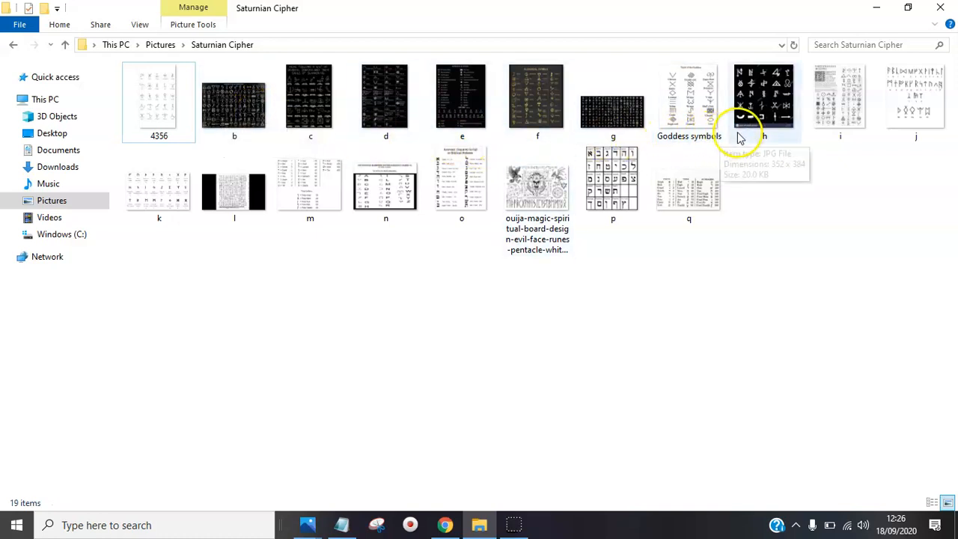
{"action": "mouse_move", "coordinate": [461, 184]}
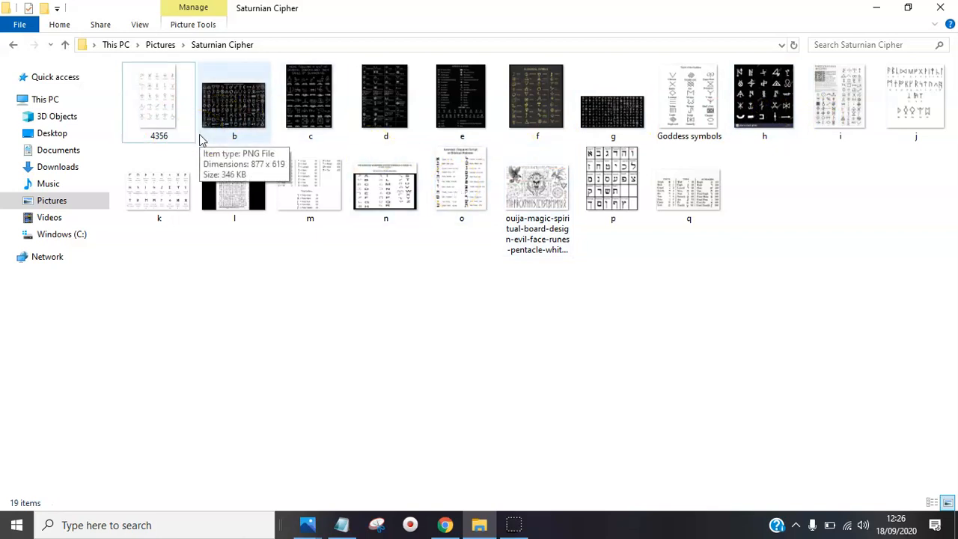
{"action": "mouse_move", "coordinate": [678, 307]}
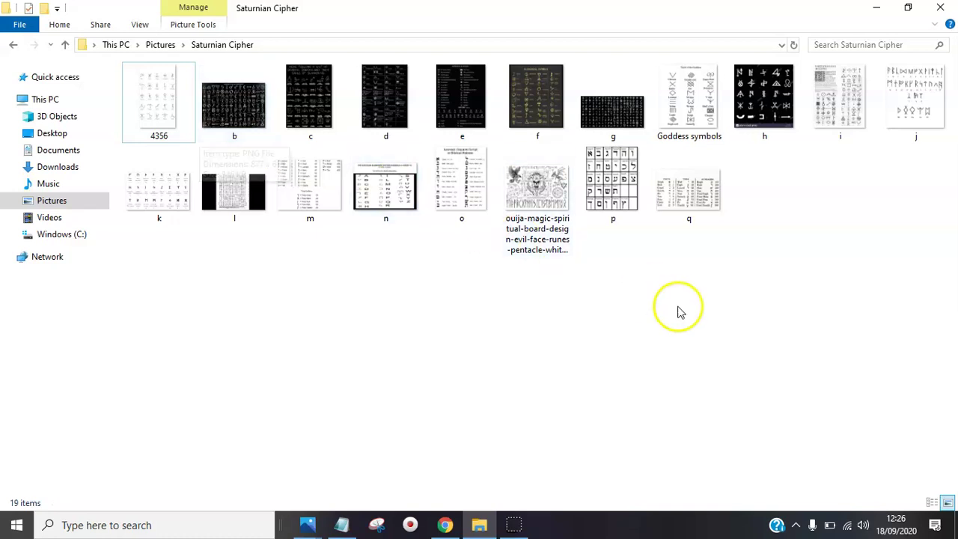
{"action": "mouse_move", "coordinate": [537, 187]}
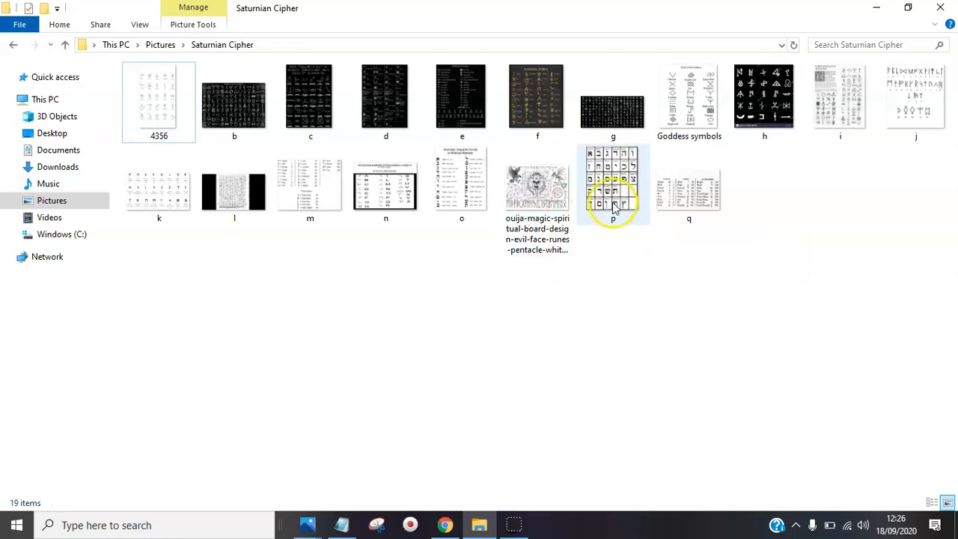
{"action": "mouse_move", "coordinate": [622, 177]}
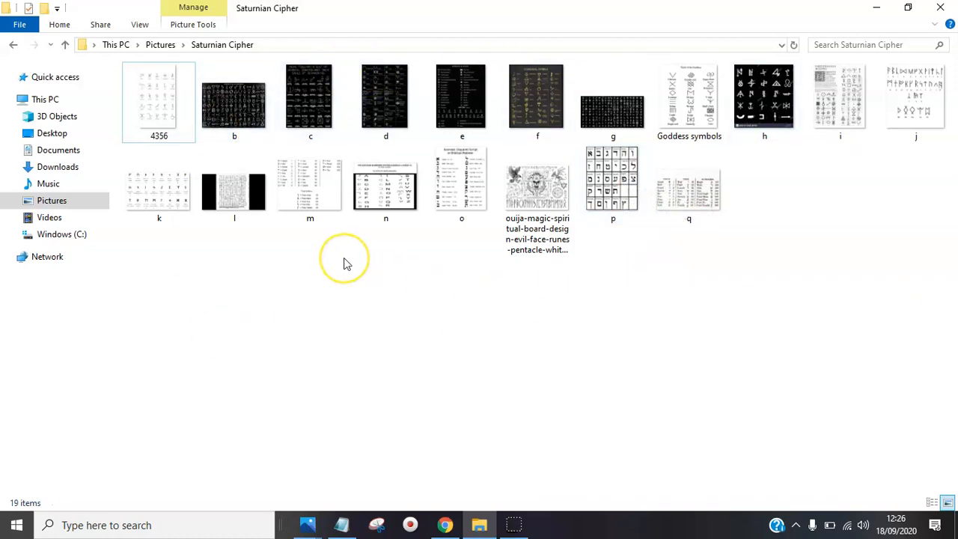
{"action": "mouse_move", "coordinate": [347, 263]}
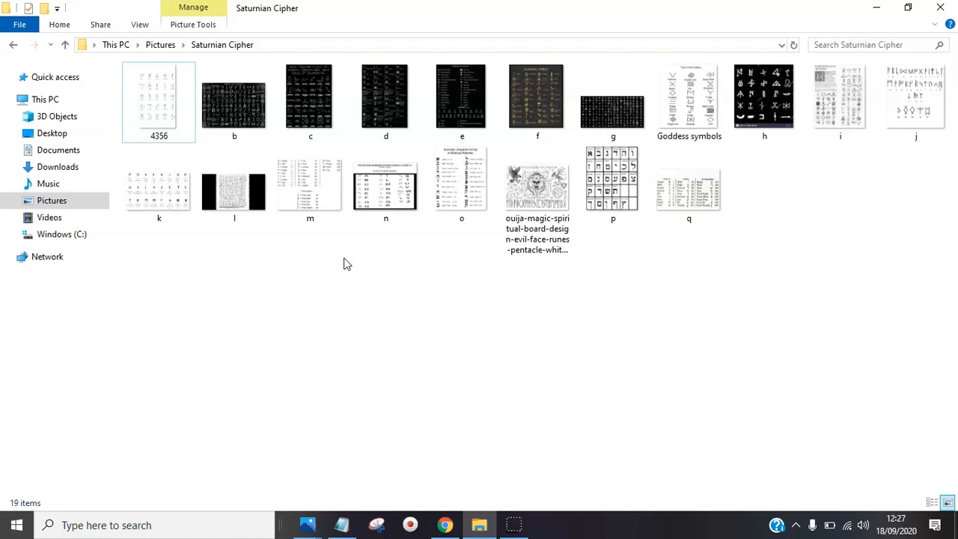
{"action": "mouse_move", "coordinate": [877, 7]}
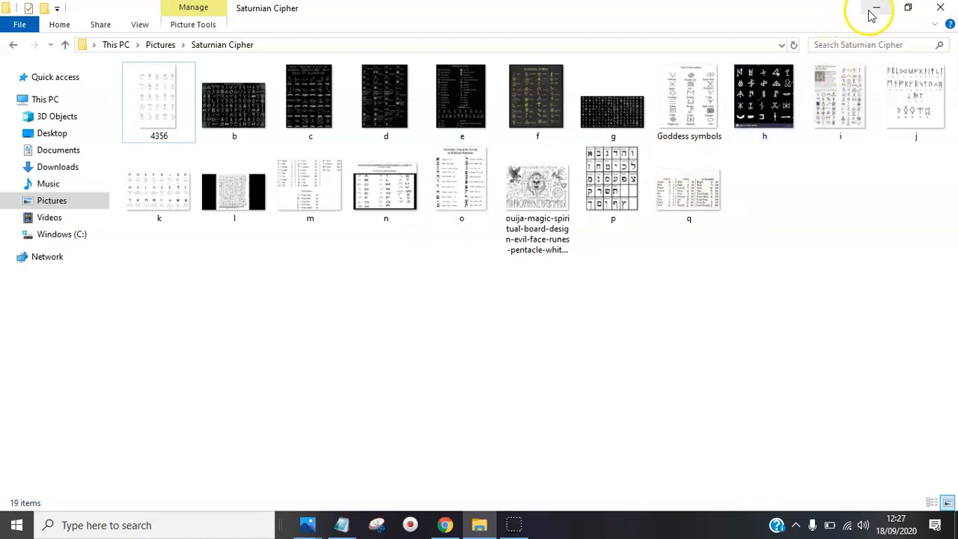
Step: Minimize Saturnian Cipher and open the desktop Runes folder maximized, showing First, Second and Third Cipher
{"action": "left_click", "coordinate": [876, 7]}
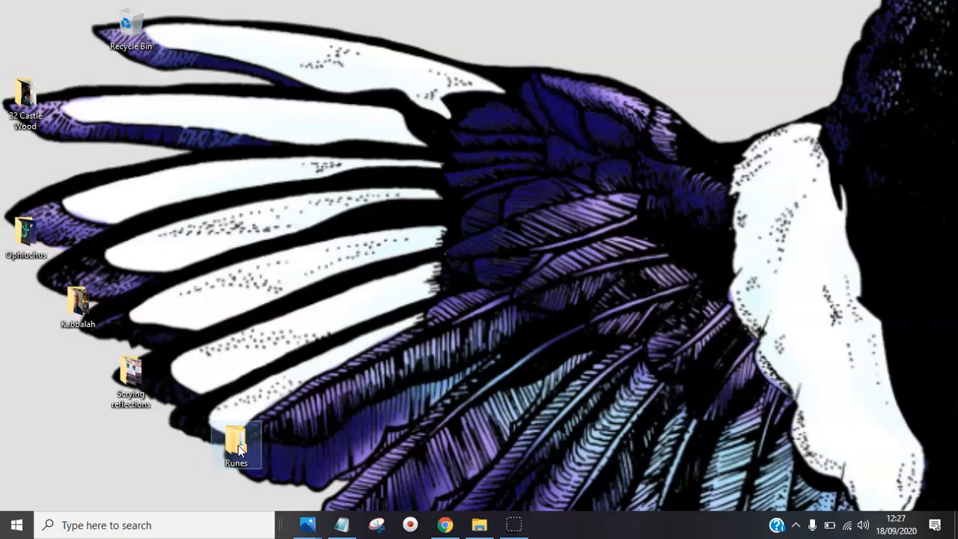
{"action": "double_click", "coordinate": [236, 446]}
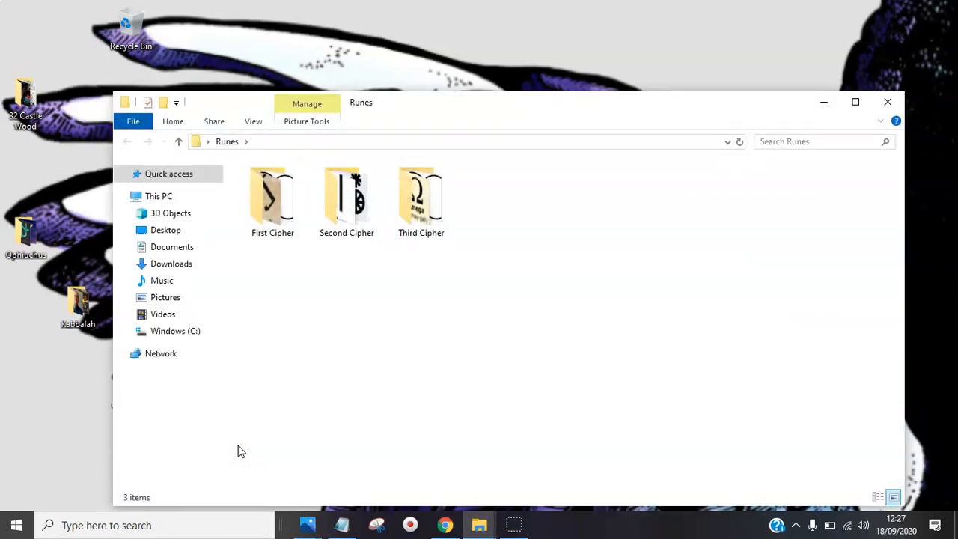
{"action": "mouse_move", "coordinate": [244, 314]}
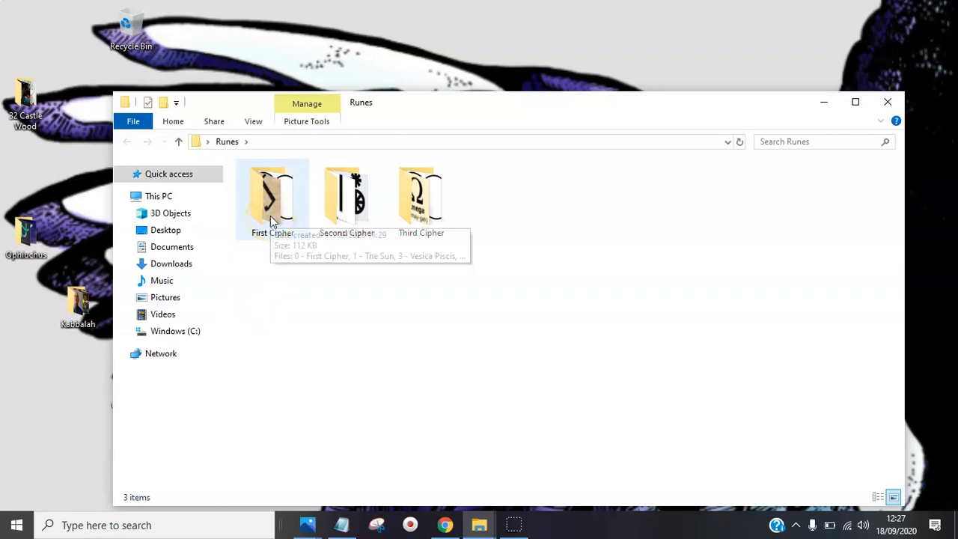
{"action": "left_click", "coordinate": [272, 199]}
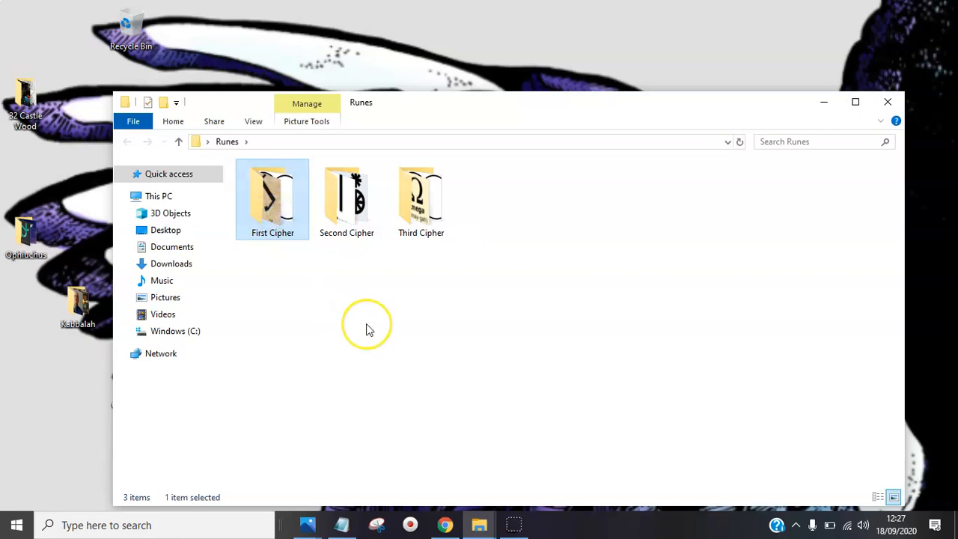
{"action": "mouse_move", "coordinate": [367, 328]}
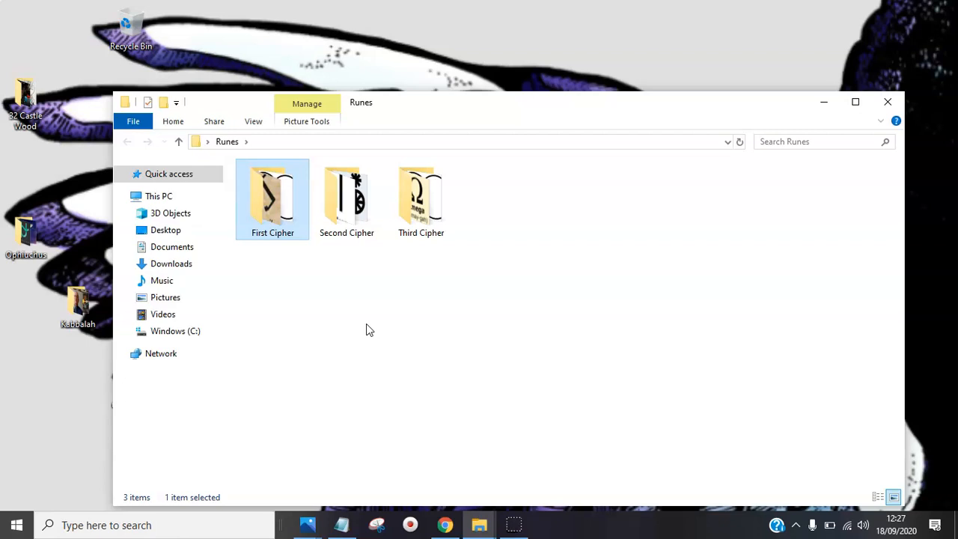
{"action": "mouse_move", "coordinate": [603, 167]}
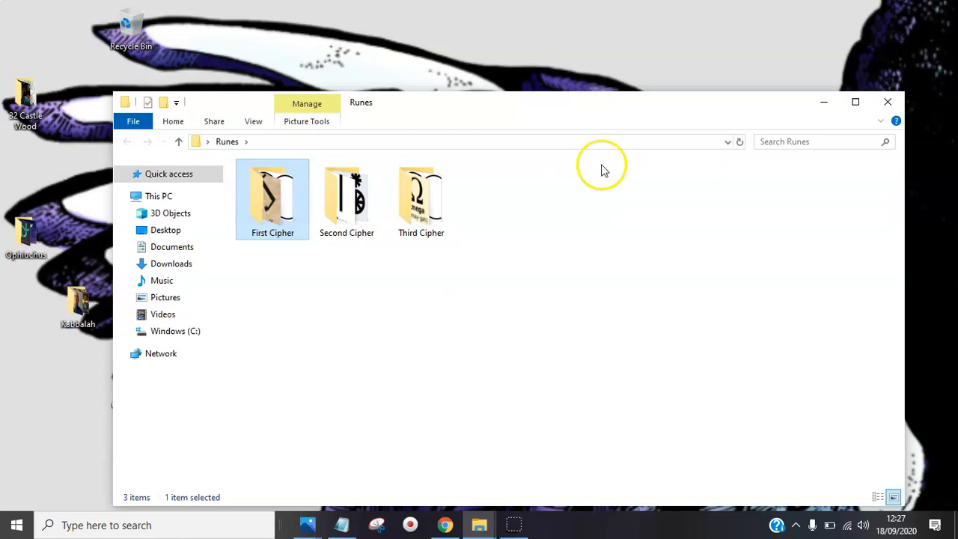
{"action": "left_click", "coordinate": [855, 101]}
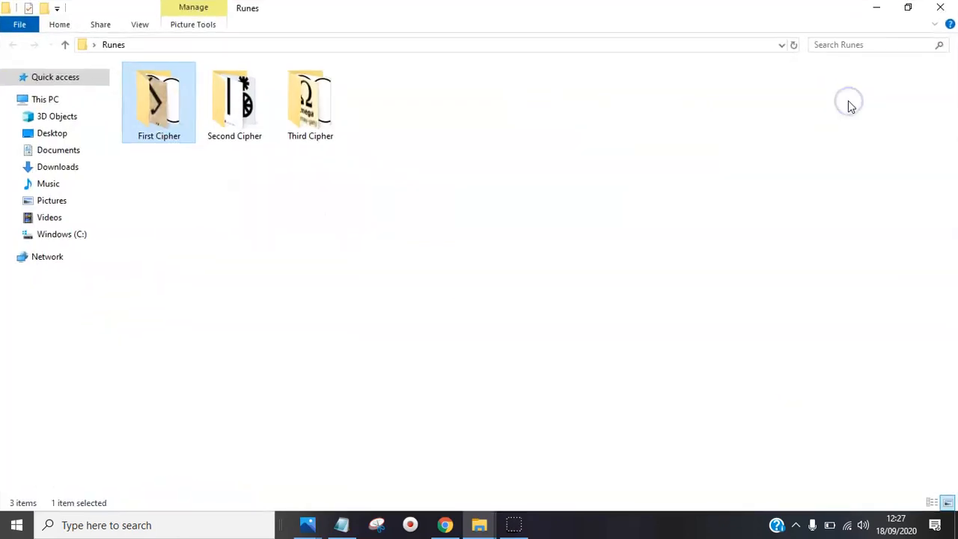
{"action": "left_click", "coordinate": [561, 232]}
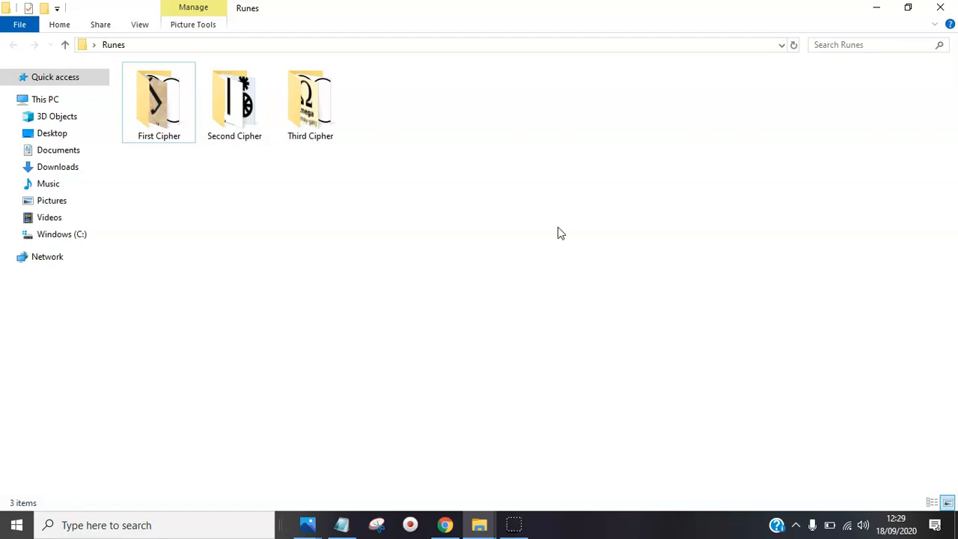
{"action": "mouse_move", "coordinate": [254, 238]}
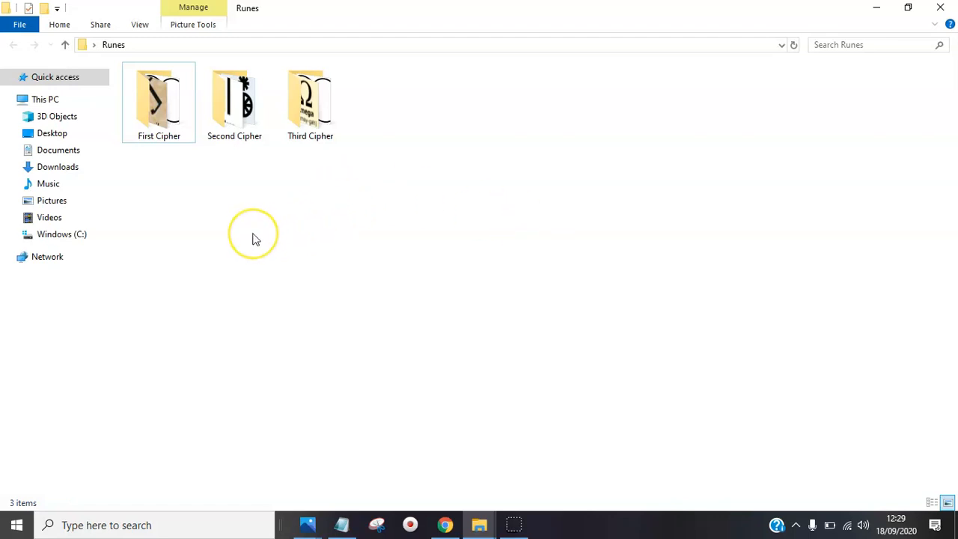
{"action": "mouse_move", "coordinate": [256, 238]}
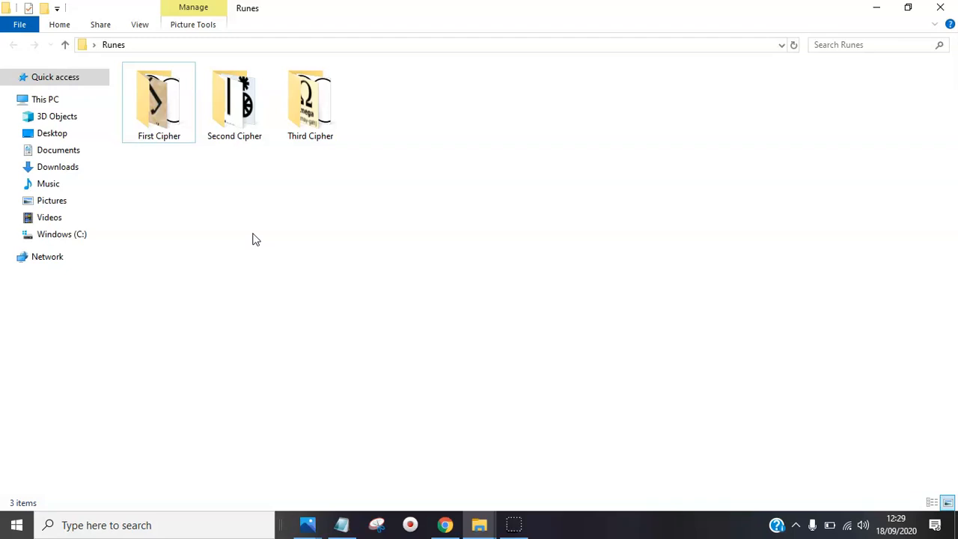
Step: Open the First Cipher folder and launch its 0 - First Cipher image
{"action": "left_click", "coordinate": [310, 101]}
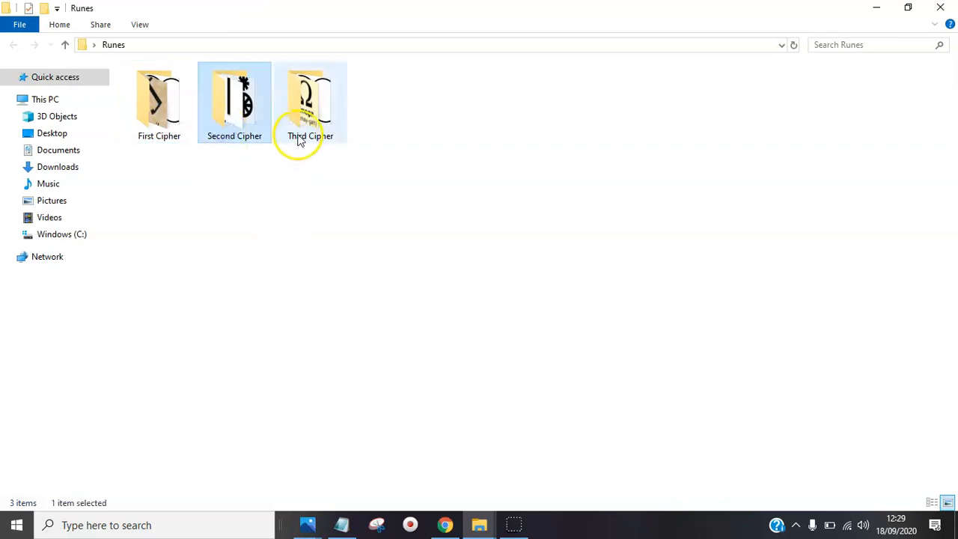
{"action": "left_click", "coordinate": [310, 101]}
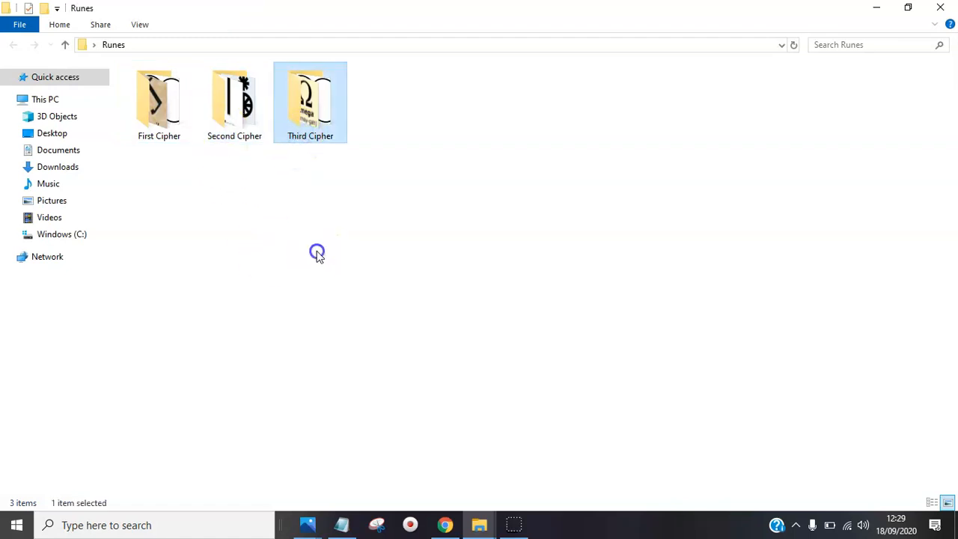
{"action": "left_click", "coordinate": [317, 251]}
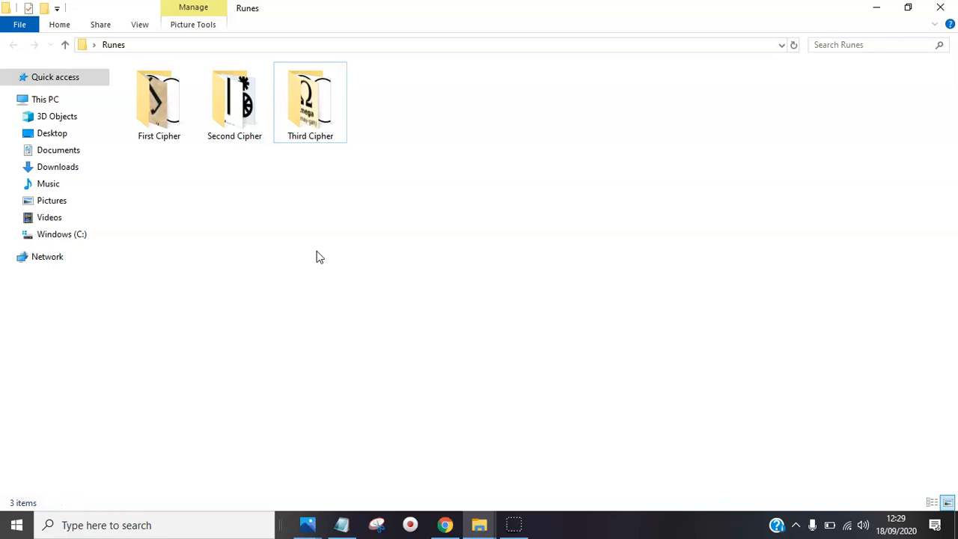
{"action": "left_click", "coordinate": [159, 103]}
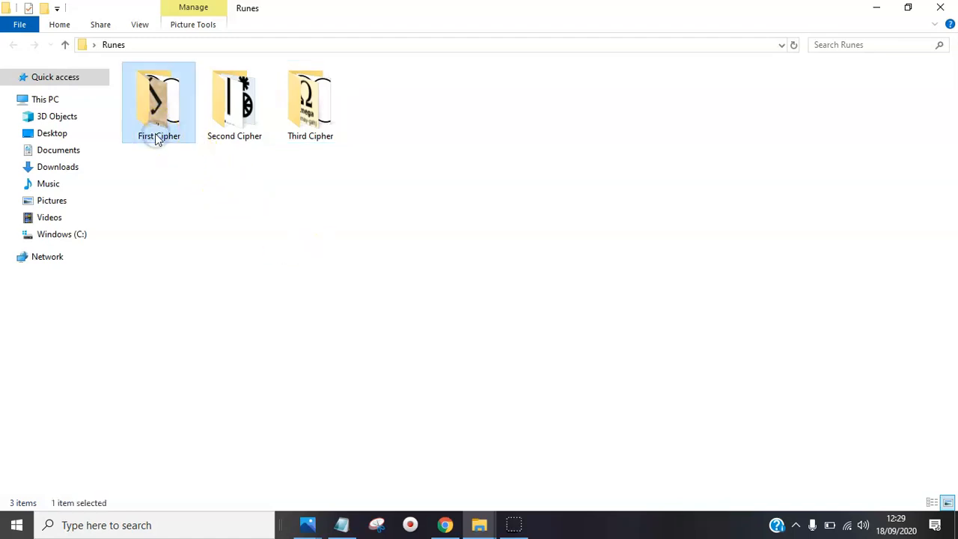
{"action": "double_click", "coordinate": [158, 101]}
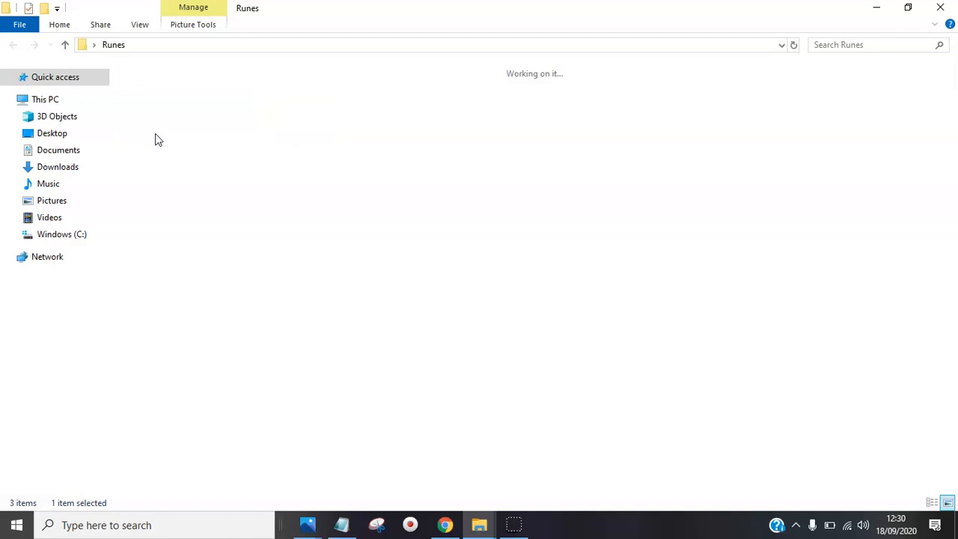
{"action": "double_click", "coordinate": [158, 101]}
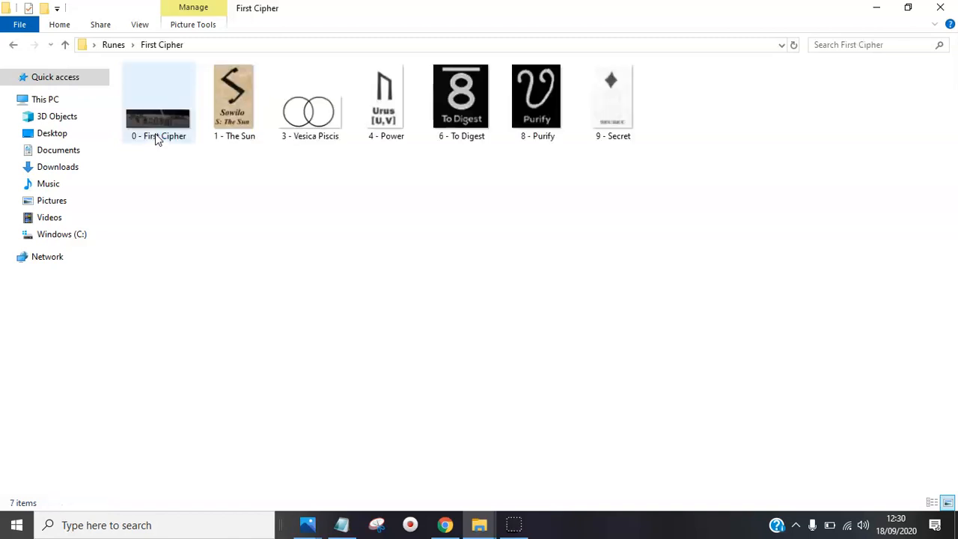
{"action": "mouse_move", "coordinate": [302, 525]}
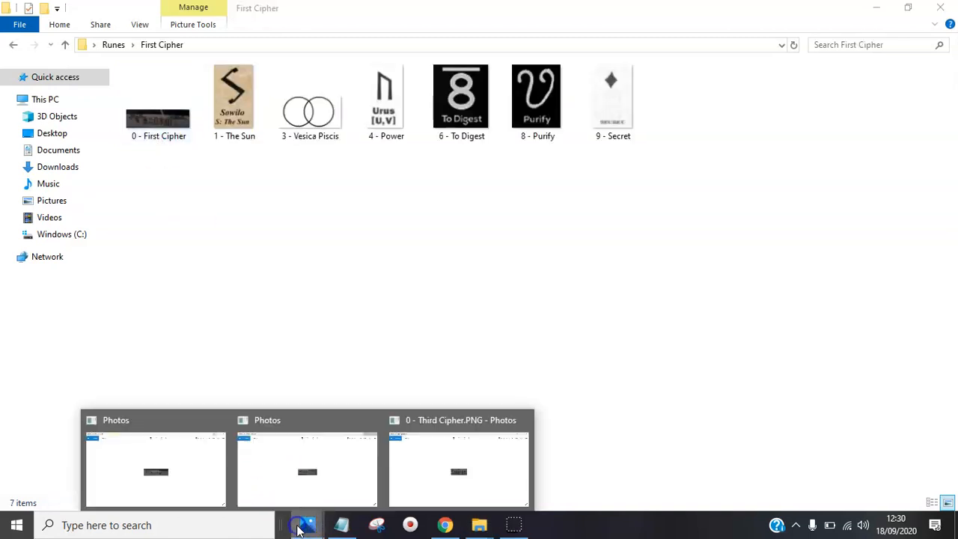
Step: Show the 0 - First Cipher.PNG image of mirrored rune script in Photos
{"action": "left_click", "coordinate": [155, 464]}
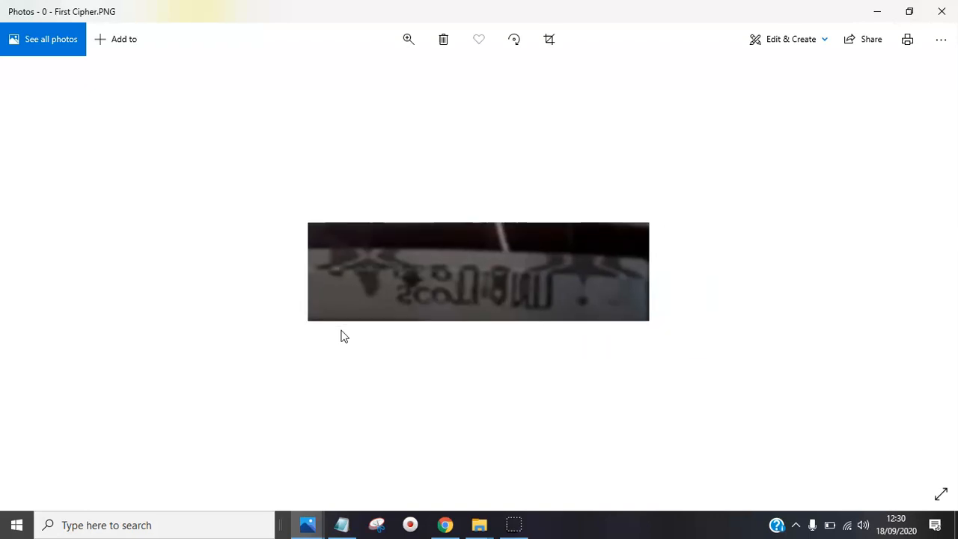
{"action": "mouse_move", "coordinate": [447, 307]}
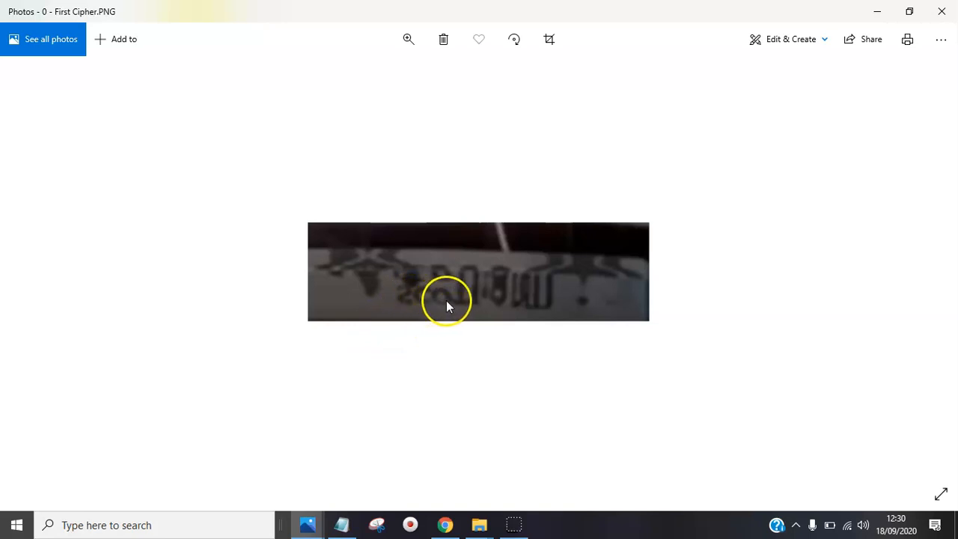
{"action": "mouse_move", "coordinate": [543, 309]}
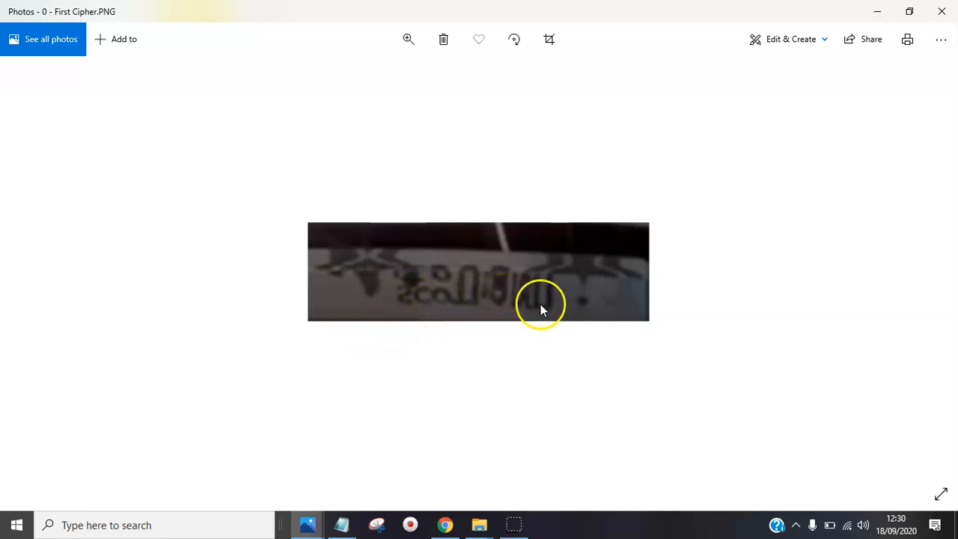
{"action": "mouse_move", "coordinate": [409, 446]}
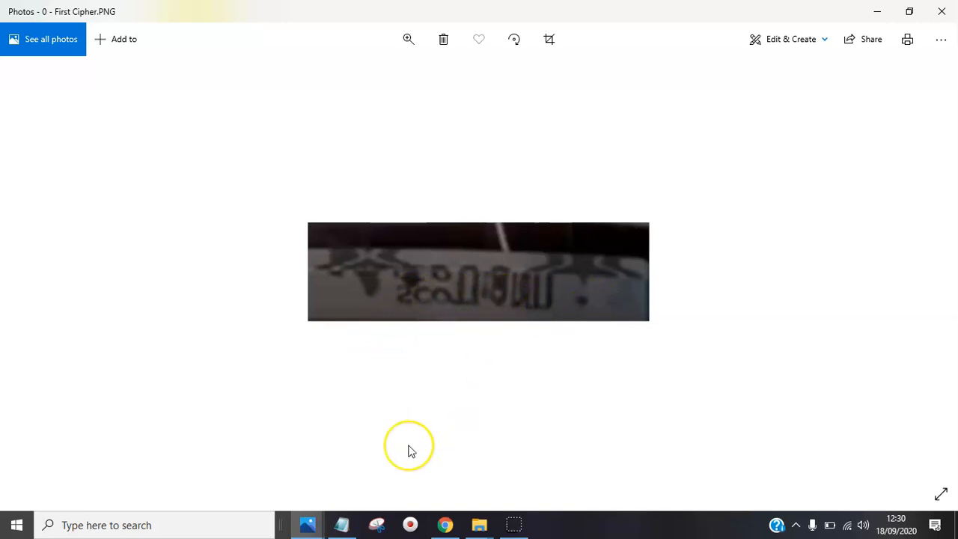
{"action": "mouse_move", "coordinate": [410, 451]}
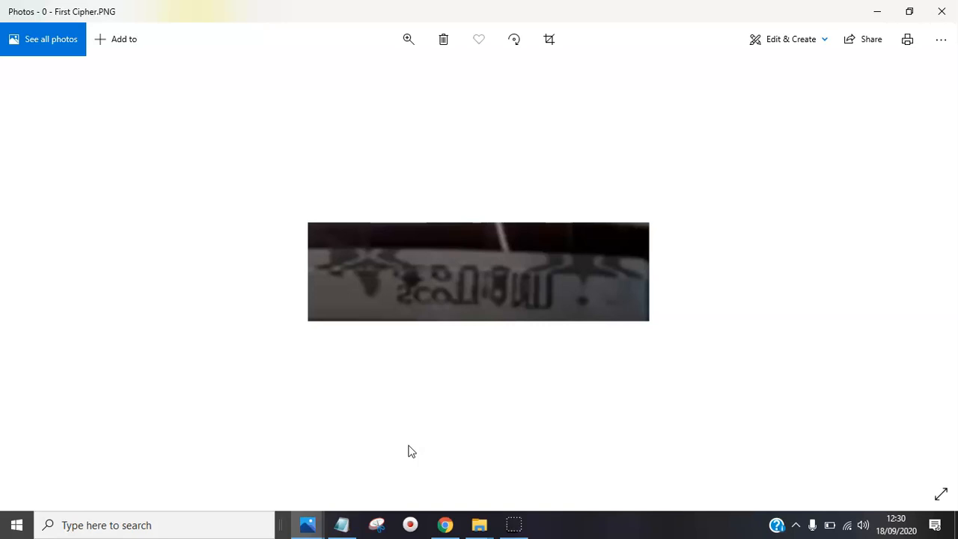
{"action": "mouse_move", "coordinate": [550, 393]}
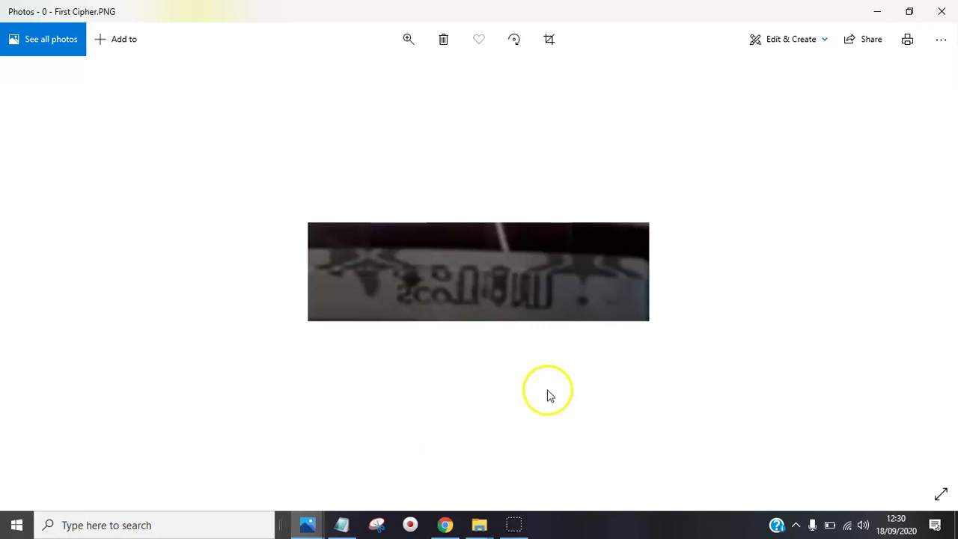
{"action": "mouse_move", "coordinate": [852, 175]}
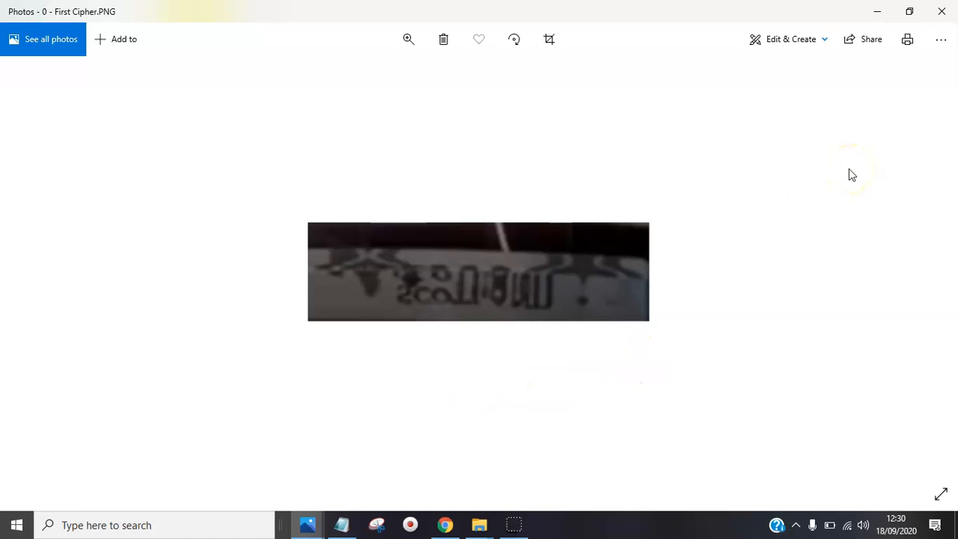
{"action": "mouse_move", "coordinate": [860, 94]}
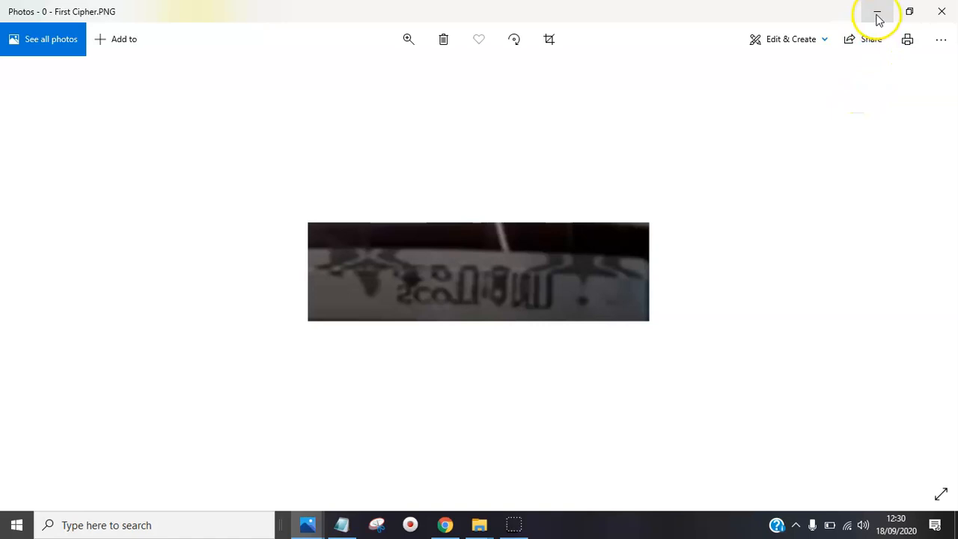
Step: Minimize Photos and inspect the 1 - The Sun and 3 - Vesica Piscis image details
{"action": "left_click", "coordinate": [877, 11]}
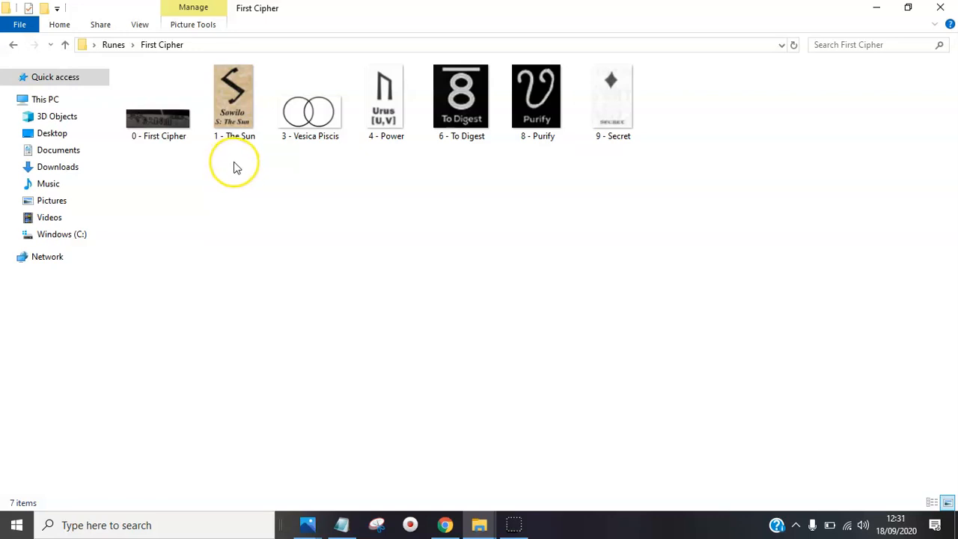
{"action": "left_click", "coordinate": [234, 101]}
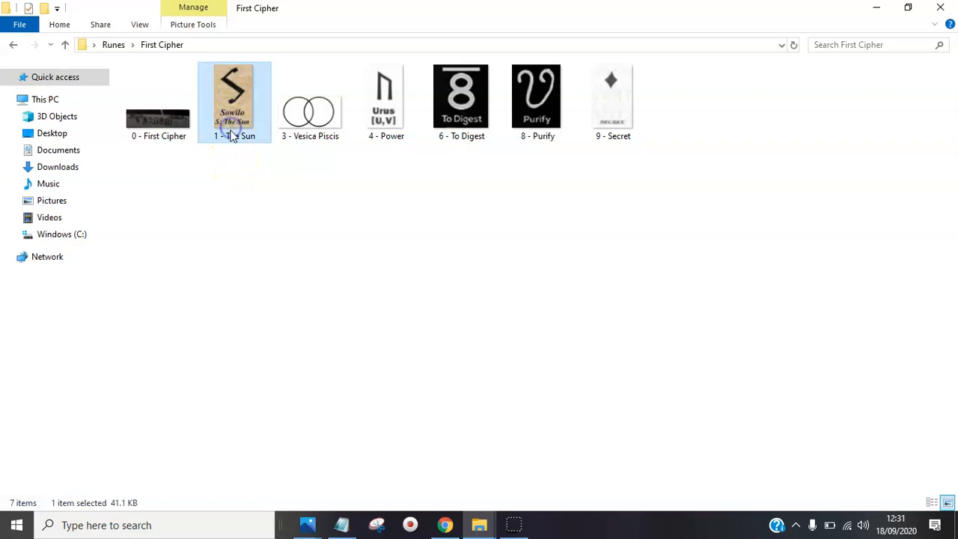
{"action": "mouse_move", "coordinate": [230, 161]}
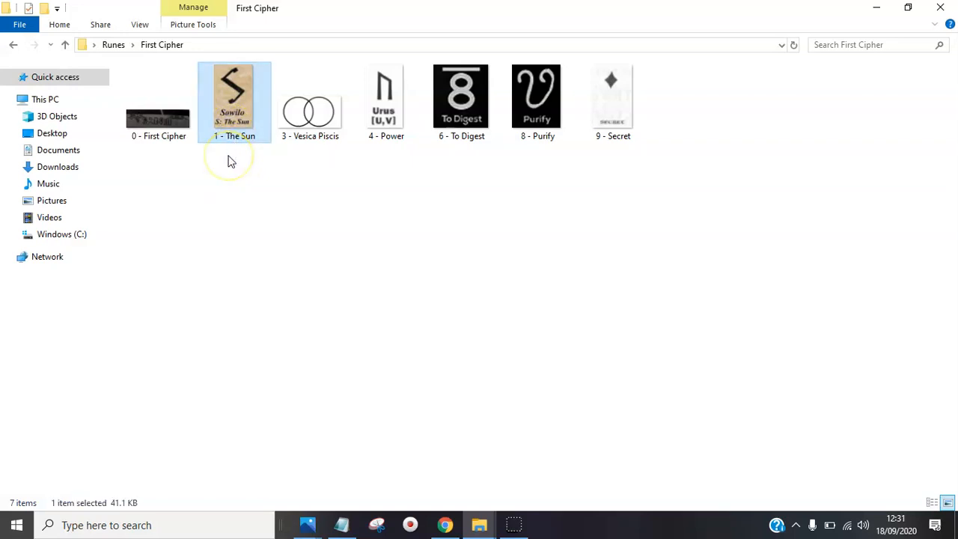
{"action": "mouse_move", "coordinate": [231, 161]}
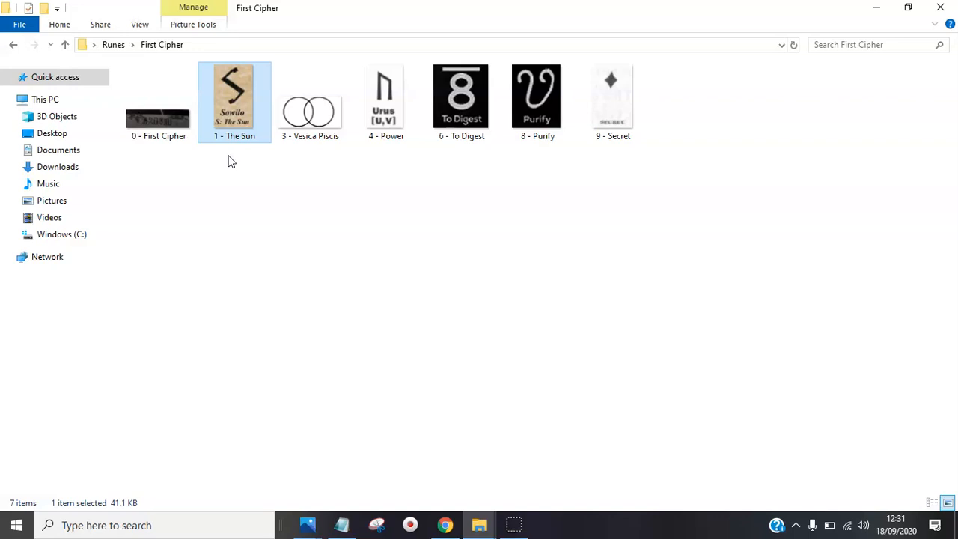
{"action": "left_click", "coordinate": [310, 102]}
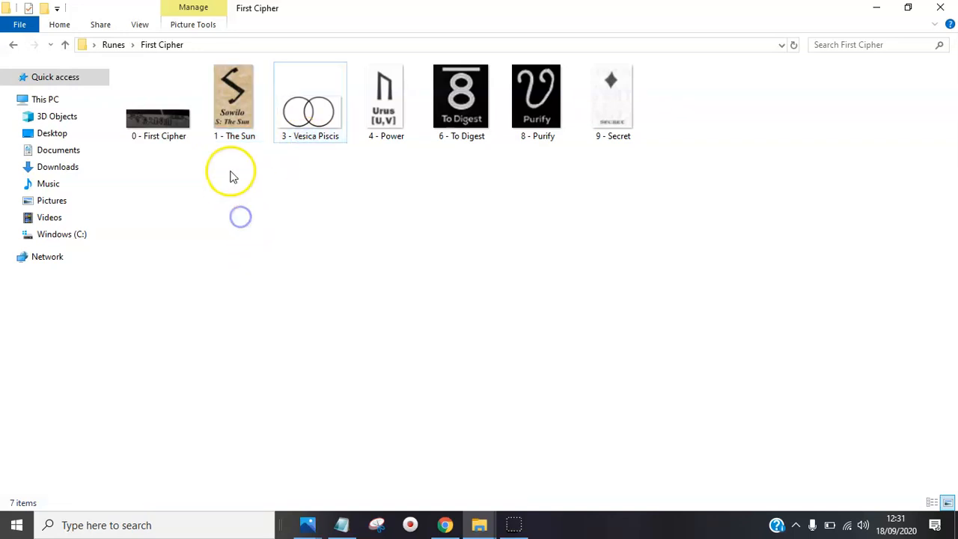
{"action": "left_click", "coordinate": [158, 101]}
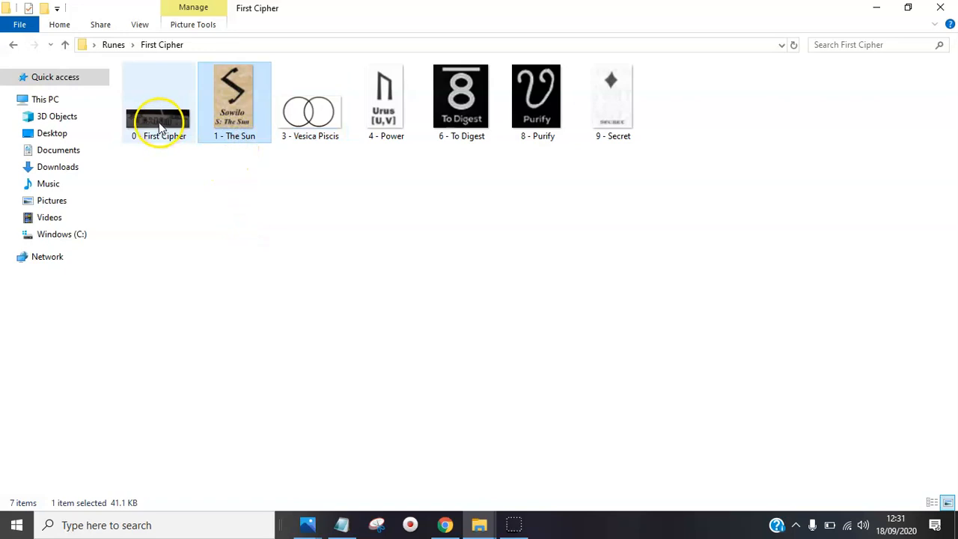
{"action": "left_click", "coordinate": [234, 101]}
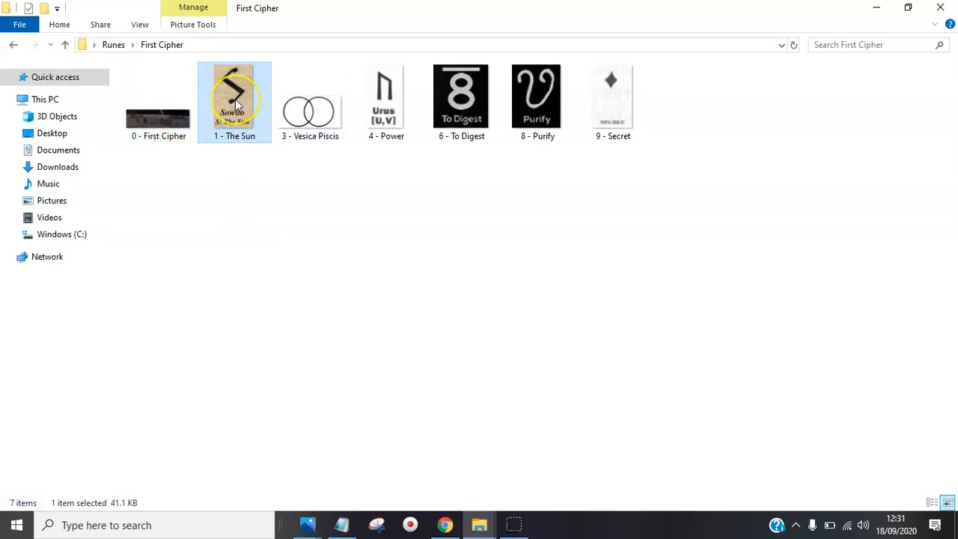
{"action": "mouse_move", "coordinate": [313, 159]}
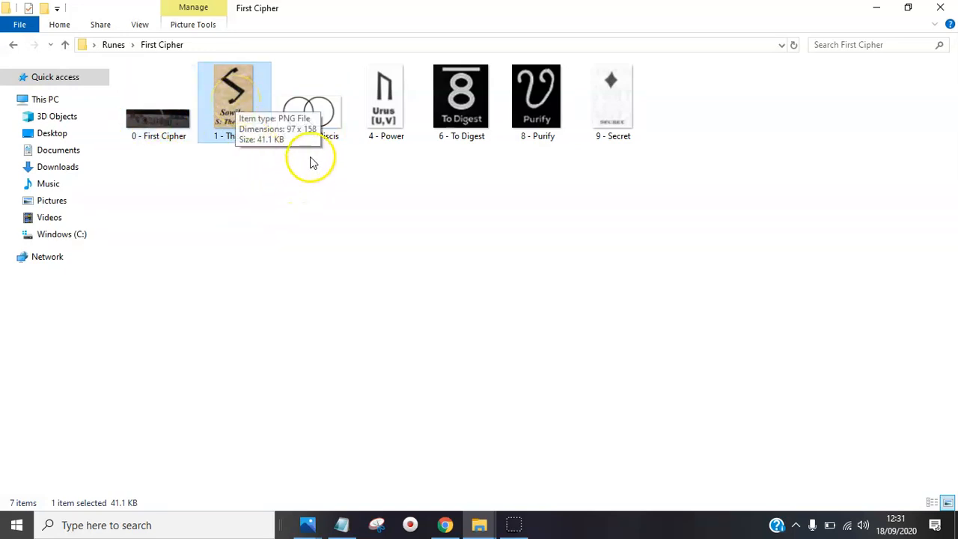
{"action": "left_click", "coordinate": [310, 97]}
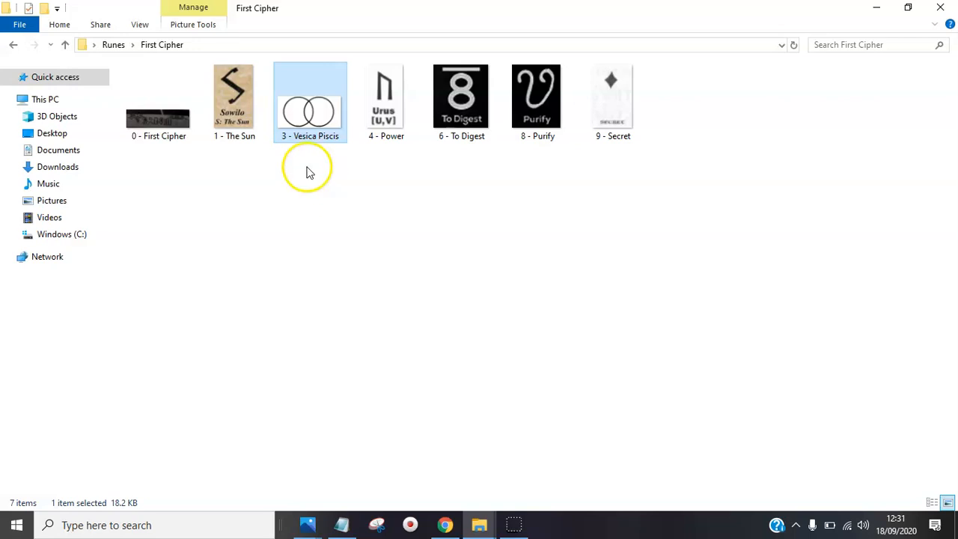
{"action": "mouse_move", "coordinate": [314, 136]}
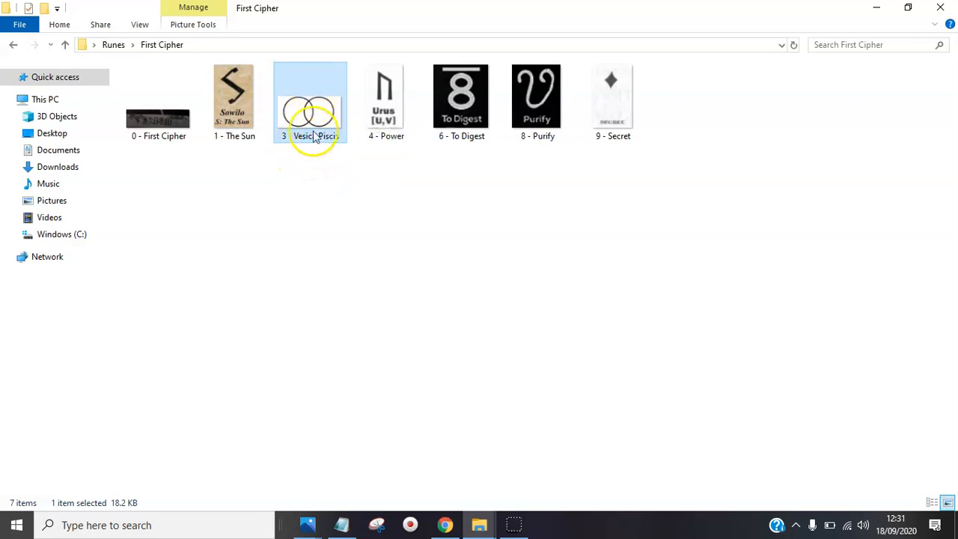
{"action": "mouse_move", "coordinate": [307, 119]}
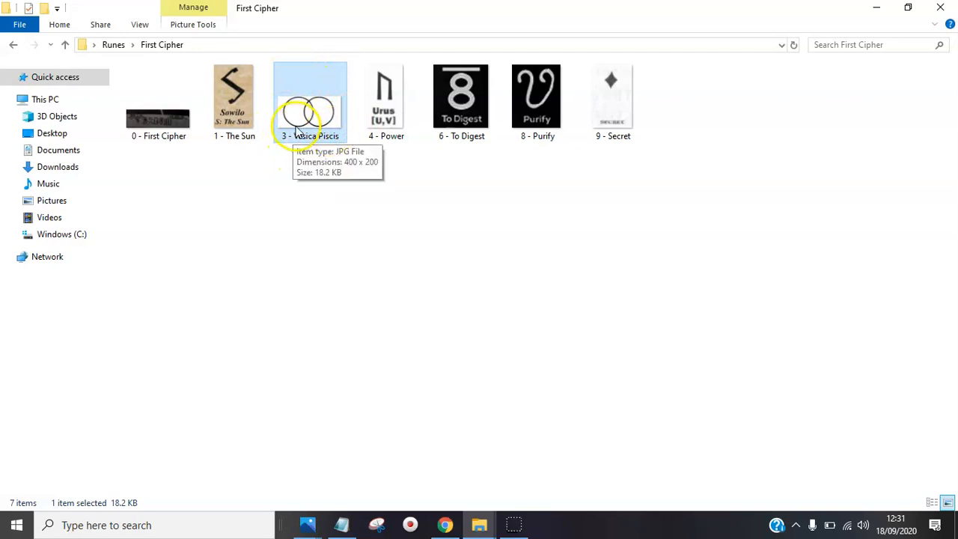
{"action": "mouse_move", "coordinate": [310, 124]}
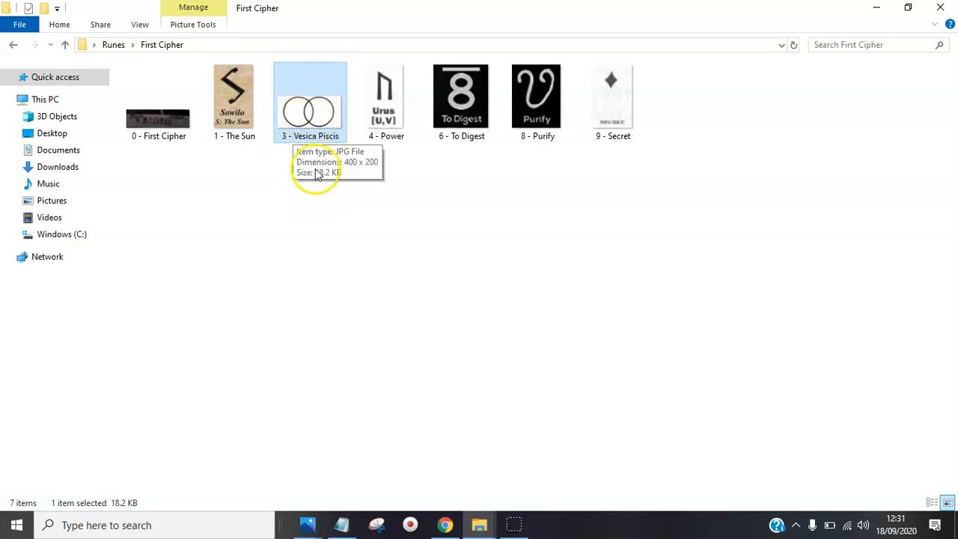
{"action": "mouse_move", "coordinate": [317, 178]}
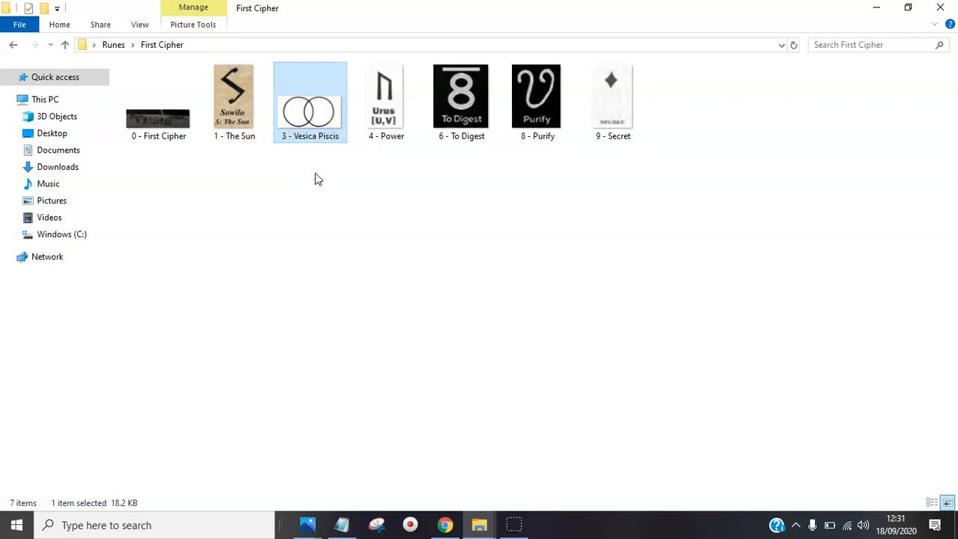
{"action": "mouse_move", "coordinate": [310, 116]}
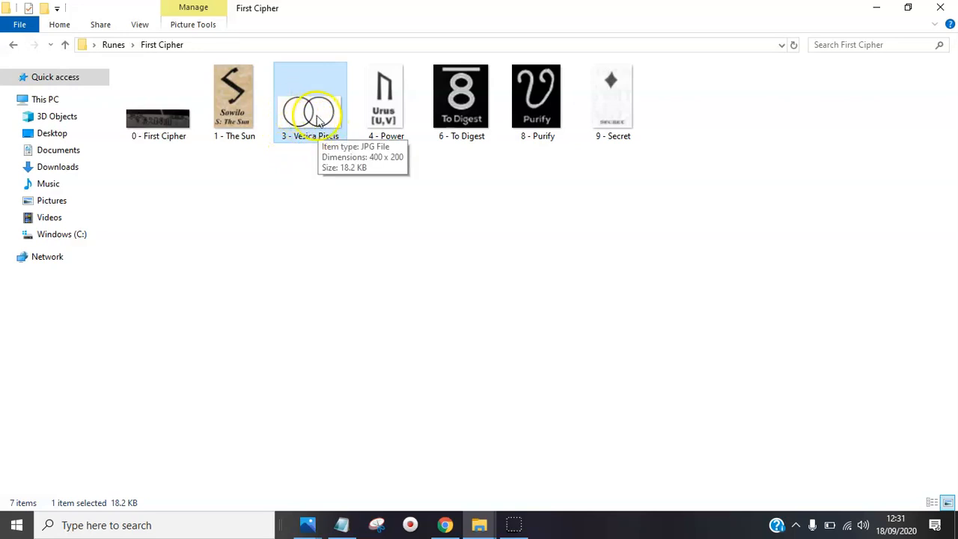
{"action": "mouse_move", "coordinate": [326, 124]}
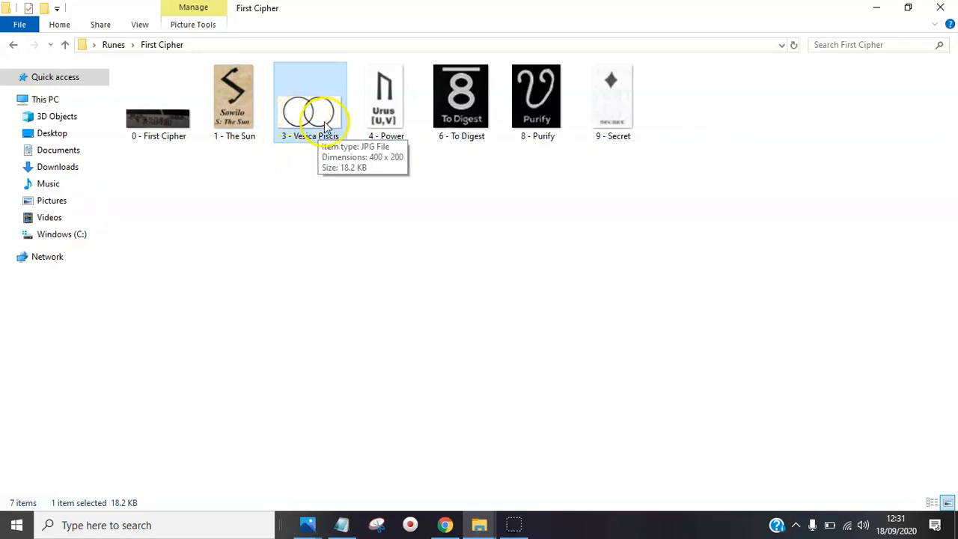
{"action": "mouse_move", "coordinate": [312, 178]}
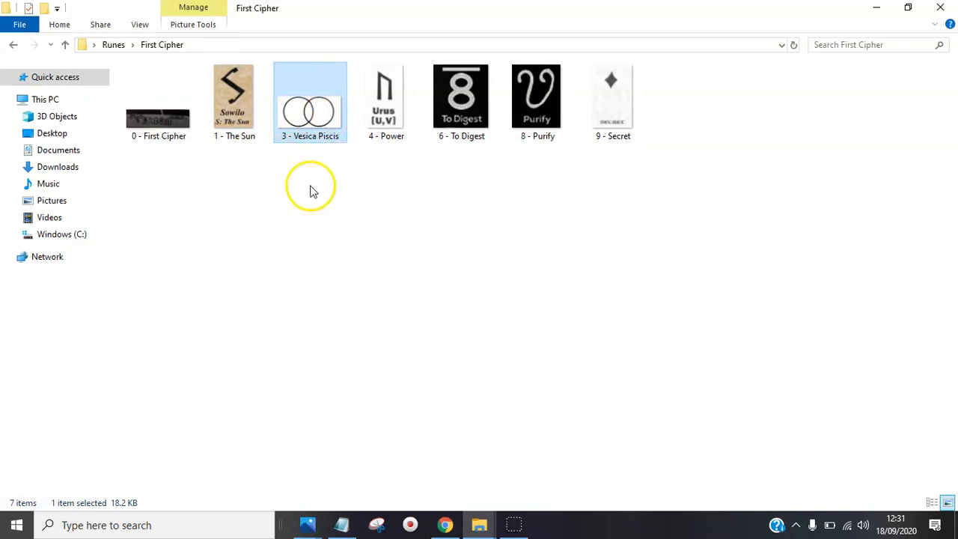
{"action": "mouse_move", "coordinate": [326, 111]}
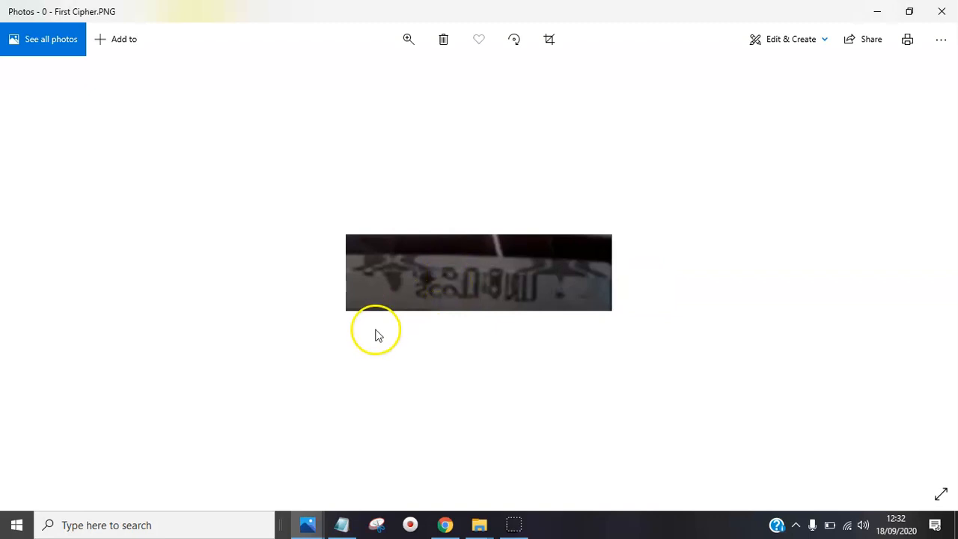
{"action": "left_click", "coordinate": [479, 525]}
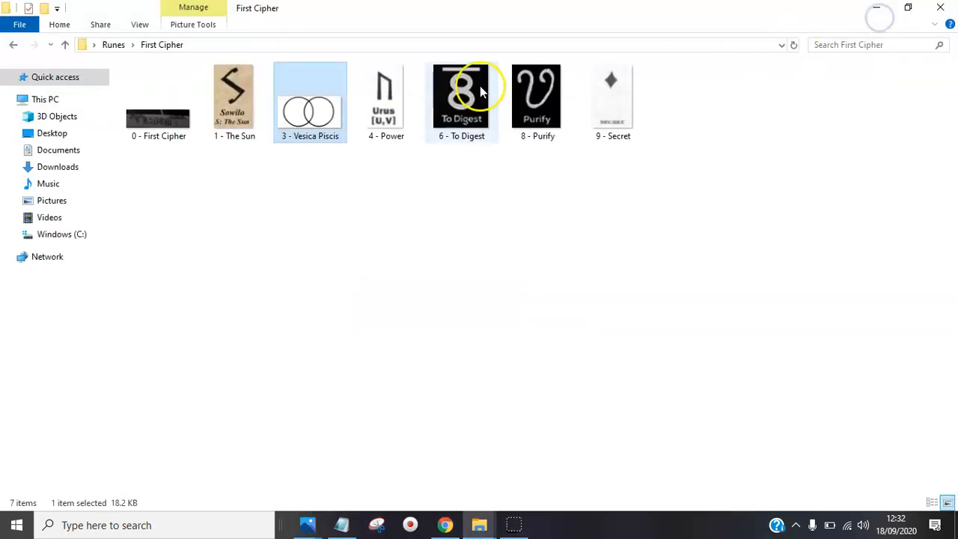
Step: Deselect all images in the Runes > First Cipher folder view
{"action": "left_click", "coordinate": [460, 165]}
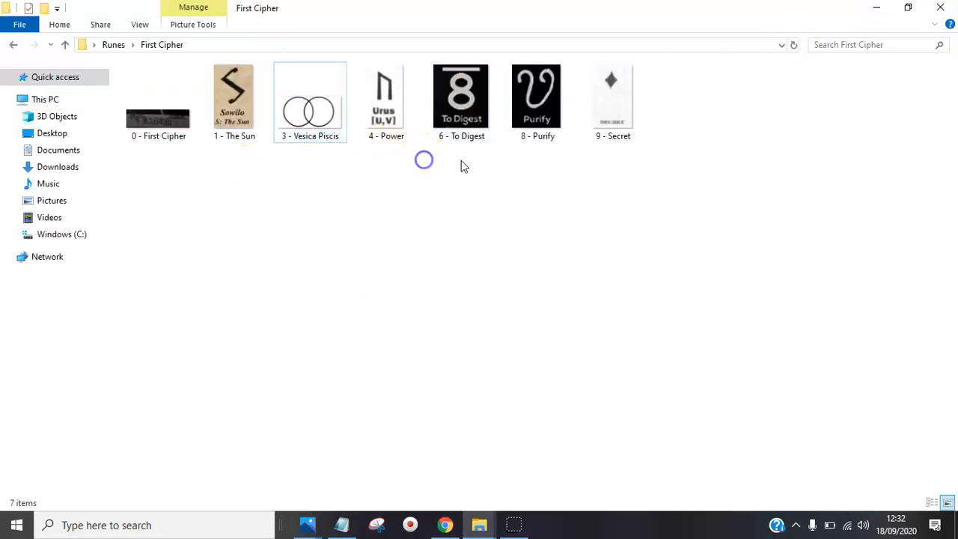
{"action": "mouse_move", "coordinate": [508, 170]}
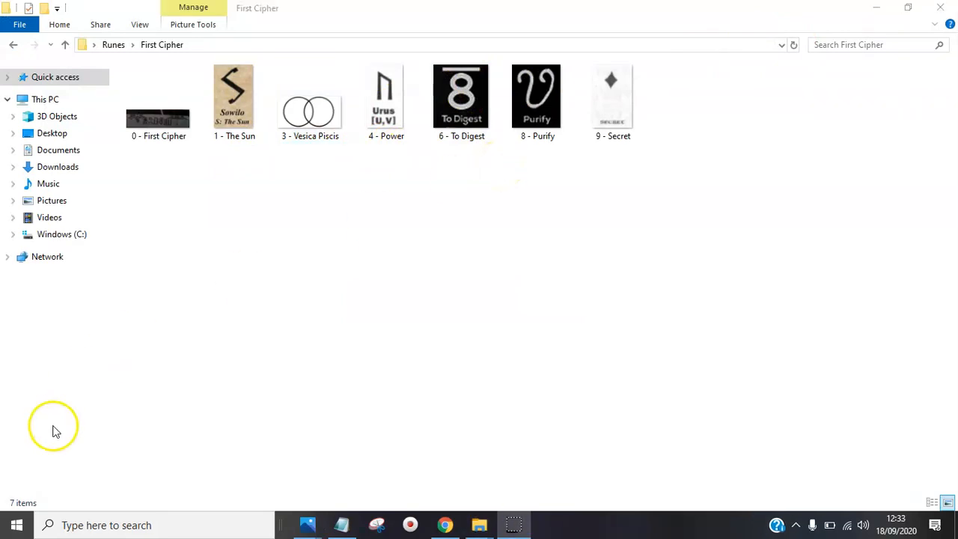
{"action": "mouse_move", "coordinate": [77, 457]}
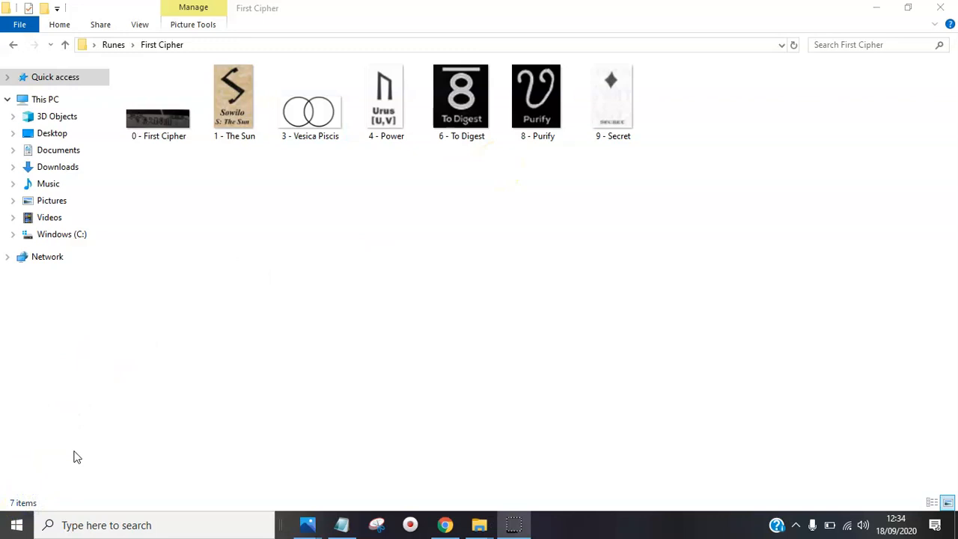
{"action": "mouse_move", "coordinate": [202, 213]}
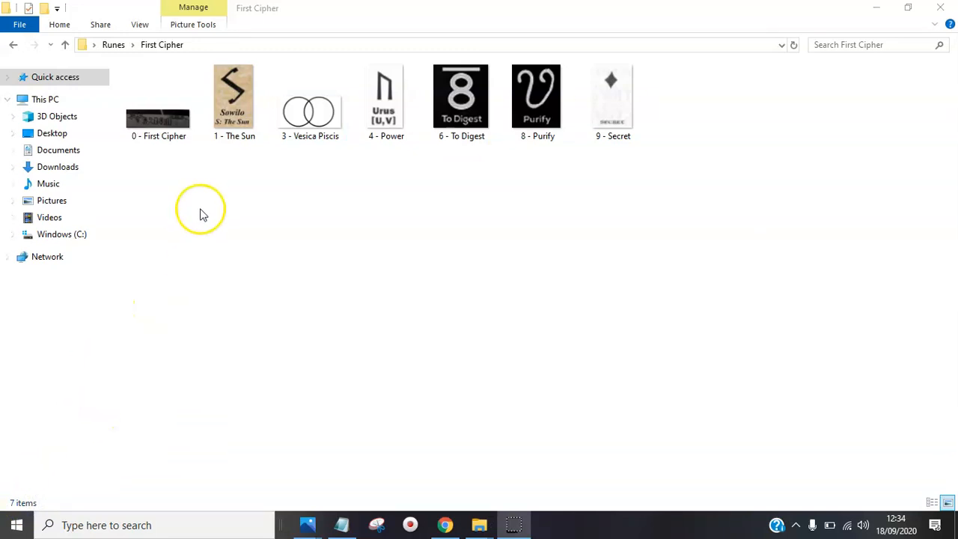
{"action": "mouse_move", "coordinate": [258, 192]}
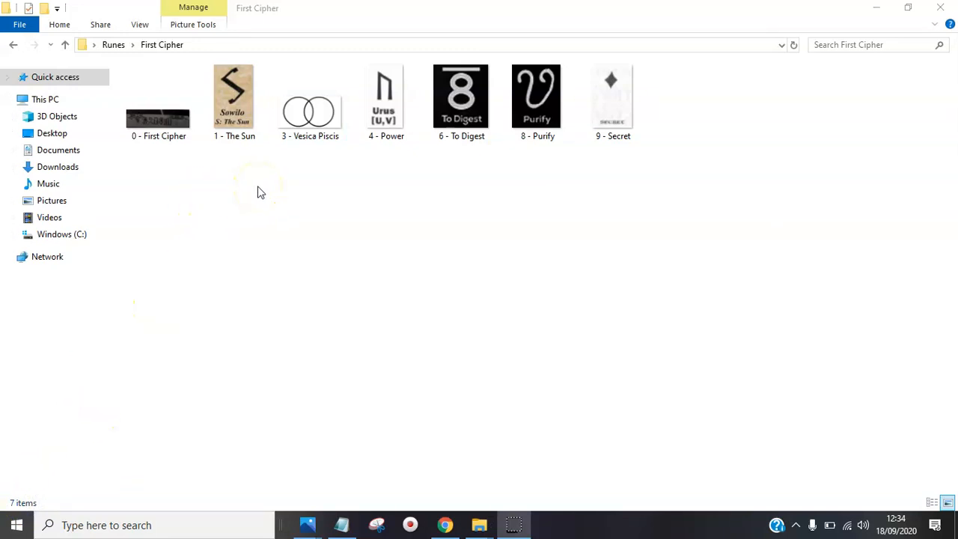
{"action": "mouse_move", "coordinate": [506, 176]}
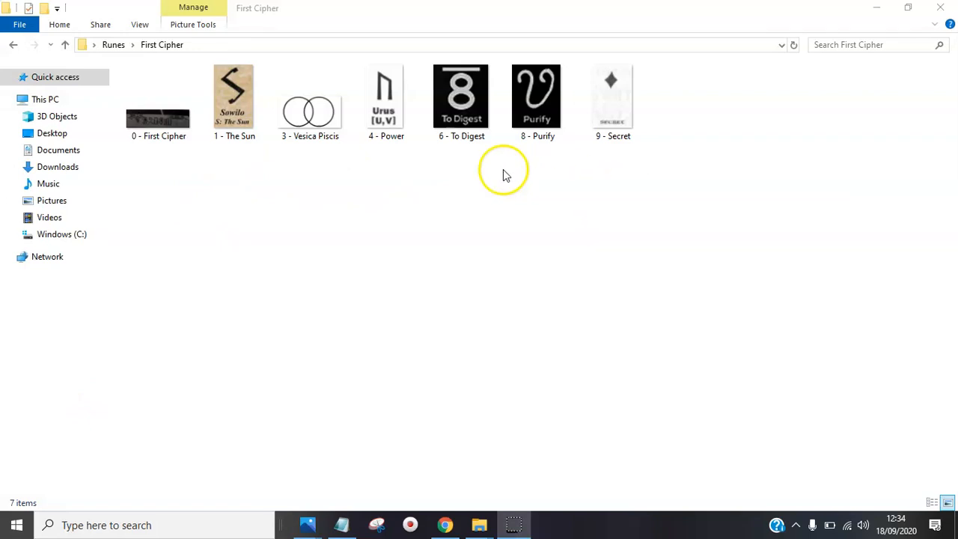
{"action": "mouse_move", "coordinate": [401, 241]}
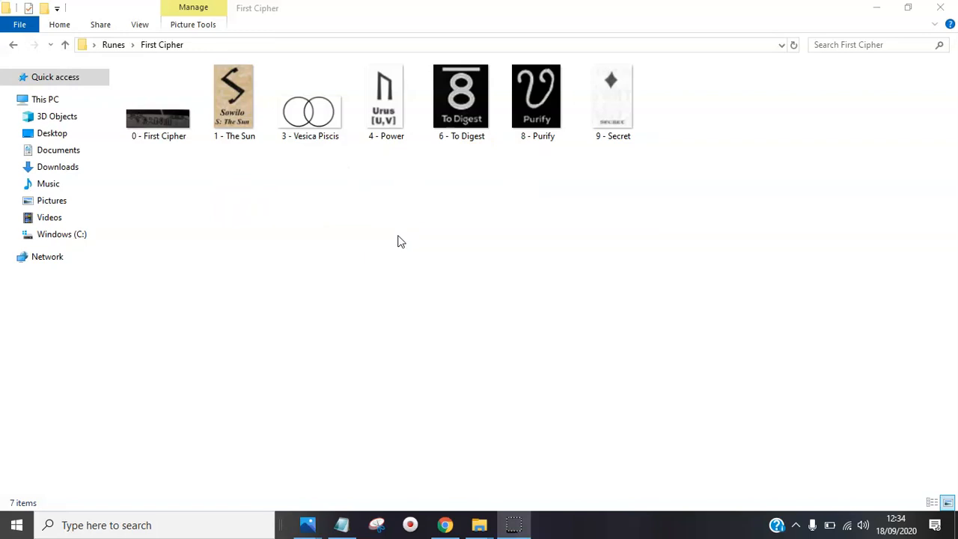
{"action": "mouse_move", "coordinate": [221, 194]}
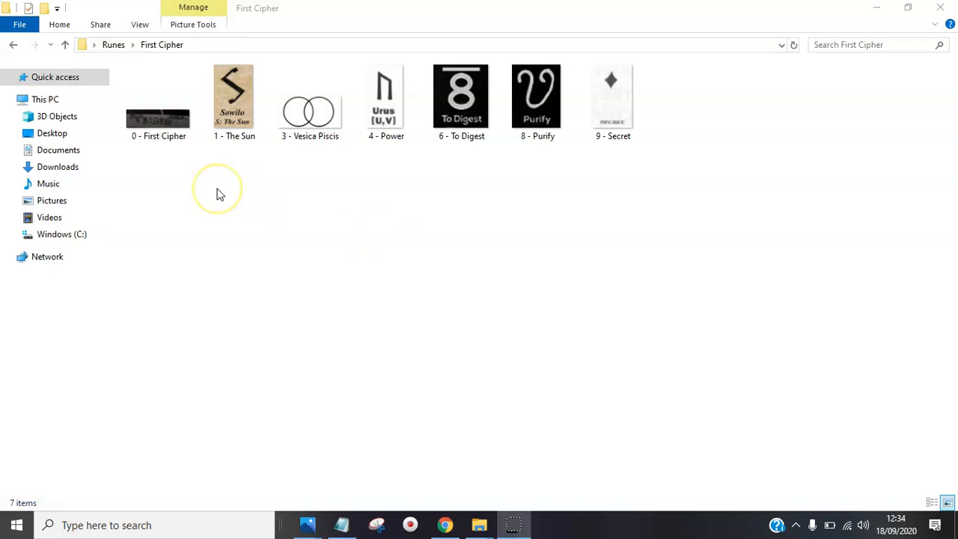
{"action": "mouse_move", "coordinate": [365, 197]}
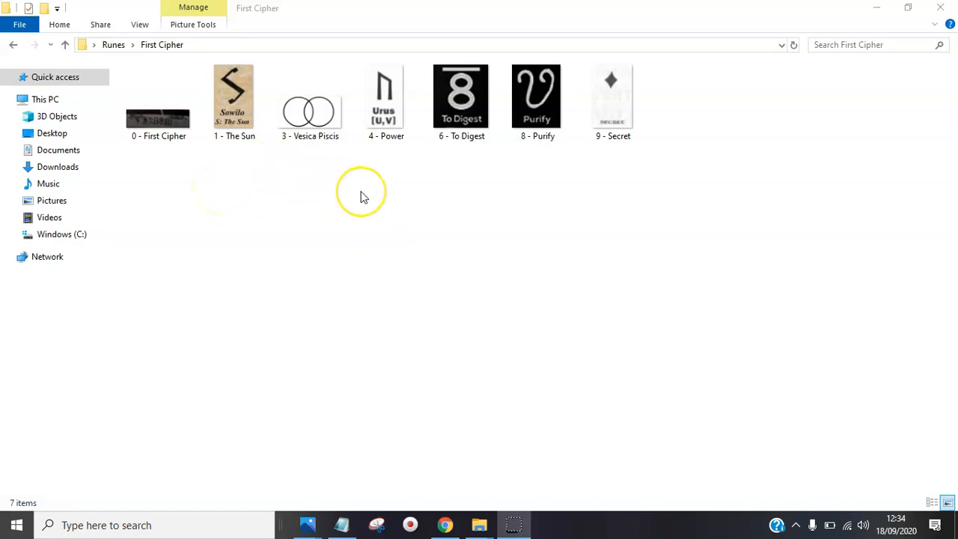
{"action": "mouse_move", "coordinate": [289, 187]}
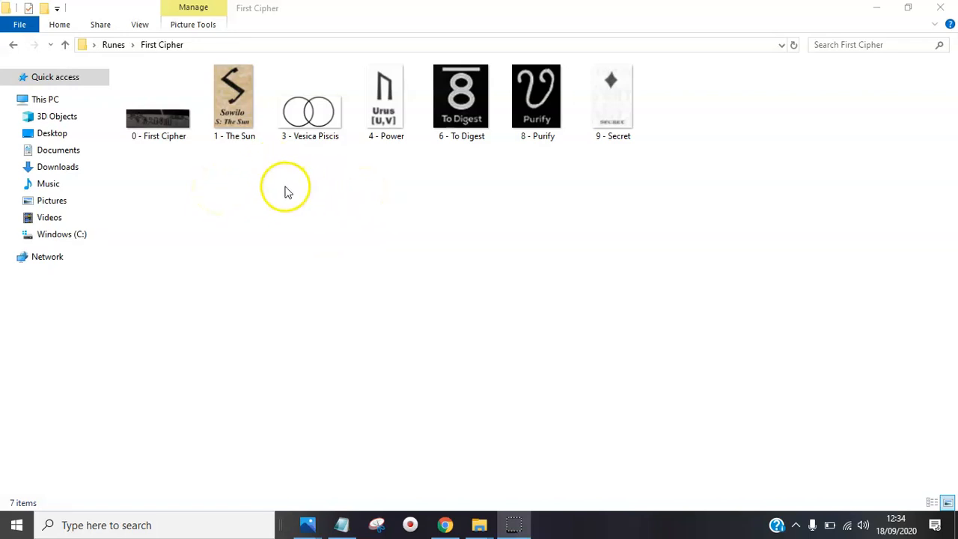
{"action": "mouse_move", "coordinate": [281, 177]}
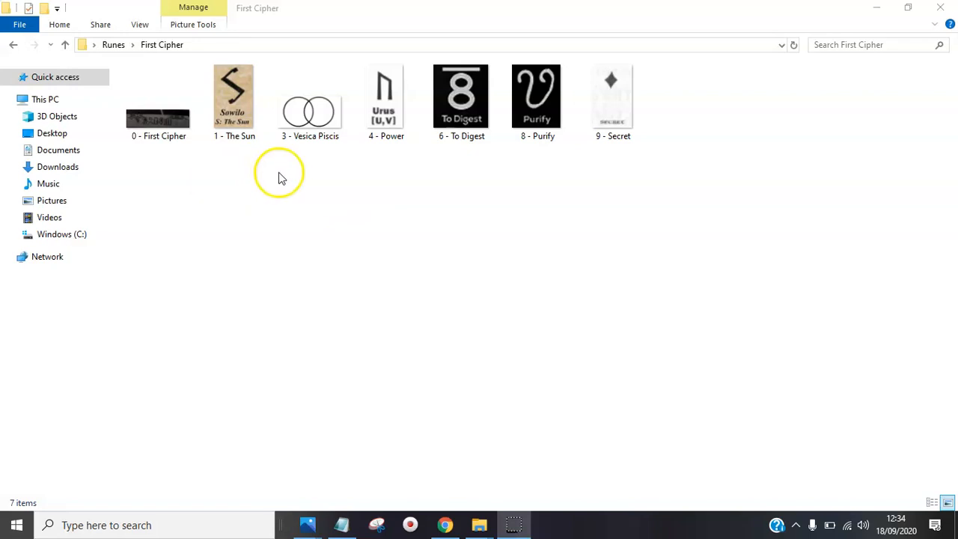
{"action": "mouse_move", "coordinate": [313, 167]}
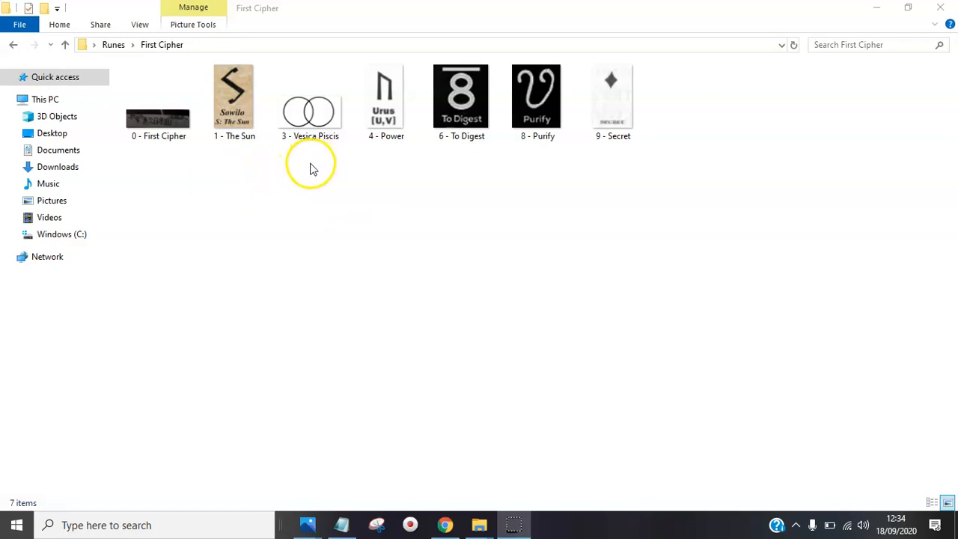
{"action": "mouse_move", "coordinate": [335, 167]}
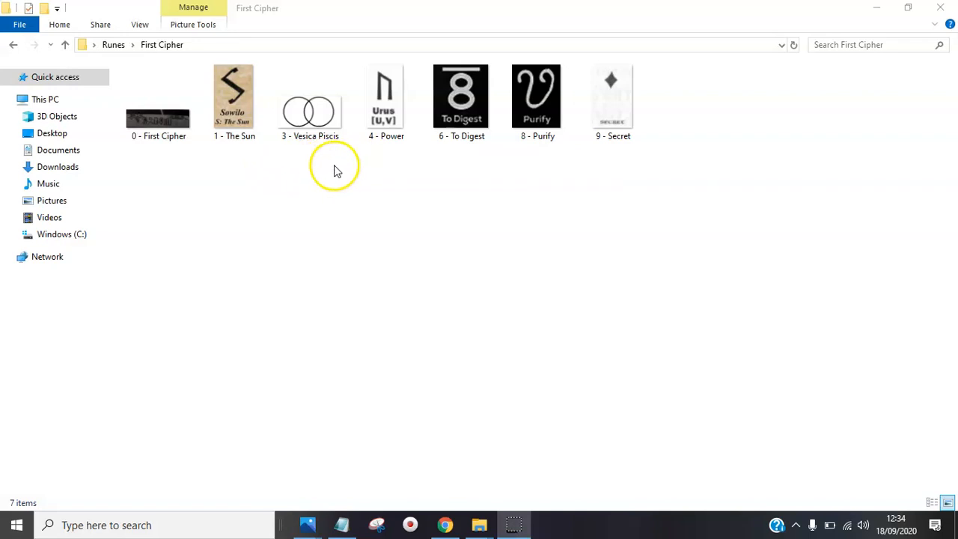
{"action": "mouse_move", "coordinate": [395, 156]}
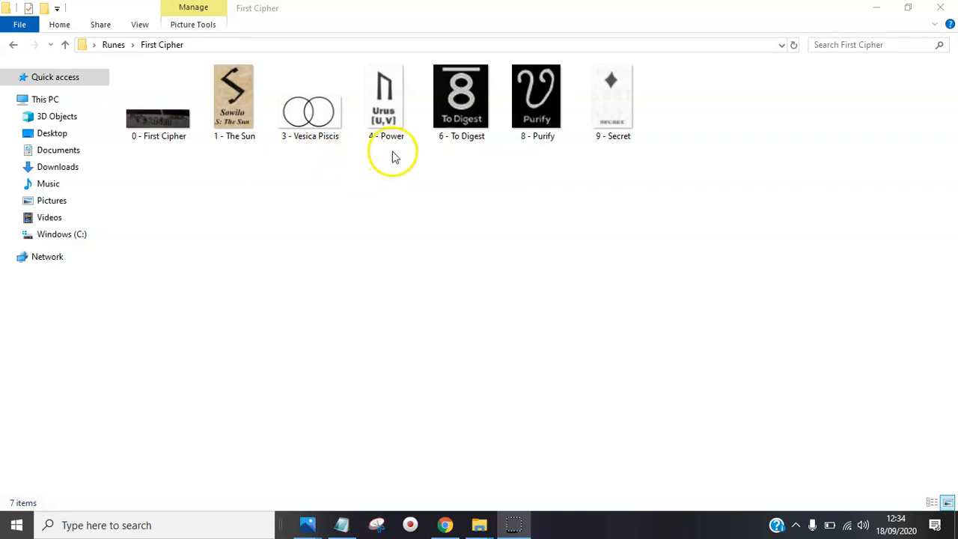
{"action": "mouse_move", "coordinate": [472, 155]}
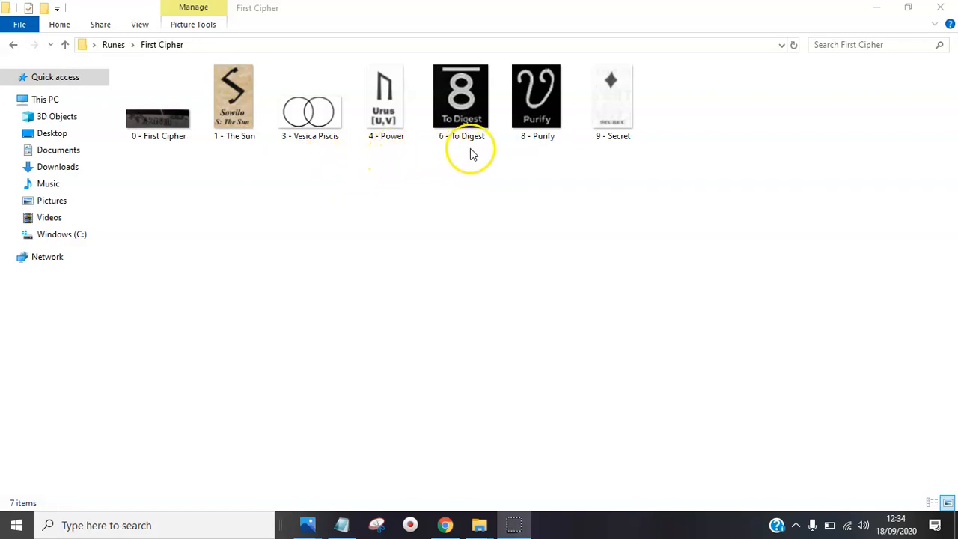
{"action": "mouse_move", "coordinate": [545, 155]}
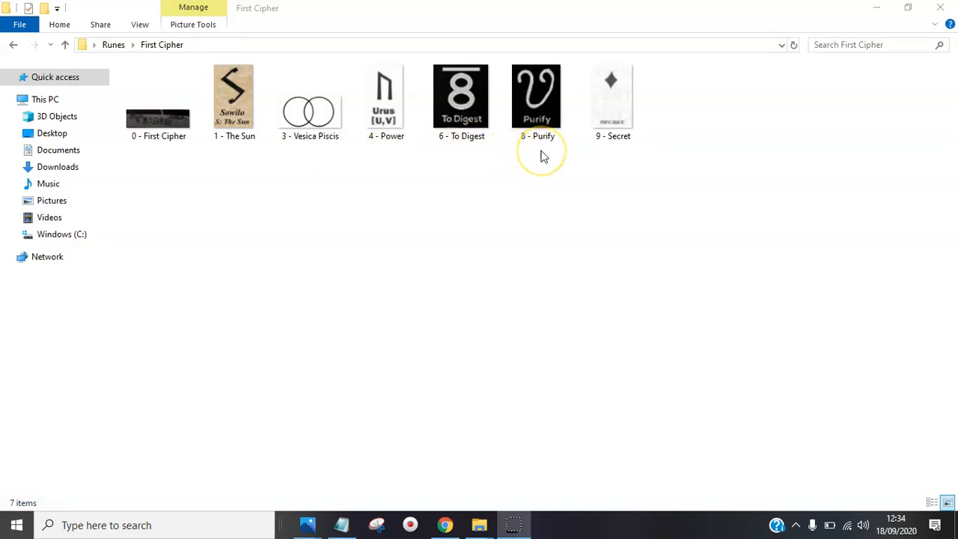
{"action": "mouse_move", "coordinate": [619, 160]}
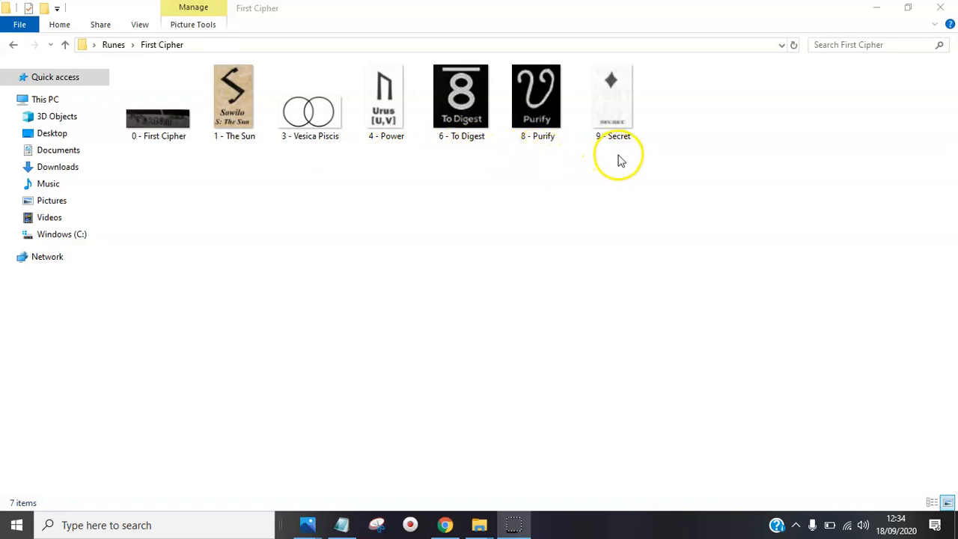
{"action": "mouse_move", "coordinate": [479, 434]}
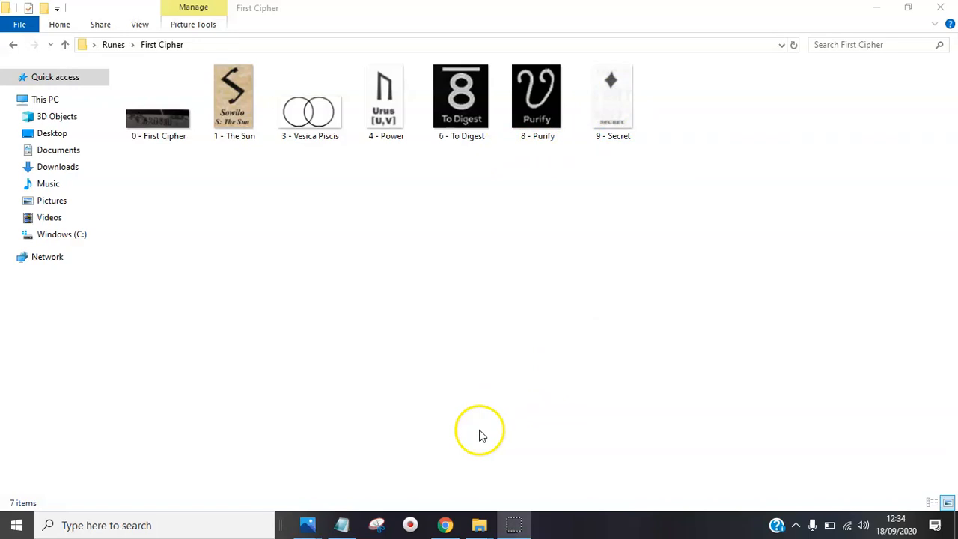
{"action": "mouse_move", "coordinate": [503, 460]}
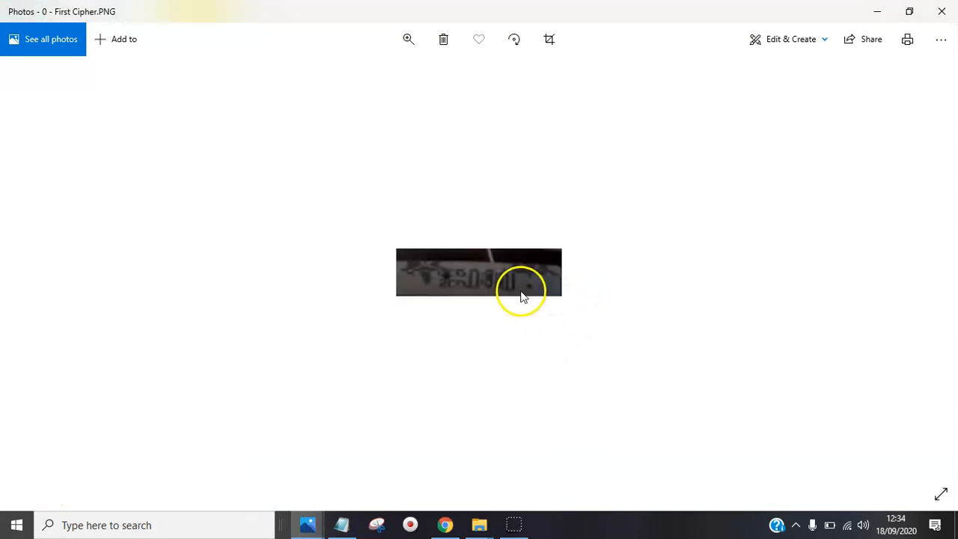
{"action": "mouse_move", "coordinate": [531, 309]}
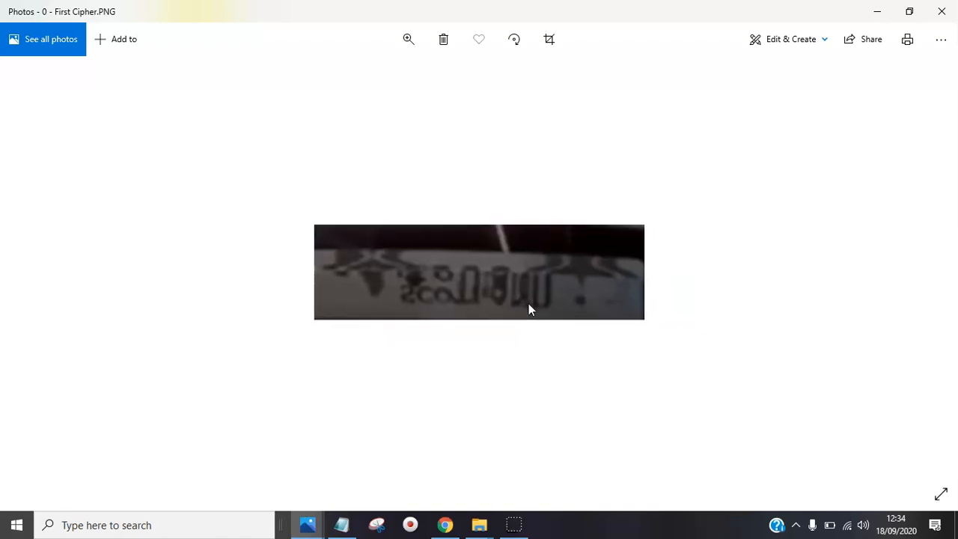
{"action": "mouse_move", "coordinate": [877, 11]}
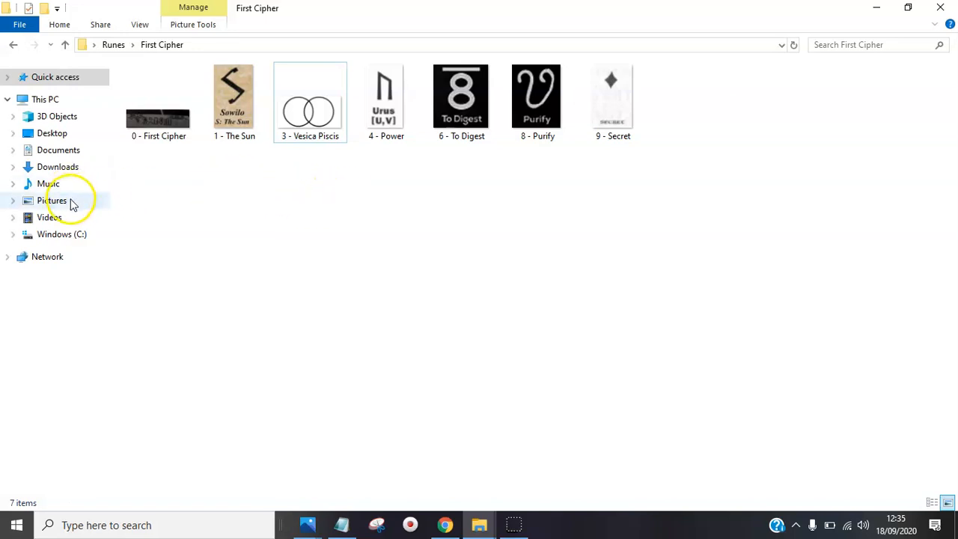
{"action": "mouse_move", "coordinate": [12, 45]}
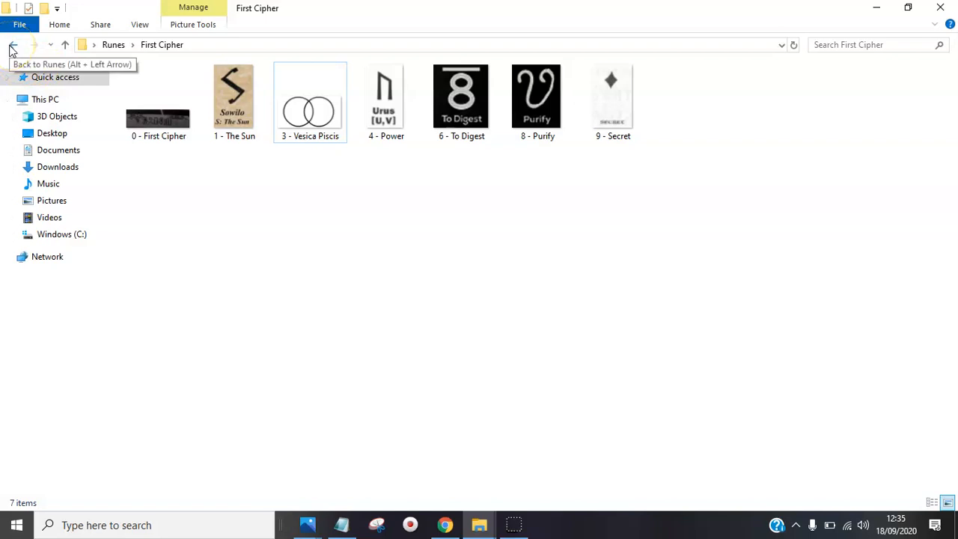
{"action": "mouse_move", "coordinate": [236, 189]}
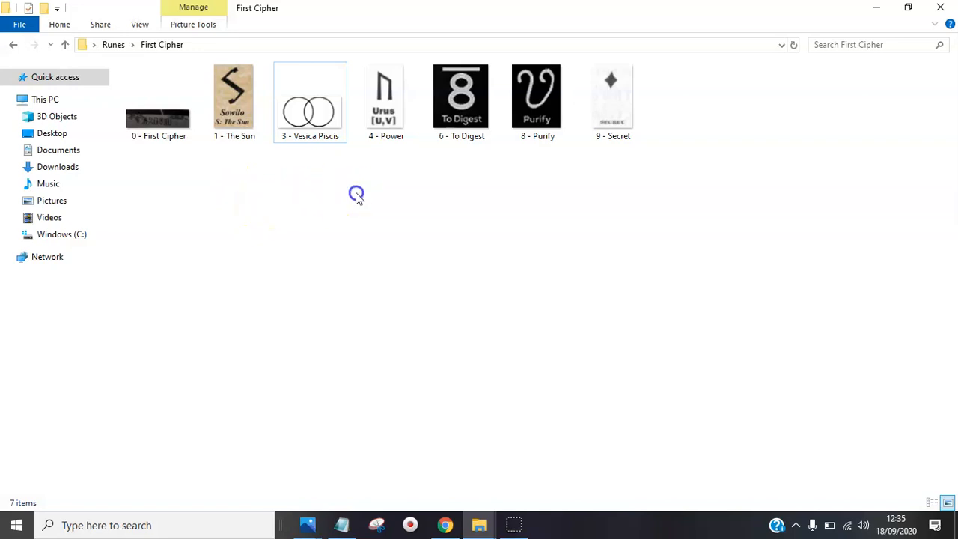
{"action": "mouse_move", "coordinate": [358, 196]}
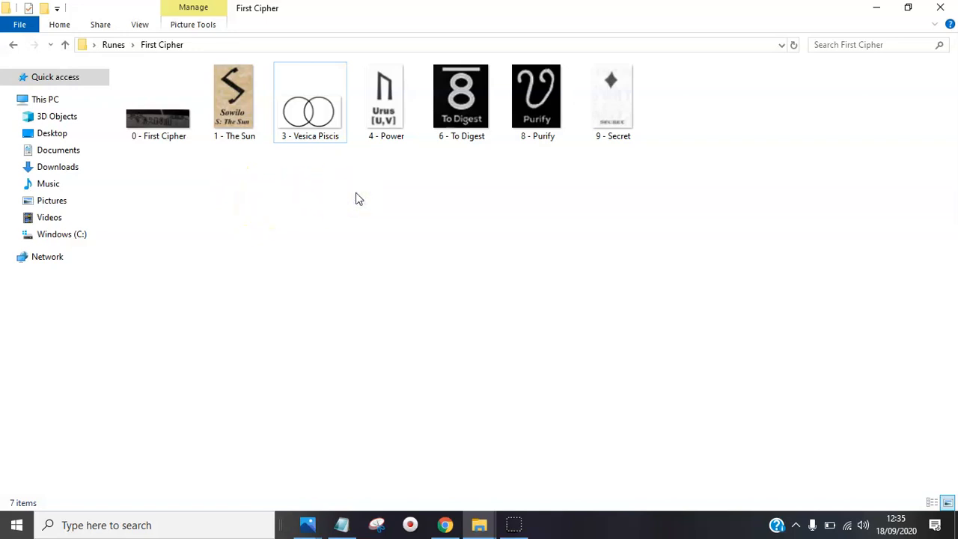
{"action": "mouse_move", "coordinate": [359, 171]}
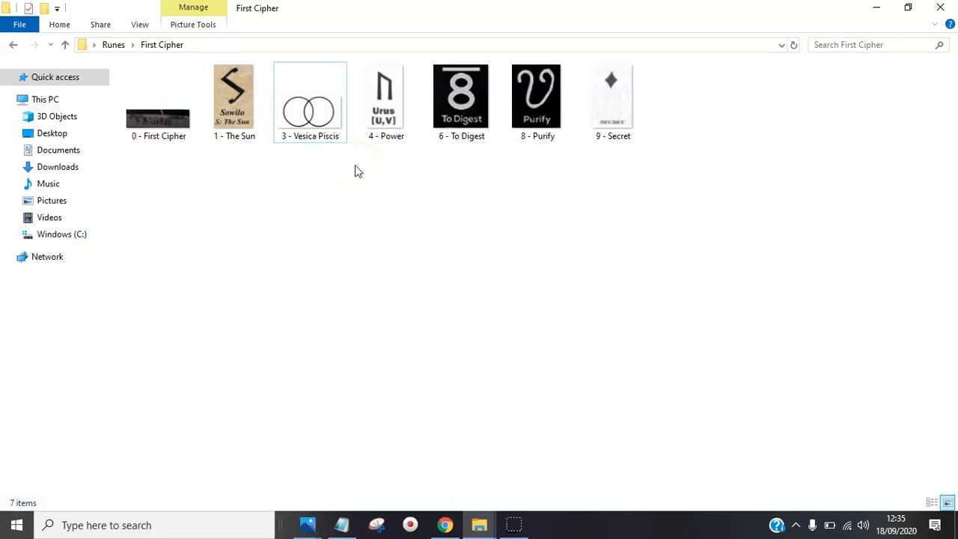
{"action": "mouse_move", "coordinate": [438, 185]}
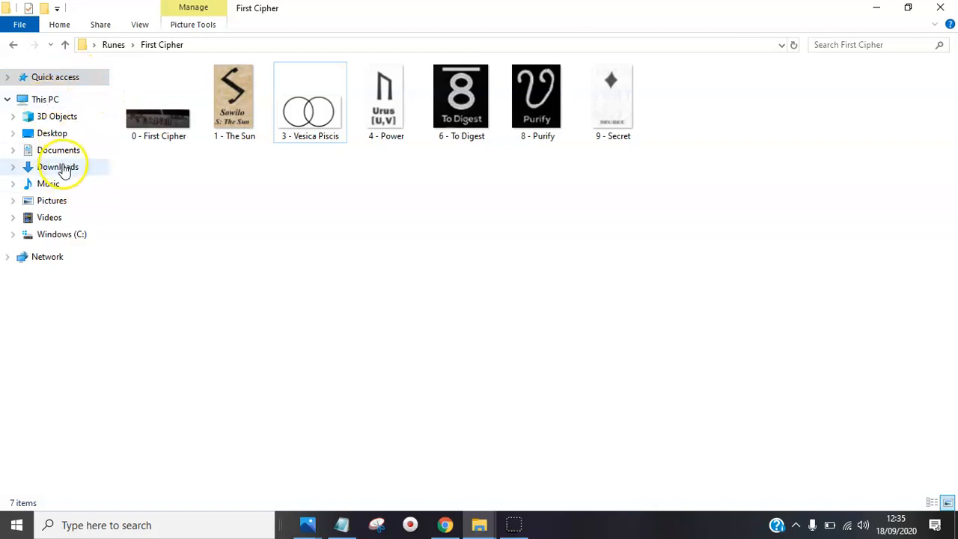
{"action": "mouse_move", "coordinate": [58, 154]}
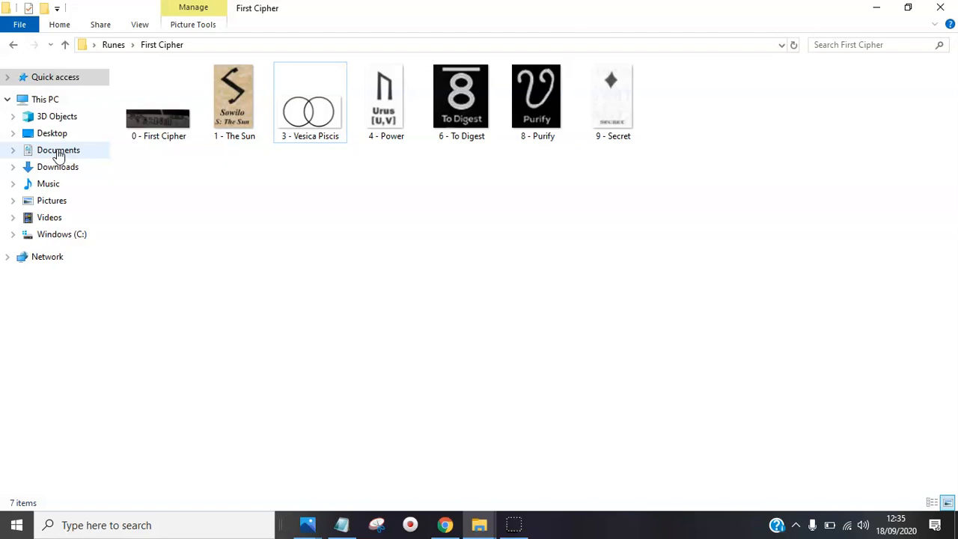
{"action": "mouse_move", "coordinate": [68, 167]}
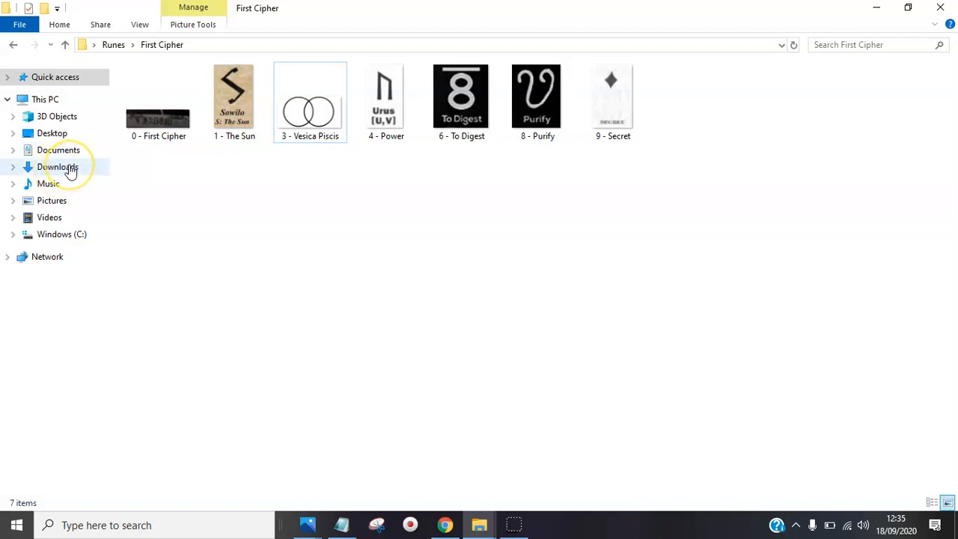
{"action": "mouse_move", "coordinate": [59, 149]}
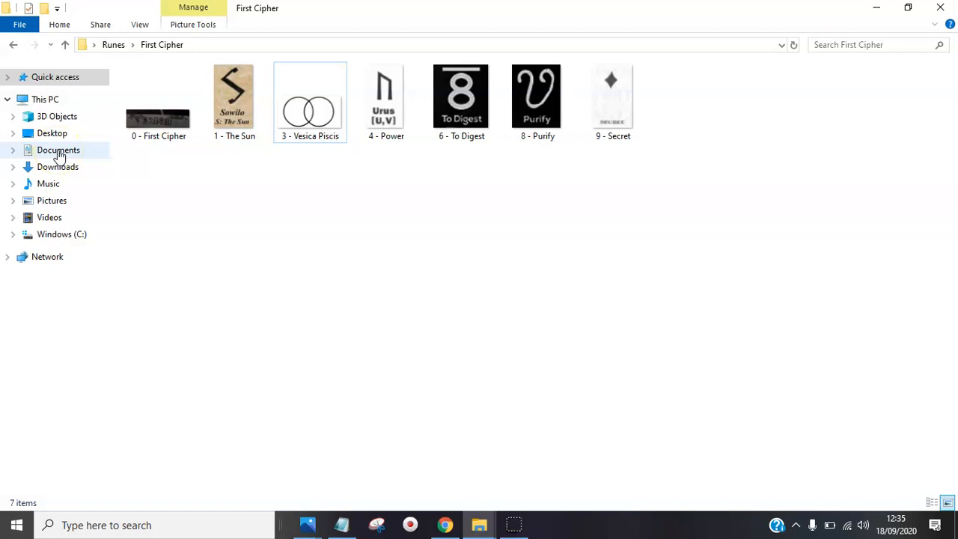
Step: Navigate from Documents to Desktop and open the Runes folder with its three cipher subfolders
{"action": "left_click", "coordinate": [58, 149]}
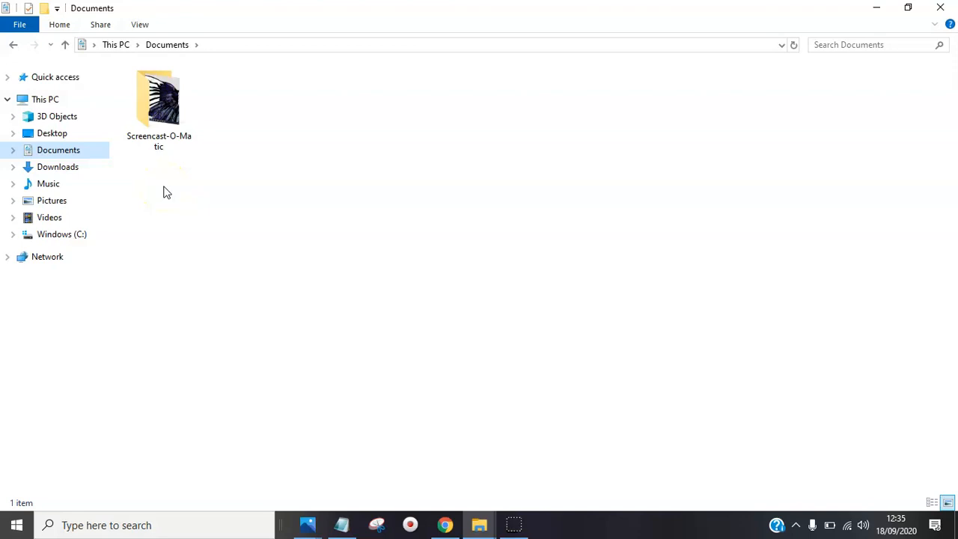
{"action": "mouse_move", "coordinate": [126, 187]}
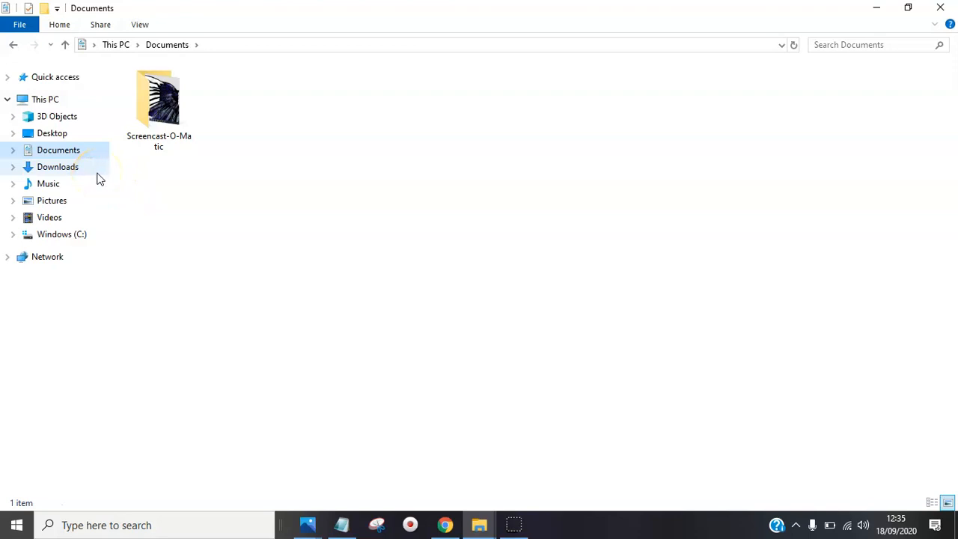
{"action": "mouse_move", "coordinate": [479, 524]}
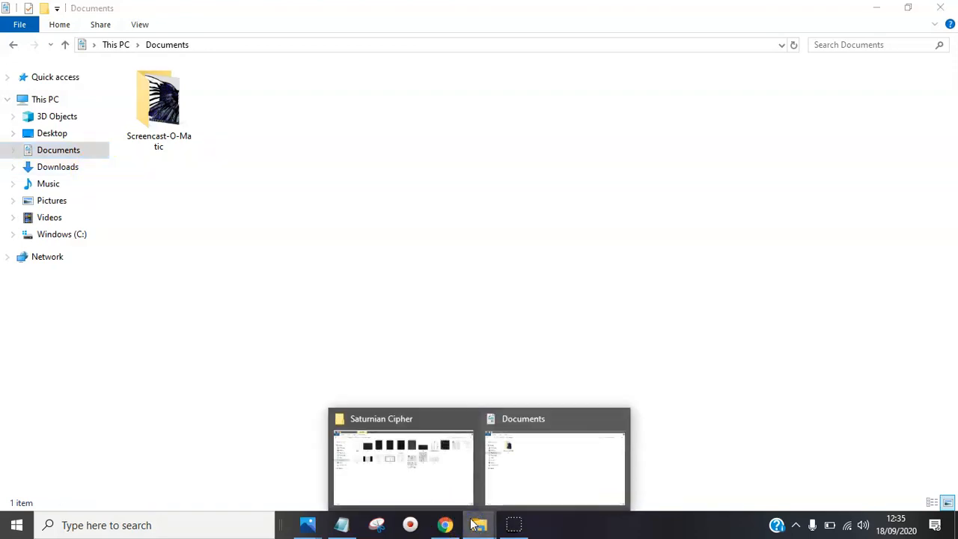
{"action": "left_click", "coordinate": [403, 468]}
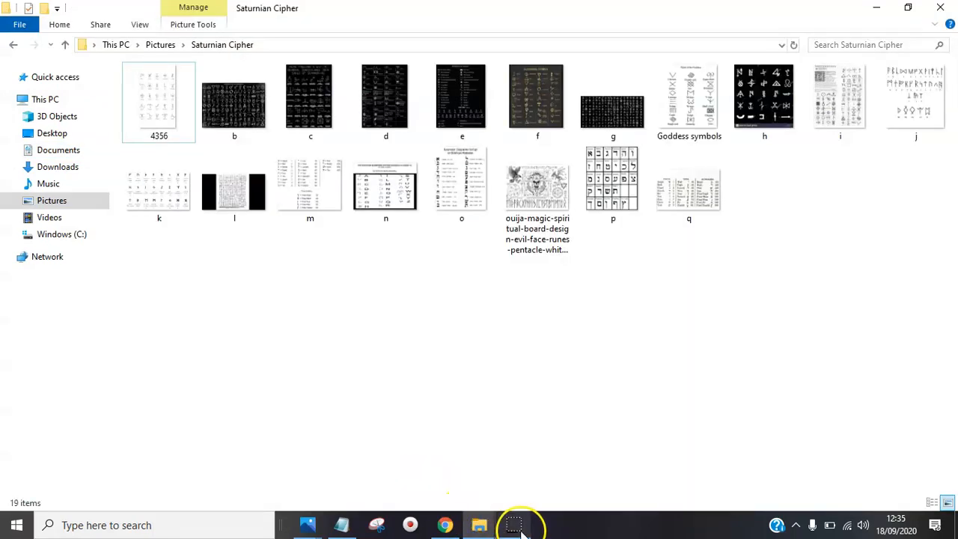
{"action": "left_click", "coordinate": [59, 150]}
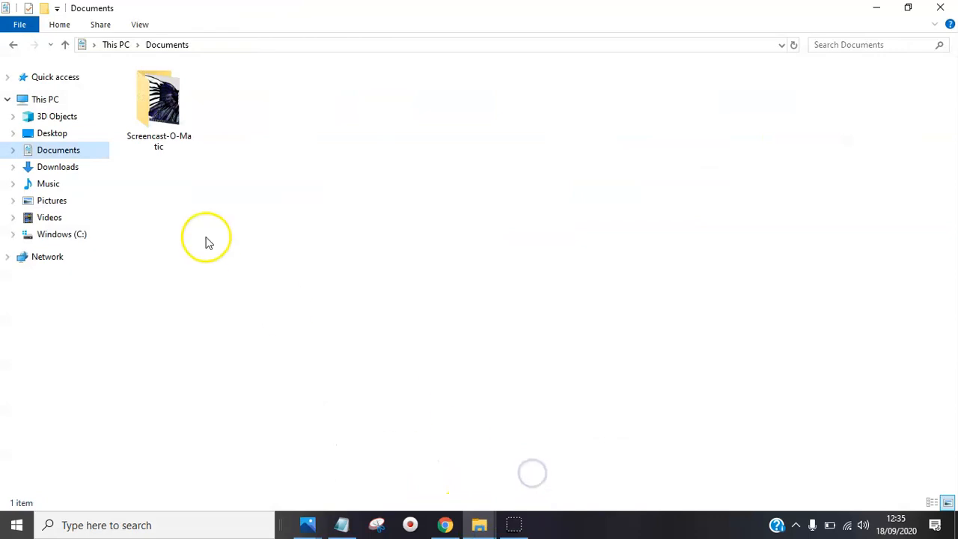
{"action": "mouse_move", "coordinate": [12, 45]}
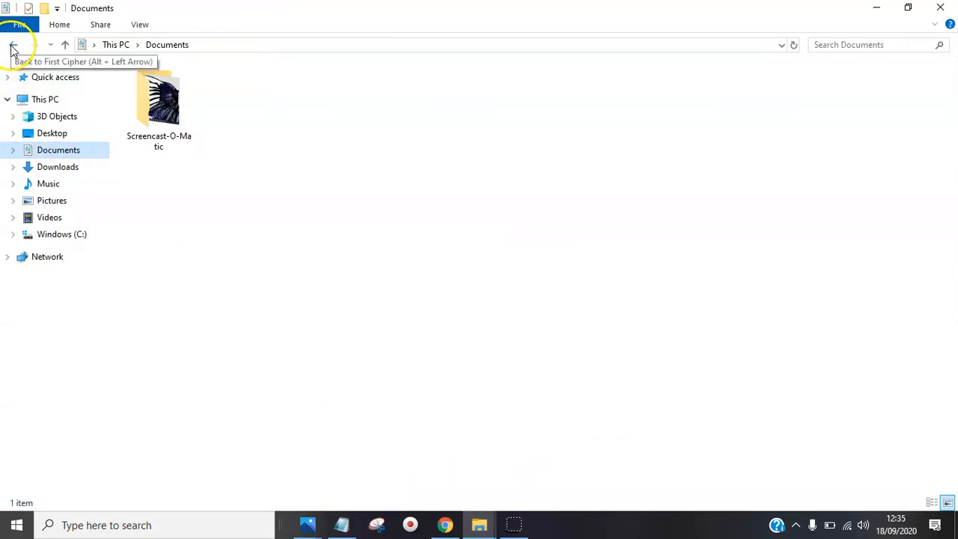
{"action": "left_click", "coordinate": [12, 44]}
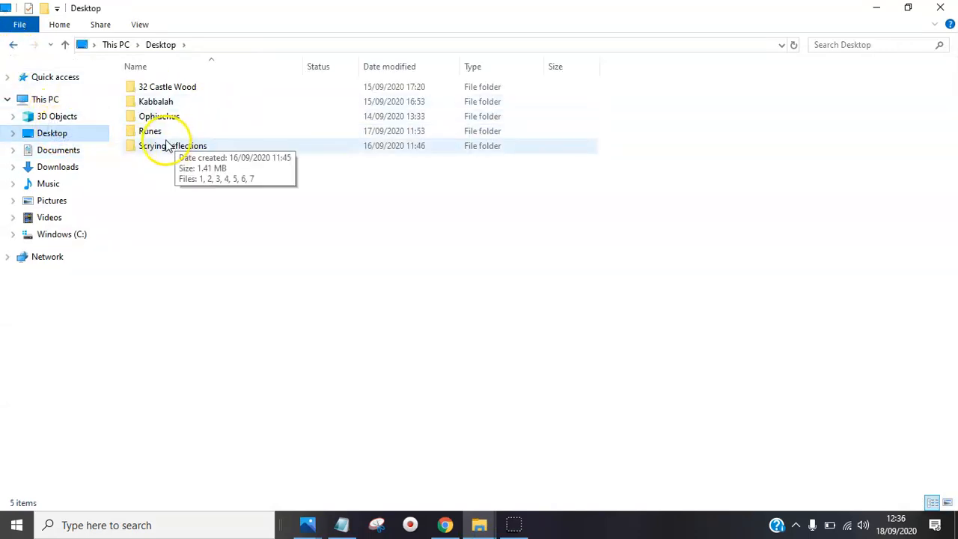
{"action": "double_click", "coordinate": [149, 131]}
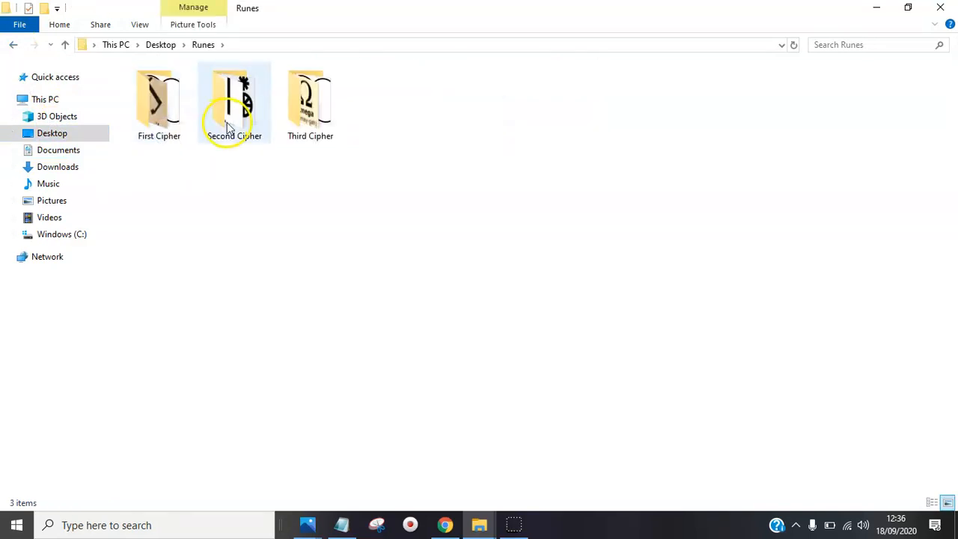
Step: Browse the Second Cipher folder's eight images, then go back to Runes
{"action": "double_click", "coordinate": [234, 97]}
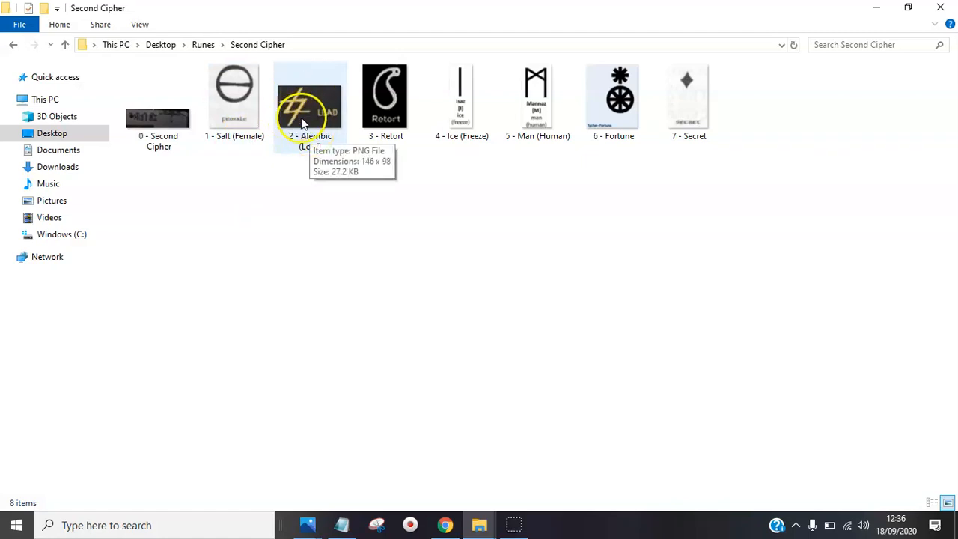
{"action": "mouse_move", "coordinate": [313, 126]}
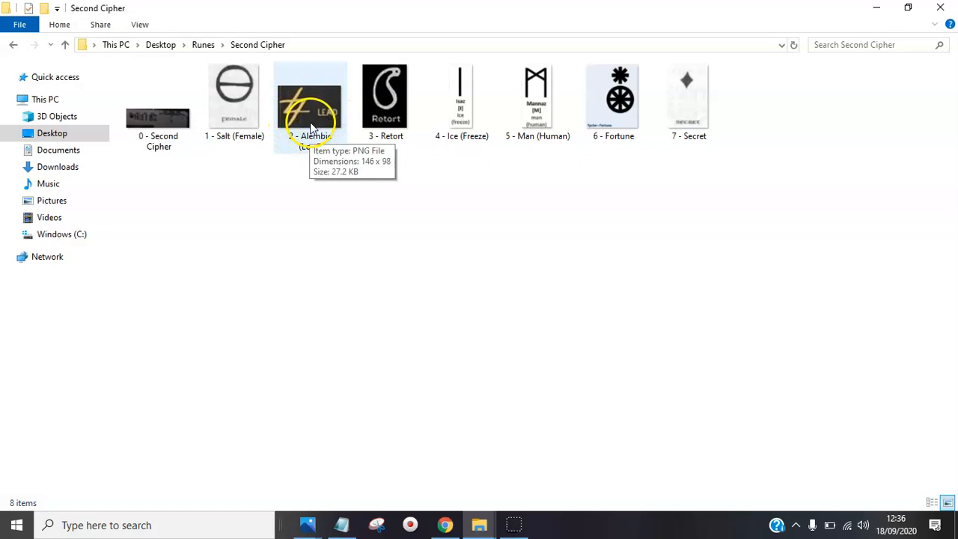
{"action": "mouse_move", "coordinate": [337, 148]}
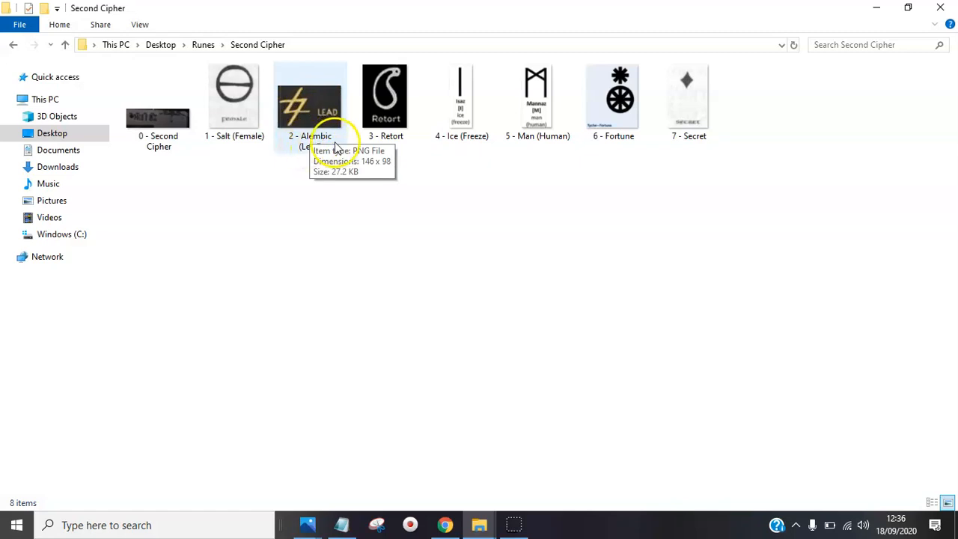
{"action": "mouse_move", "coordinate": [314, 195]}
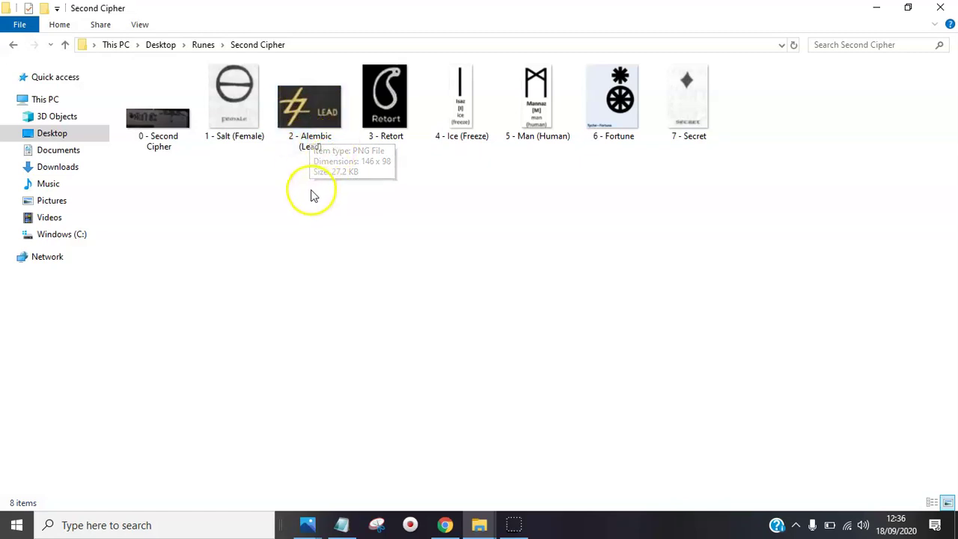
{"action": "mouse_move", "coordinate": [312, 197]}
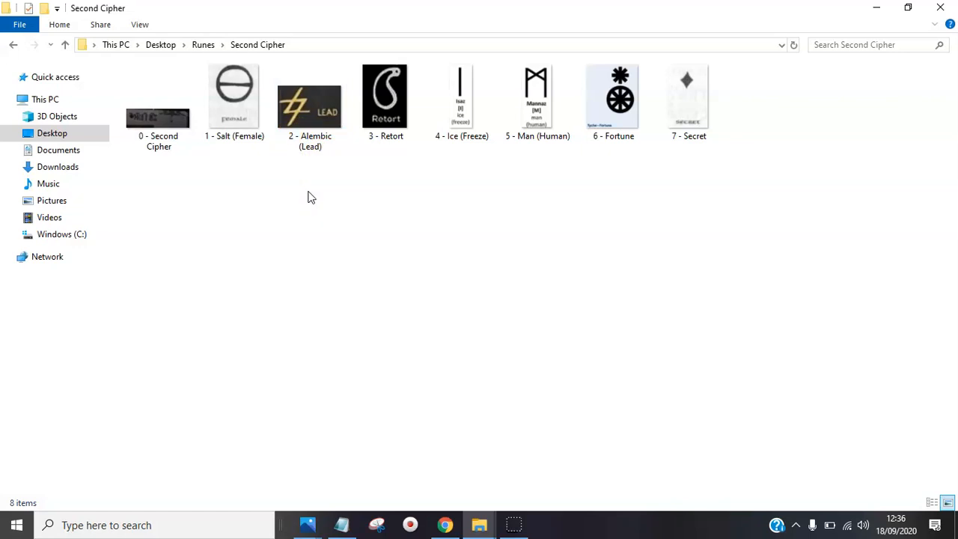
{"action": "mouse_move", "coordinate": [310, 184]}
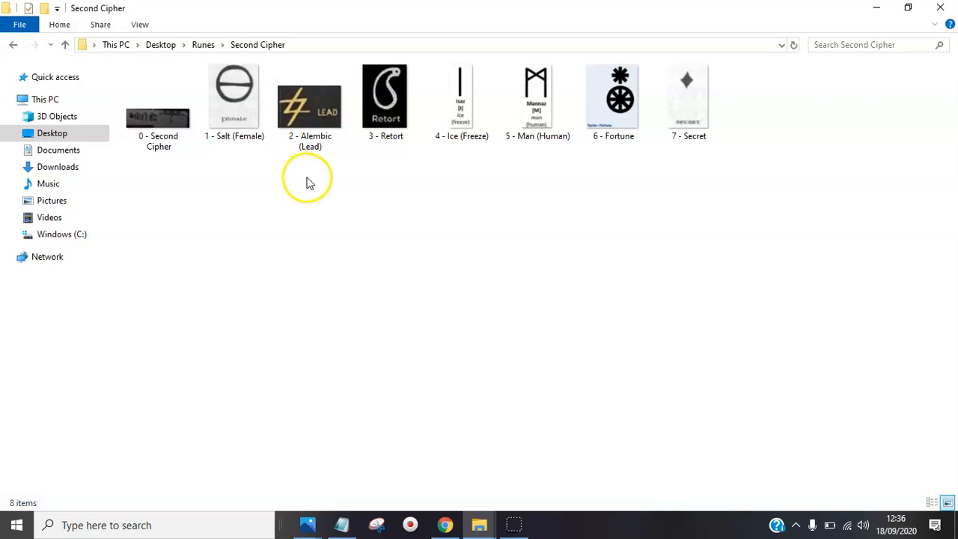
{"action": "mouse_move", "coordinate": [444, 154]}
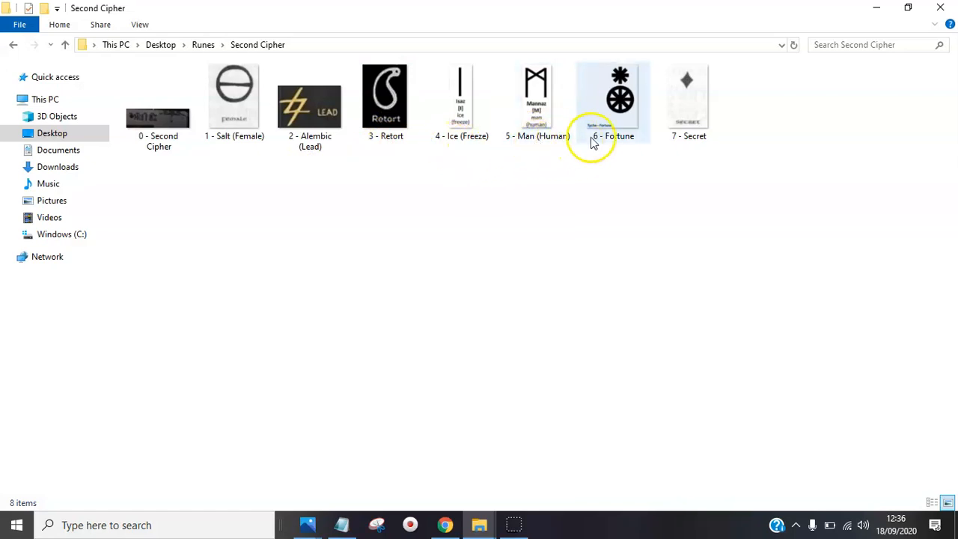
{"action": "mouse_move", "coordinate": [711, 81]}
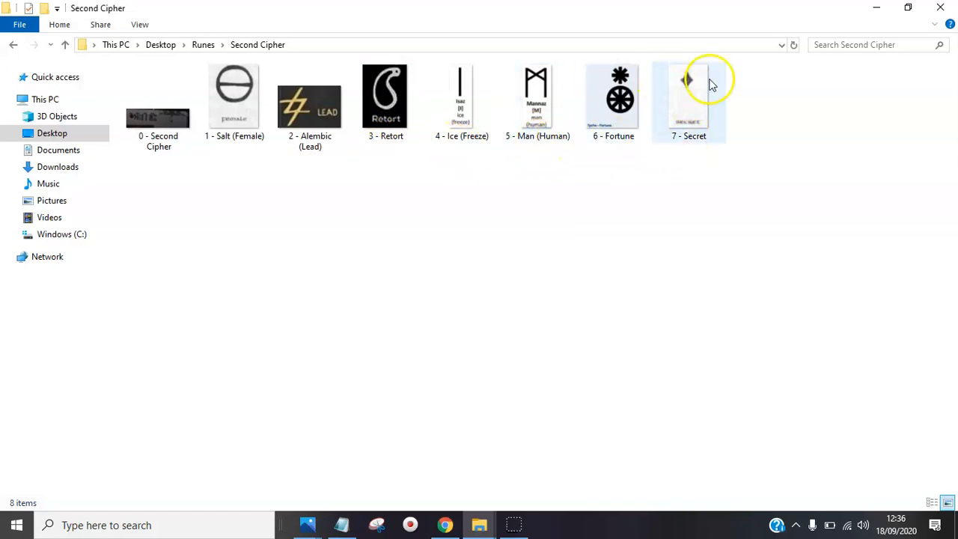
{"action": "mouse_move", "coordinate": [671, 200]}
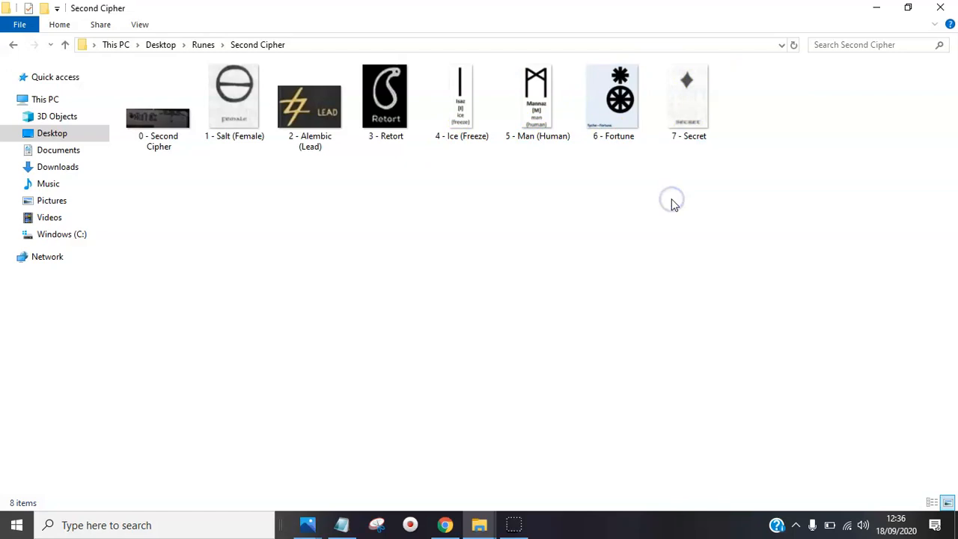
{"action": "mouse_move", "coordinate": [673, 201]}
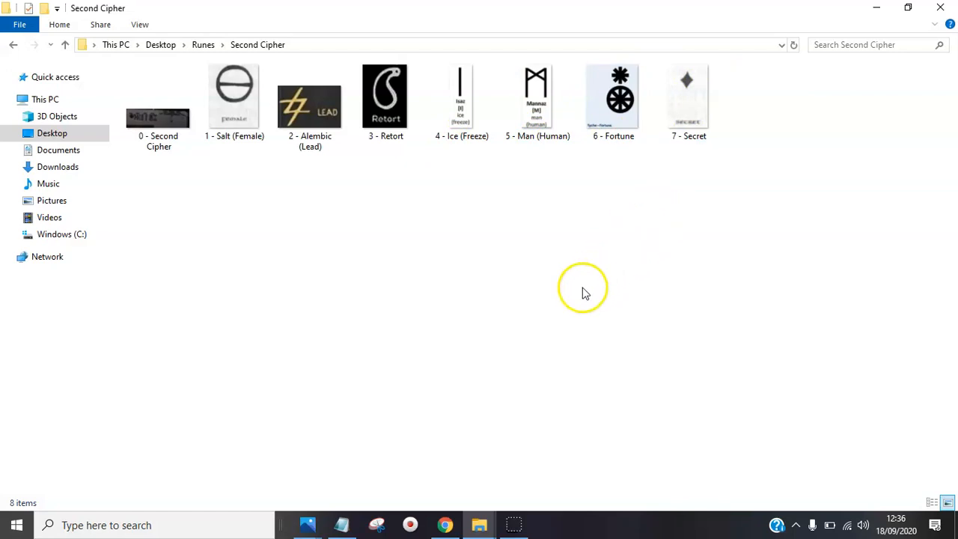
{"action": "mouse_move", "coordinate": [262, 213]}
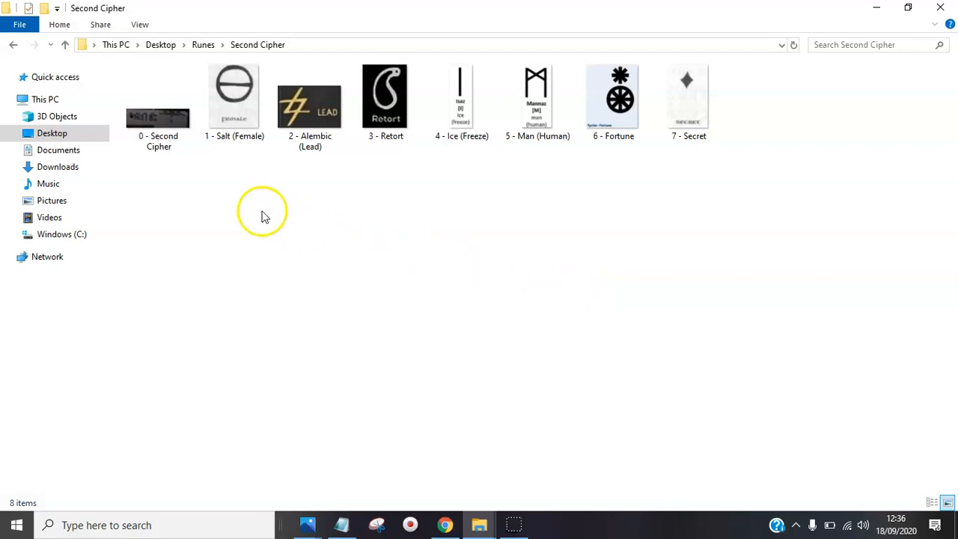
{"action": "mouse_move", "coordinate": [266, 163]}
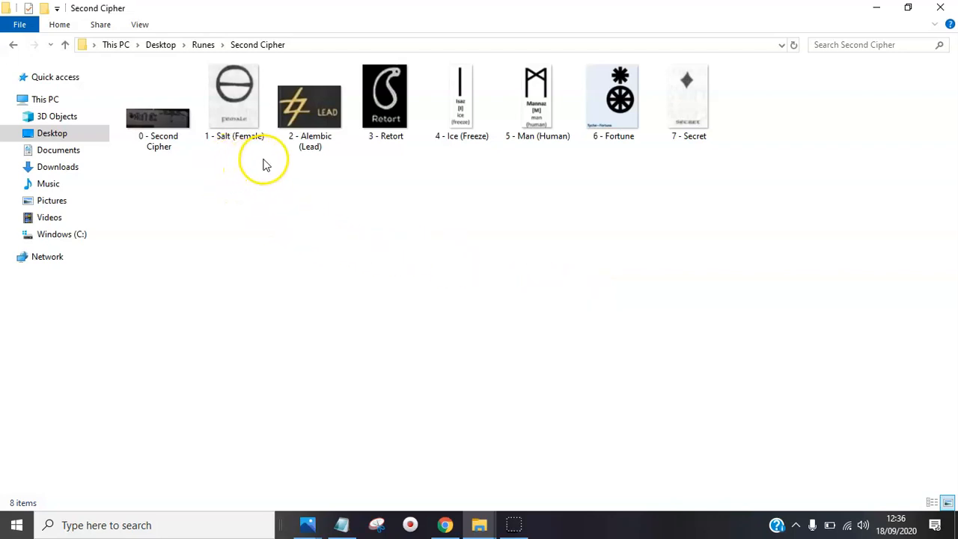
{"action": "mouse_move", "coordinate": [305, 179]}
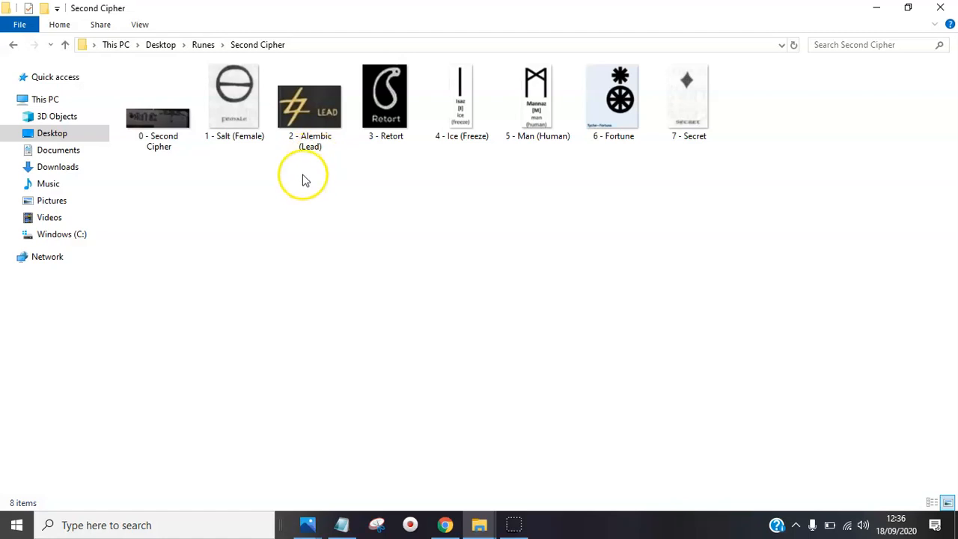
{"action": "mouse_move", "coordinate": [299, 169]}
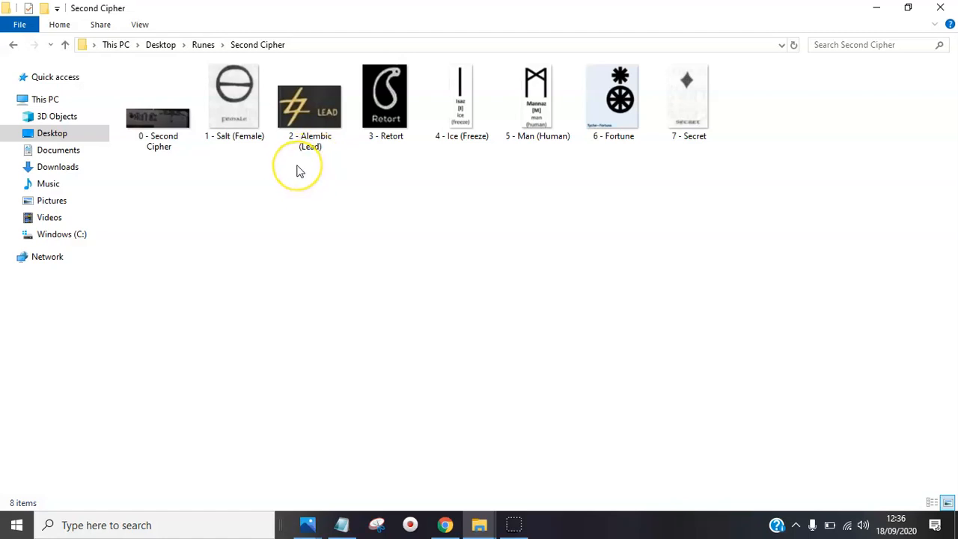
{"action": "mouse_move", "coordinate": [299, 171]}
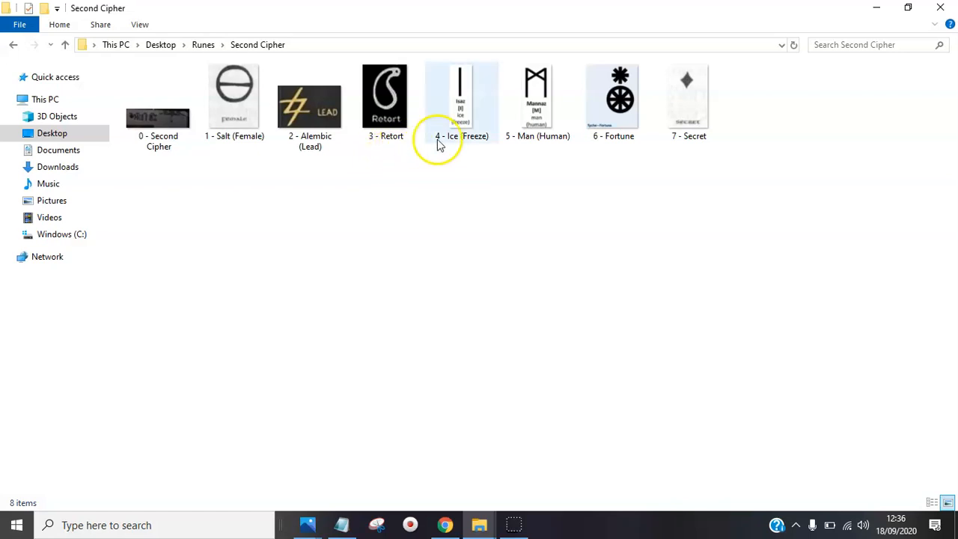
{"action": "mouse_move", "coordinate": [471, 154]}
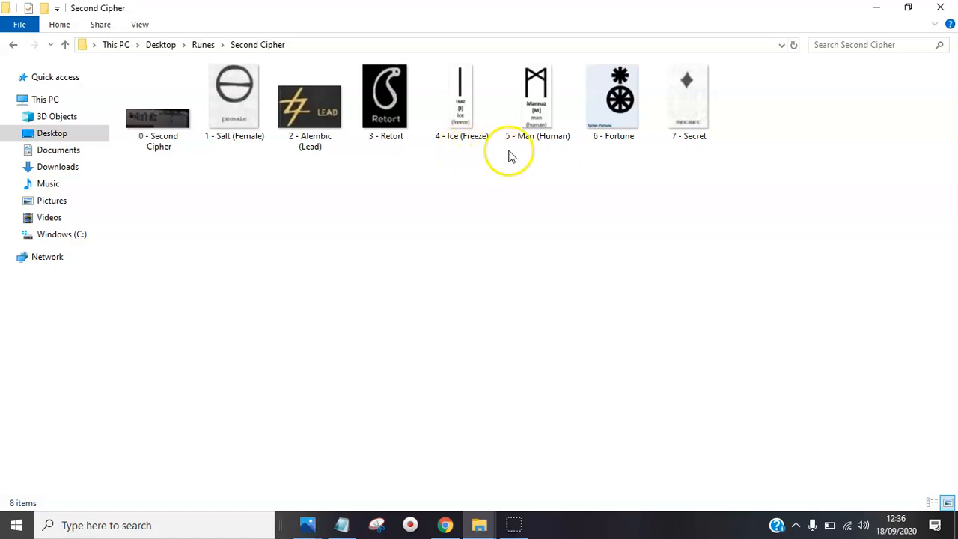
{"action": "mouse_move", "coordinate": [547, 163]}
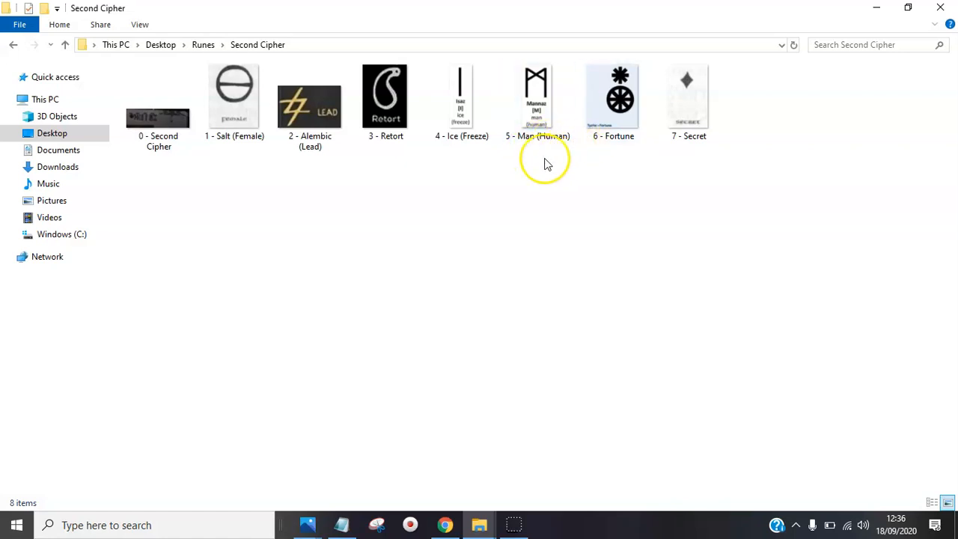
{"action": "mouse_move", "coordinate": [622, 154]}
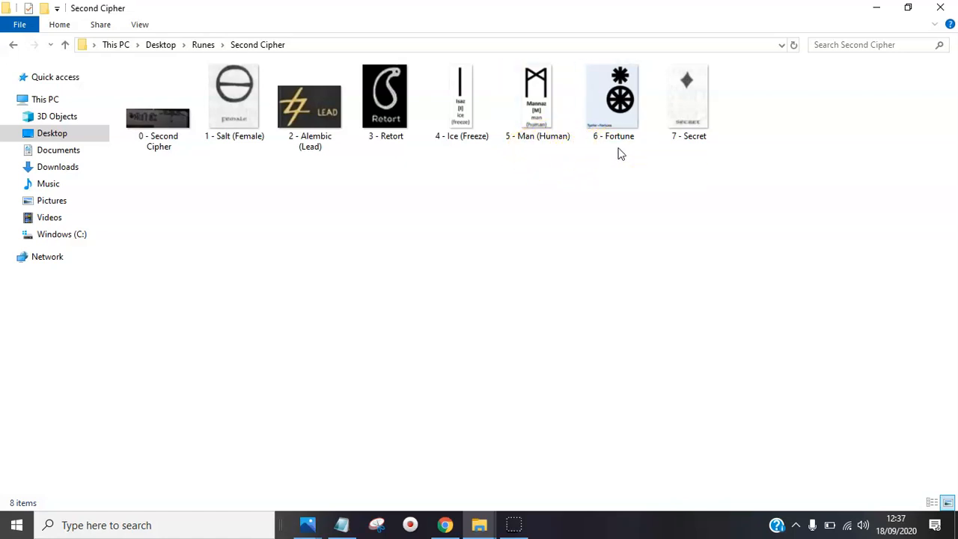
{"action": "mouse_move", "coordinate": [281, 208]}
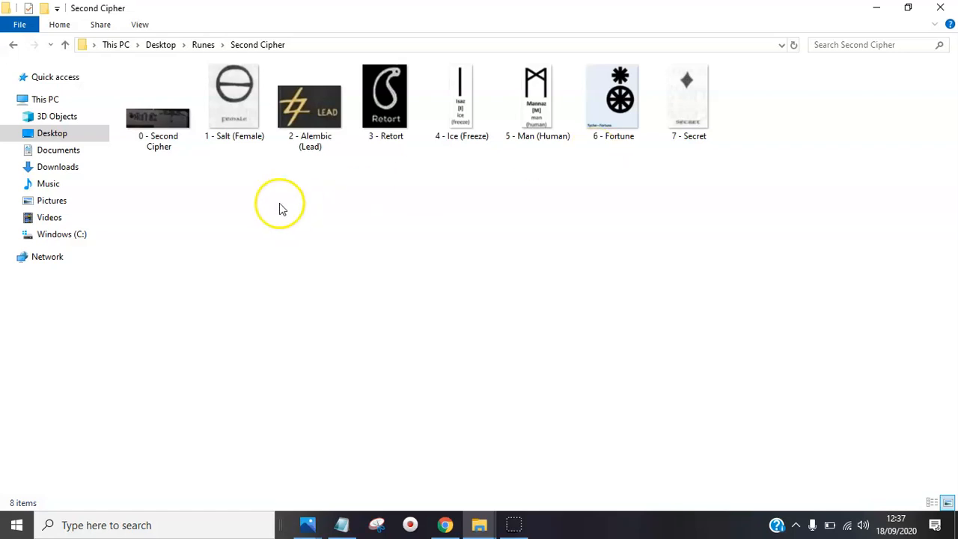
{"action": "mouse_move", "coordinate": [666, 208]}
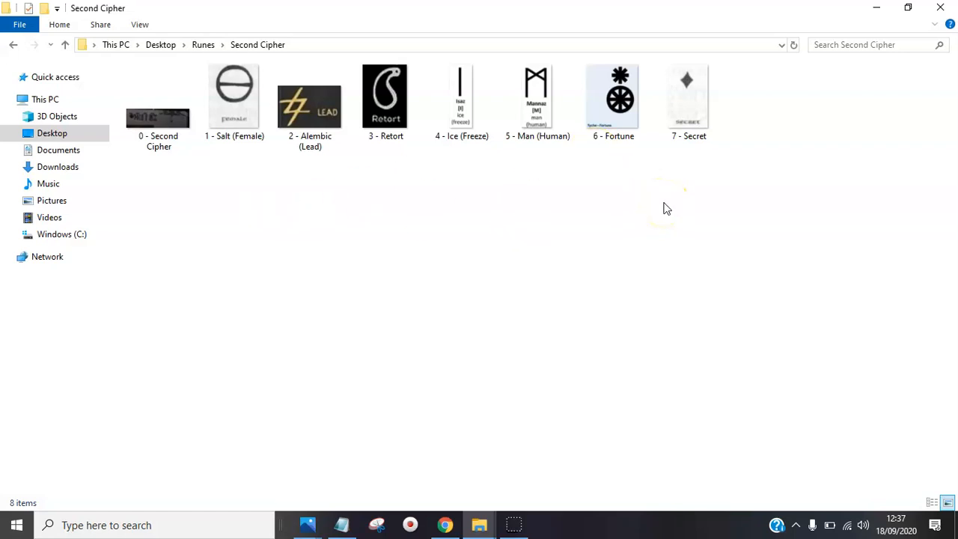
{"action": "mouse_move", "coordinate": [397, 208]}
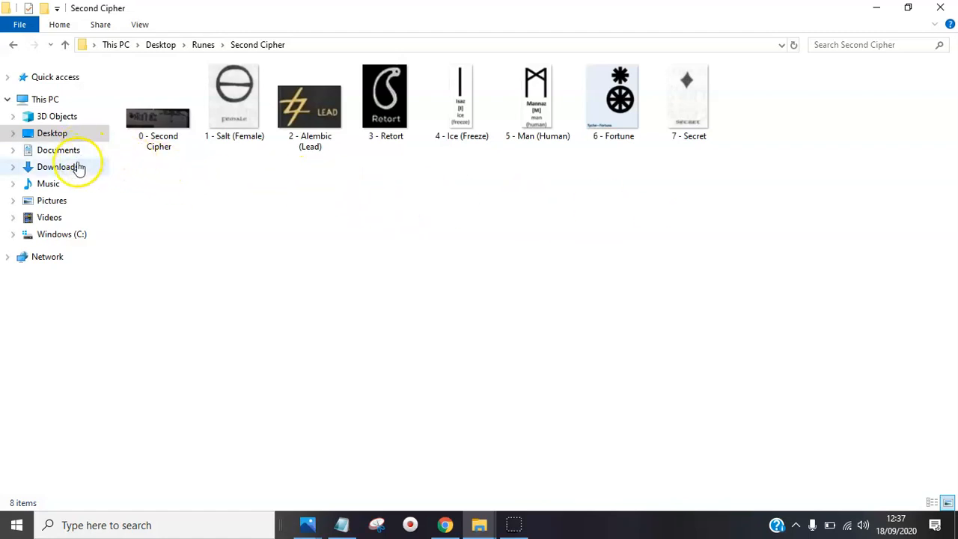
{"action": "left_click", "coordinate": [13, 45]}
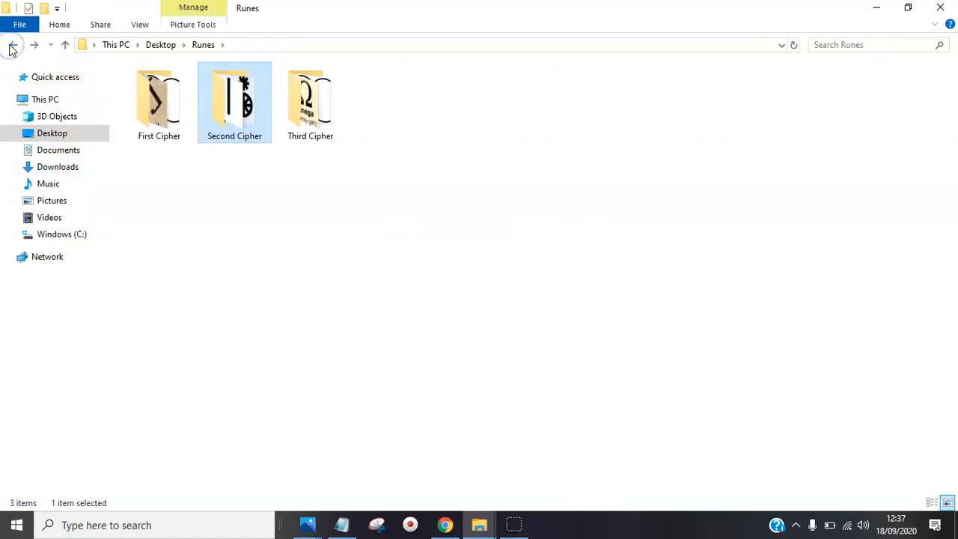
Step: Open the Third Cipher folder and select the 3 - Mean Of The Population image
{"action": "left_click", "coordinate": [310, 102]}
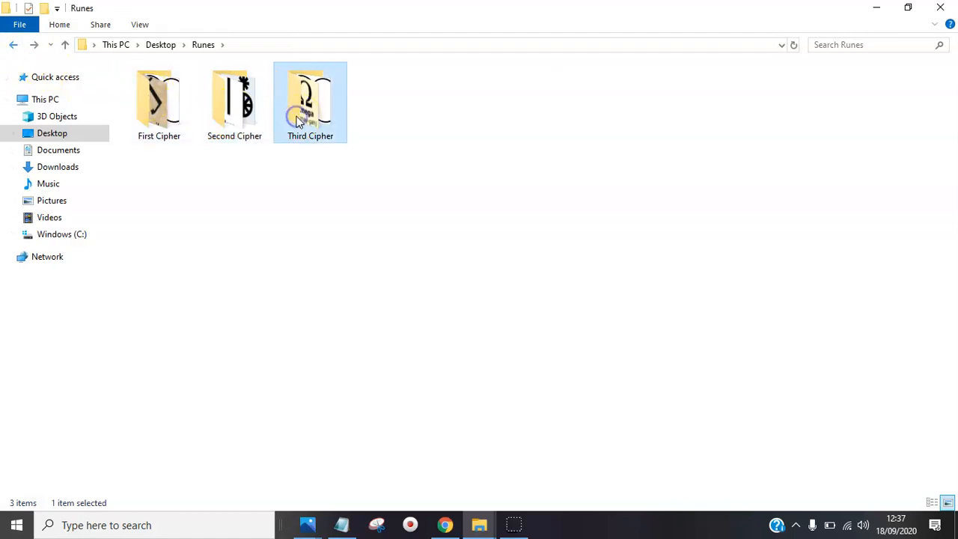
{"action": "double_click", "coordinate": [310, 101]}
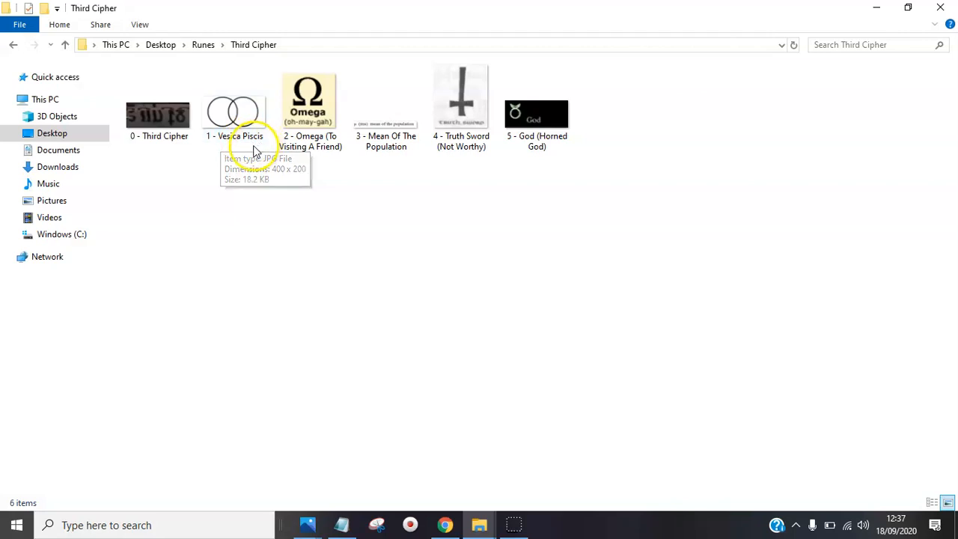
{"action": "mouse_move", "coordinate": [210, 220]}
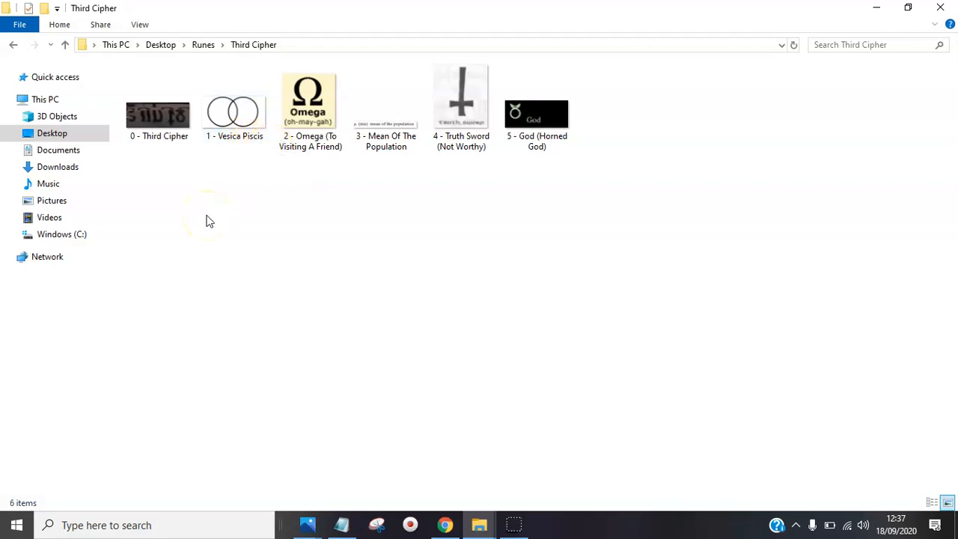
{"action": "left_click", "coordinate": [310, 105]}
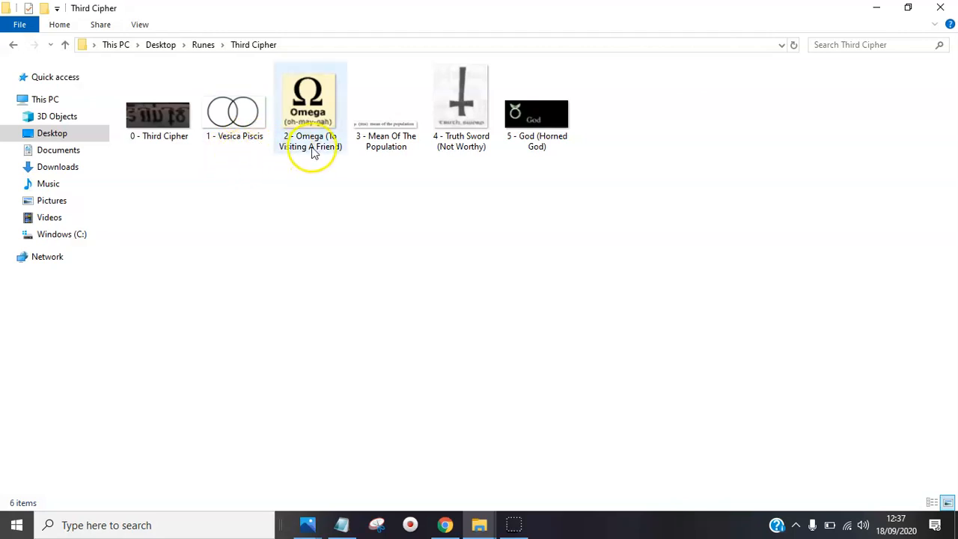
{"action": "mouse_move", "coordinate": [308, 142]}
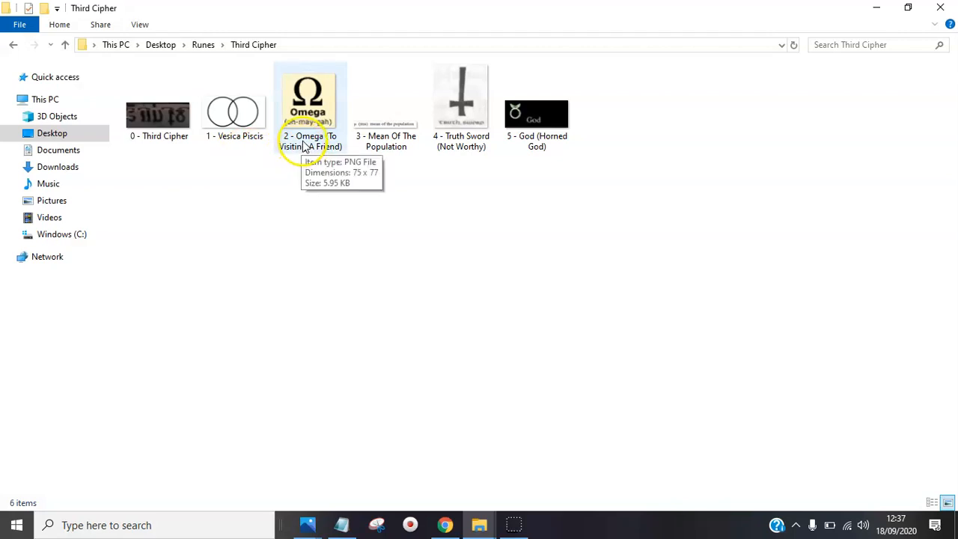
{"action": "mouse_move", "coordinate": [295, 153]}
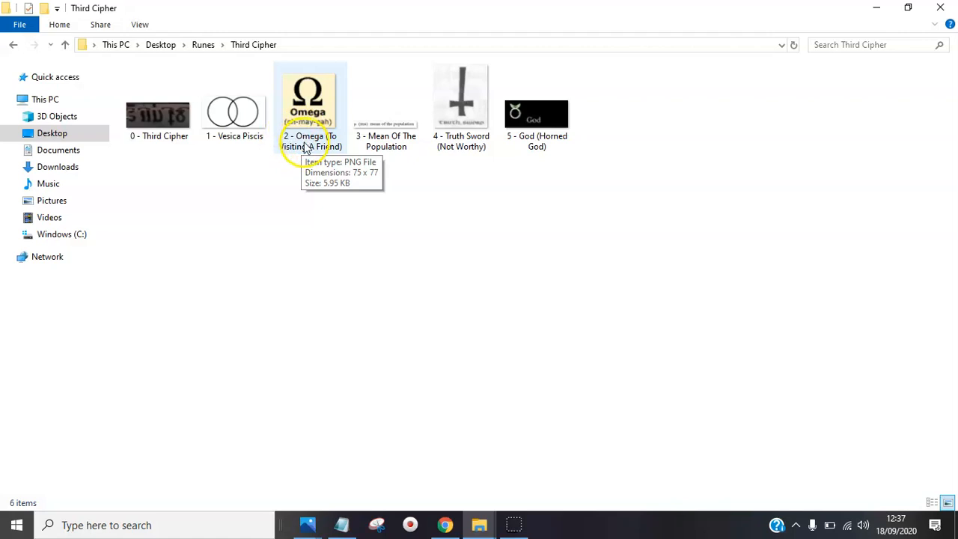
{"action": "left_click", "coordinate": [386, 97]}
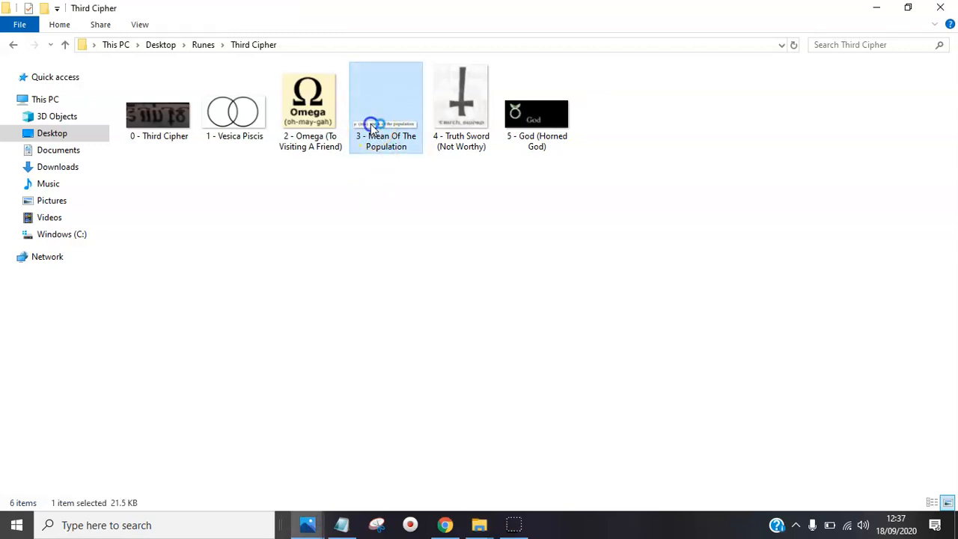
{"action": "left_click", "coordinate": [353, 230]}
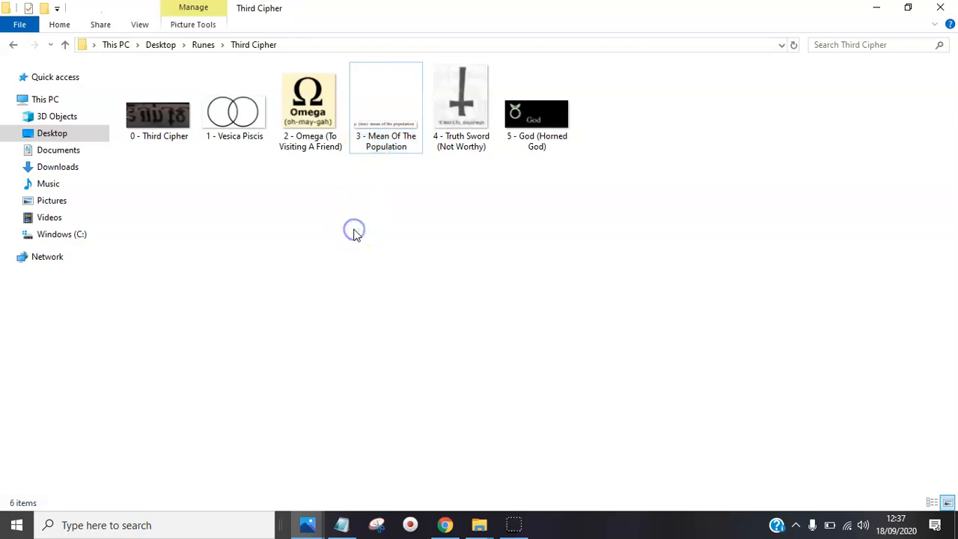
{"action": "mouse_move", "coordinate": [296, 513]}
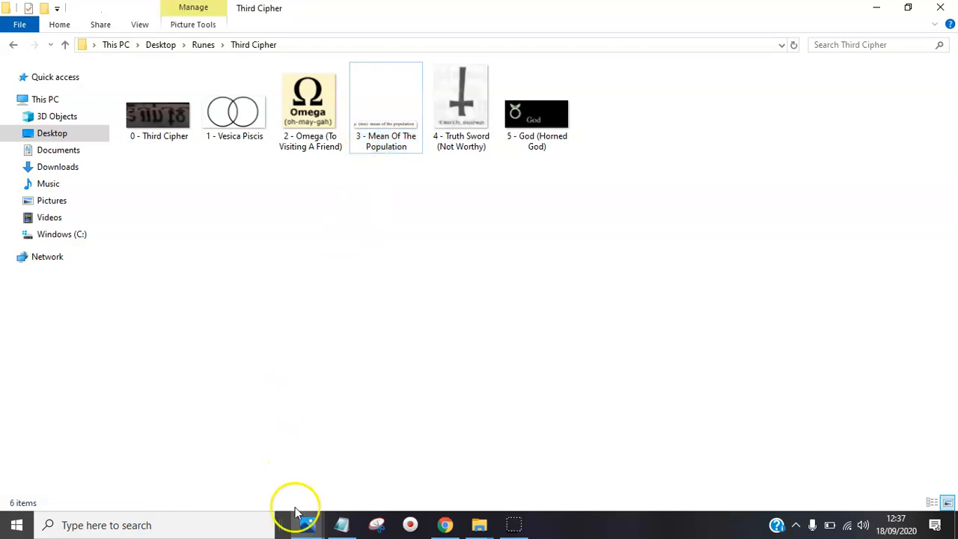
{"action": "double_click", "coordinate": [385, 101]}
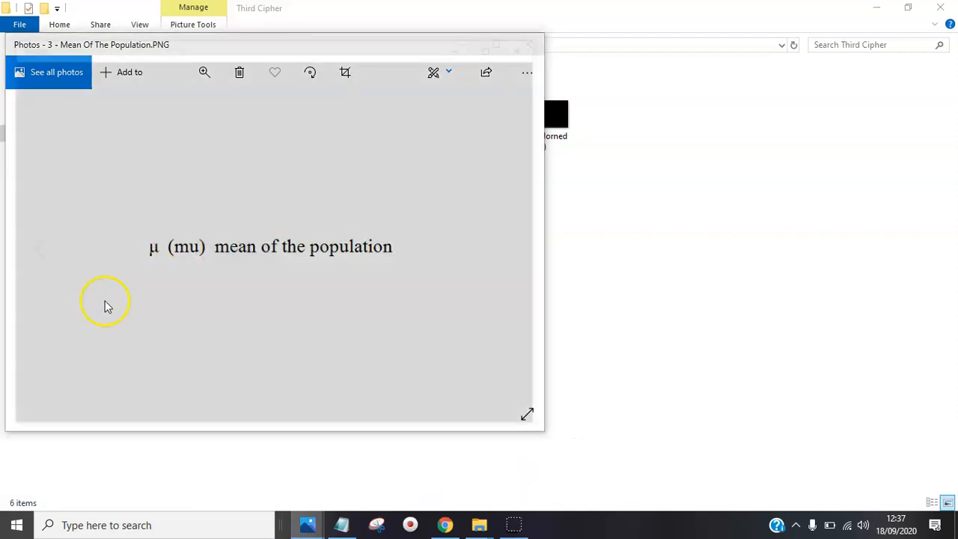
{"action": "left_click", "coordinate": [528, 45]}
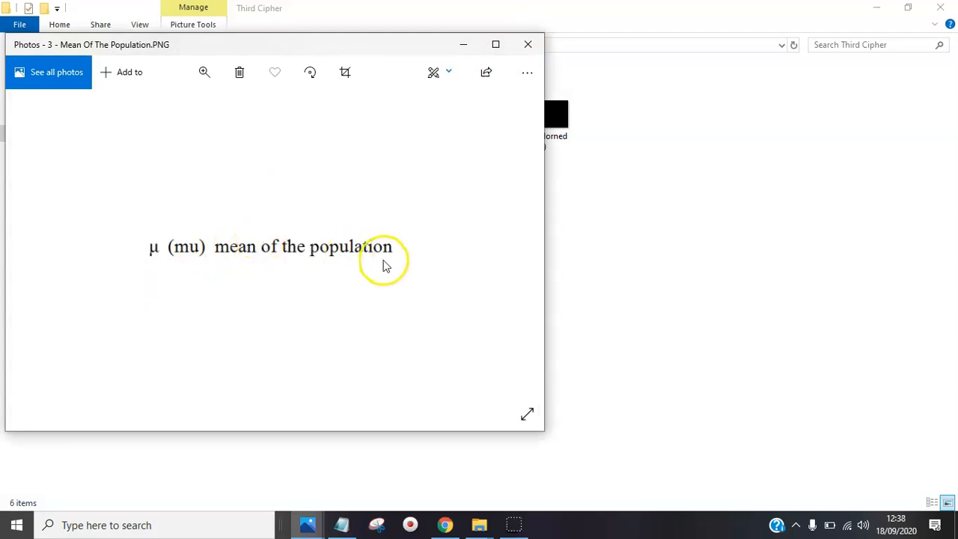
{"action": "left_click", "coordinate": [528, 45]}
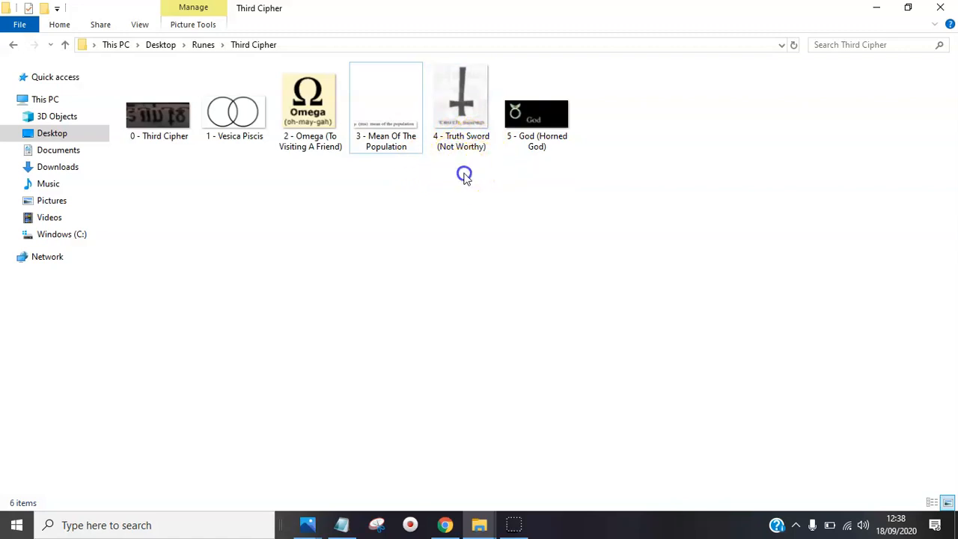
{"action": "mouse_move", "coordinate": [667, 200]}
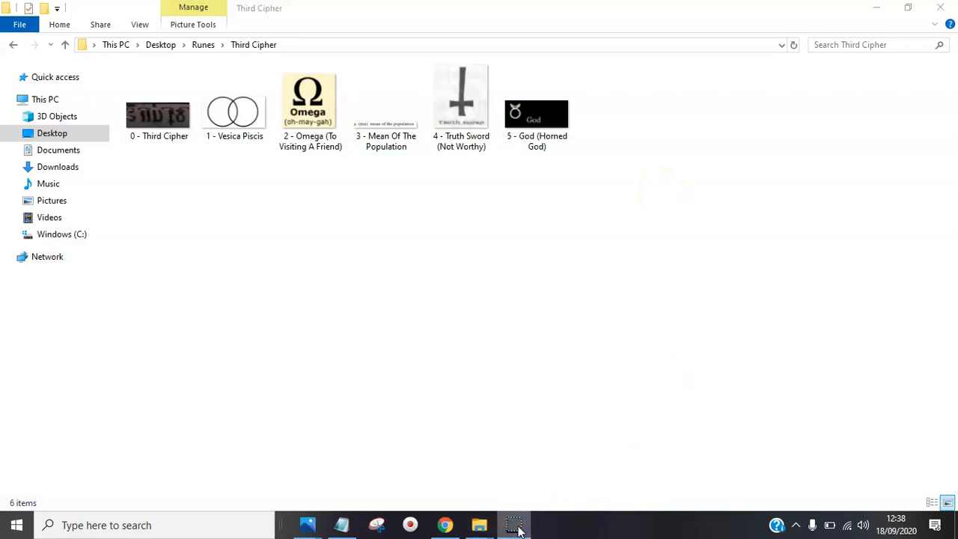
{"action": "mouse_move", "coordinate": [513, 486]}
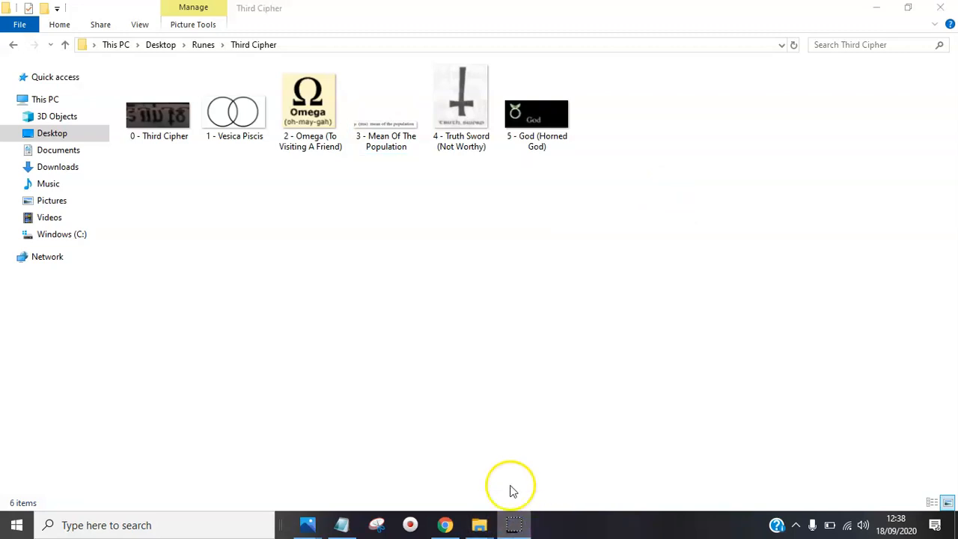
{"action": "mouse_move", "coordinate": [582, 438]}
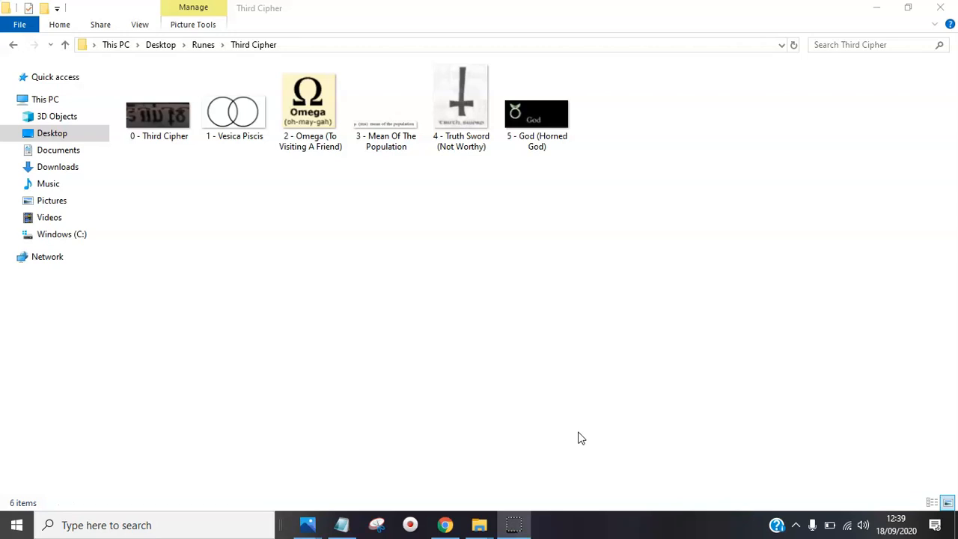
{"action": "left_click", "coordinate": [537, 104]}
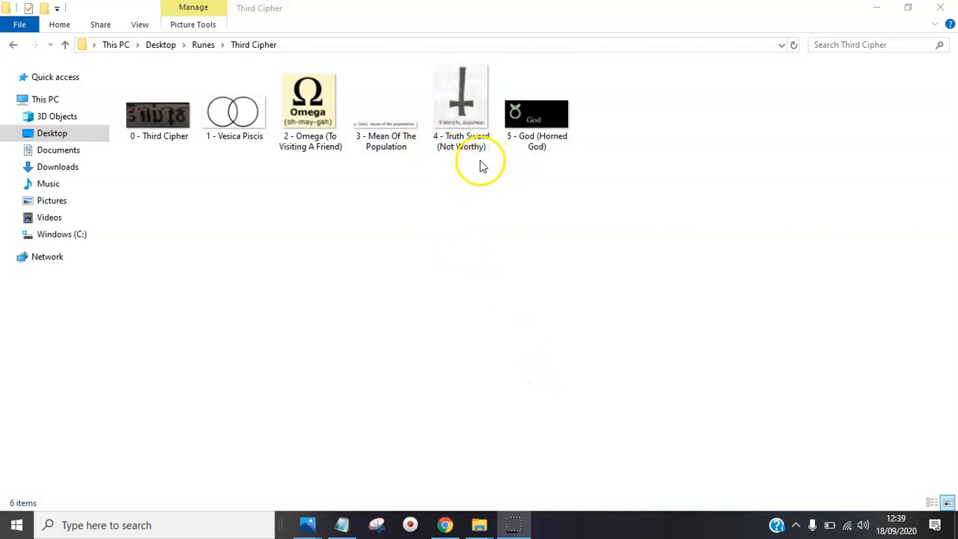
{"action": "mouse_move", "coordinate": [526, 161]}
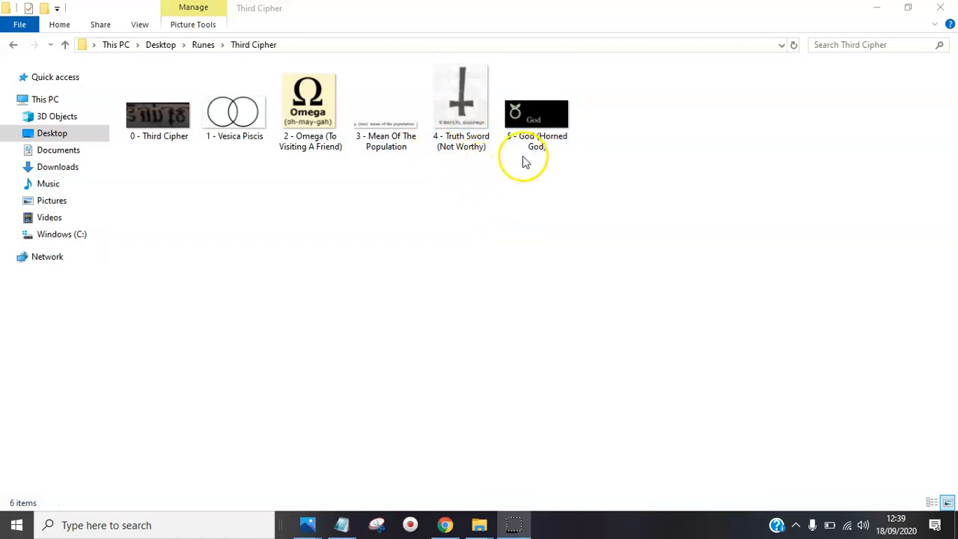
{"action": "left_click", "coordinate": [536, 105]}
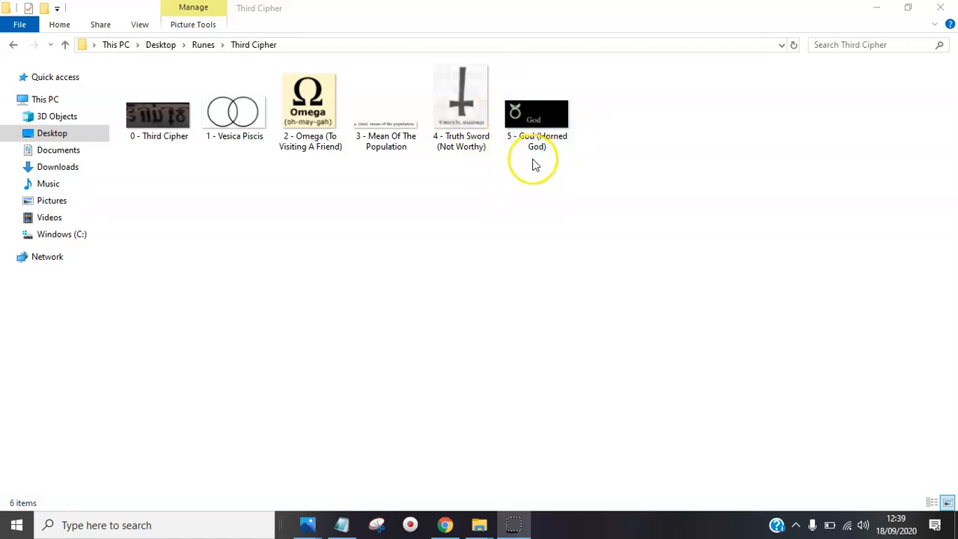
{"action": "left_click", "coordinate": [385, 101]}
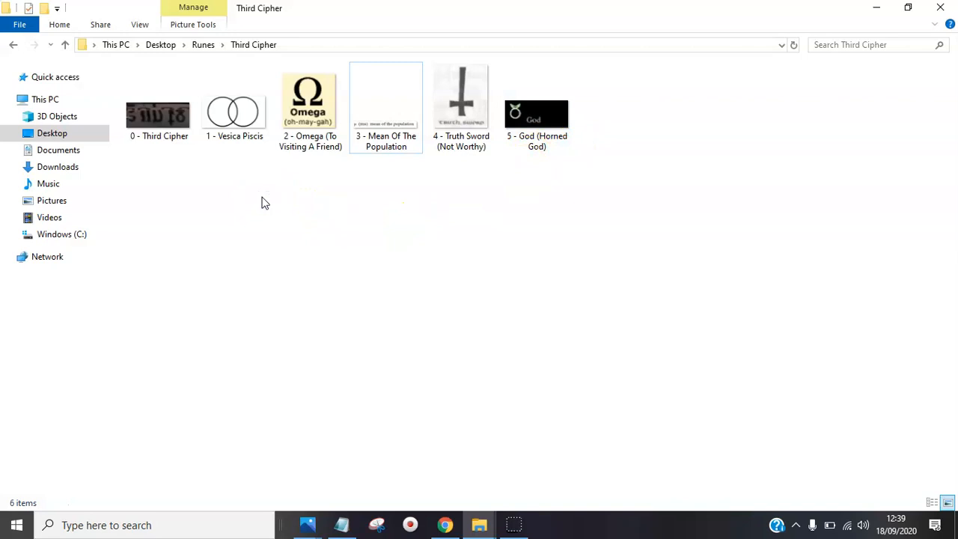
{"action": "left_click", "coordinate": [234, 108]}
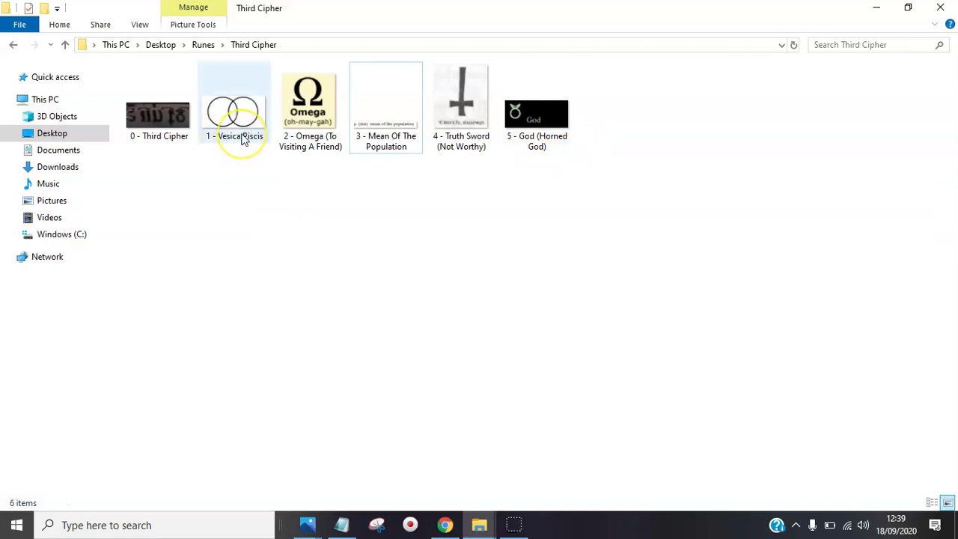
{"action": "left_click", "coordinate": [309, 105]}
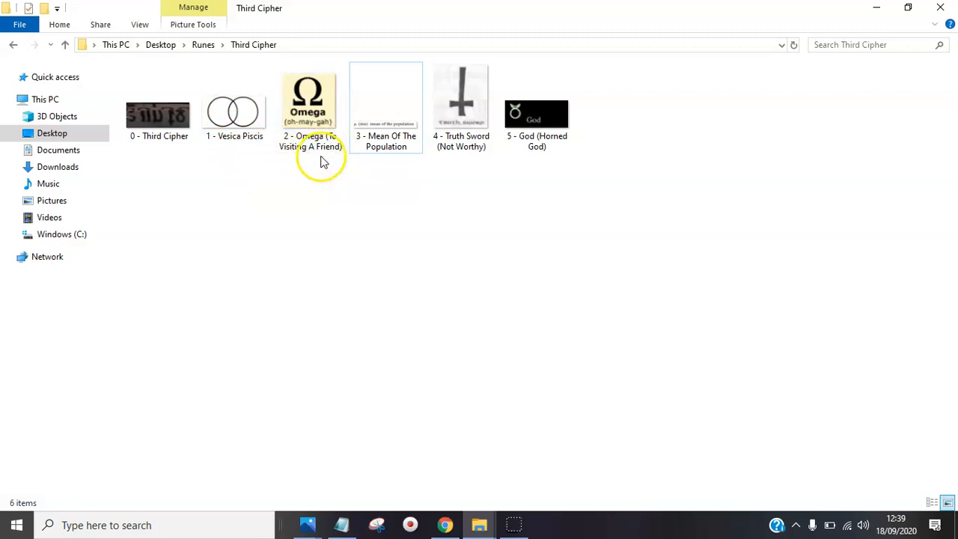
{"action": "mouse_move", "coordinate": [315, 168]}
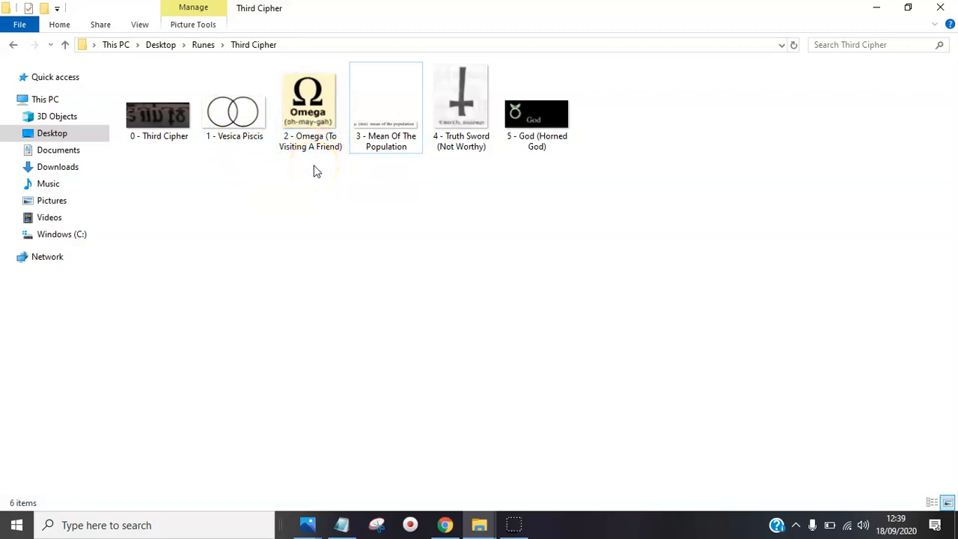
{"action": "left_click", "coordinate": [310, 109]}
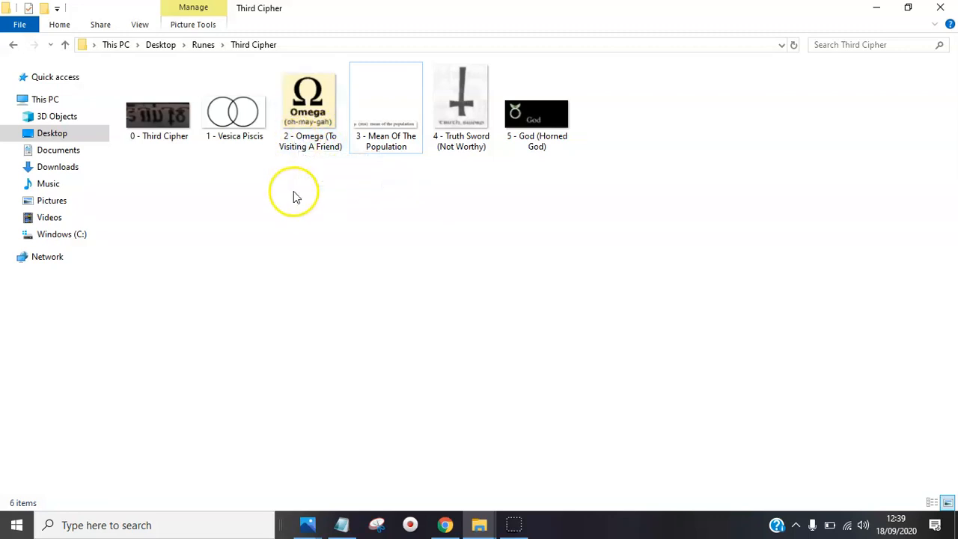
{"action": "left_click", "coordinate": [386, 104]}
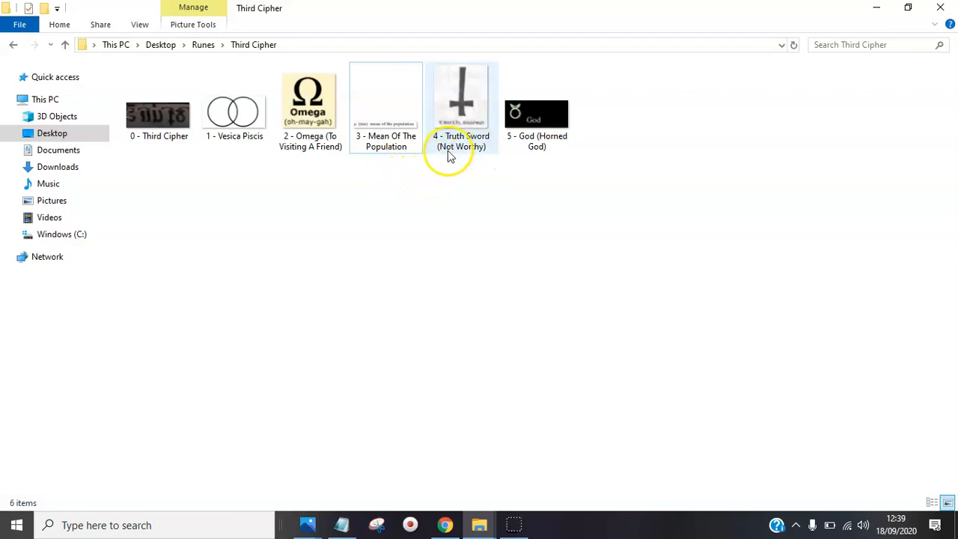
{"action": "mouse_move", "coordinate": [457, 142]}
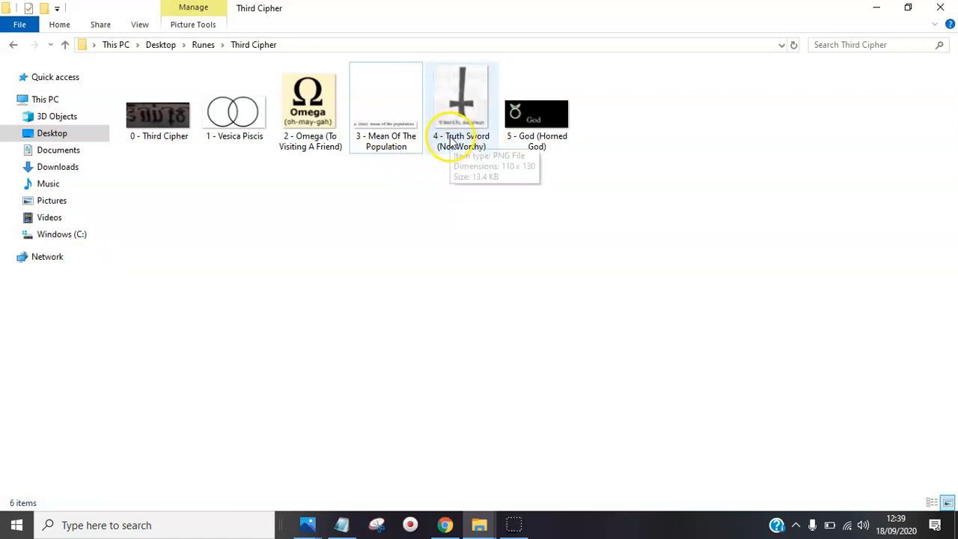
{"action": "mouse_move", "coordinate": [425, 225]}
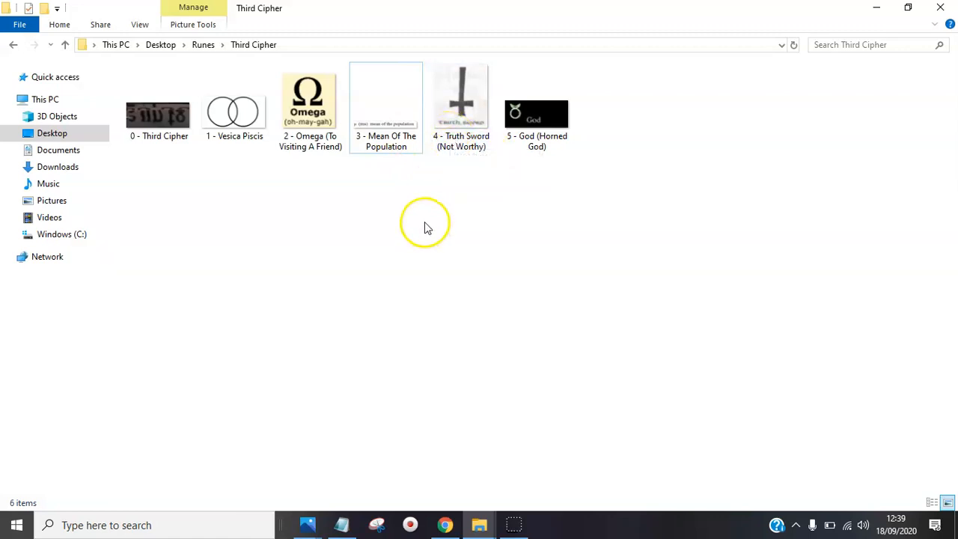
{"action": "mouse_move", "coordinate": [478, 163]}
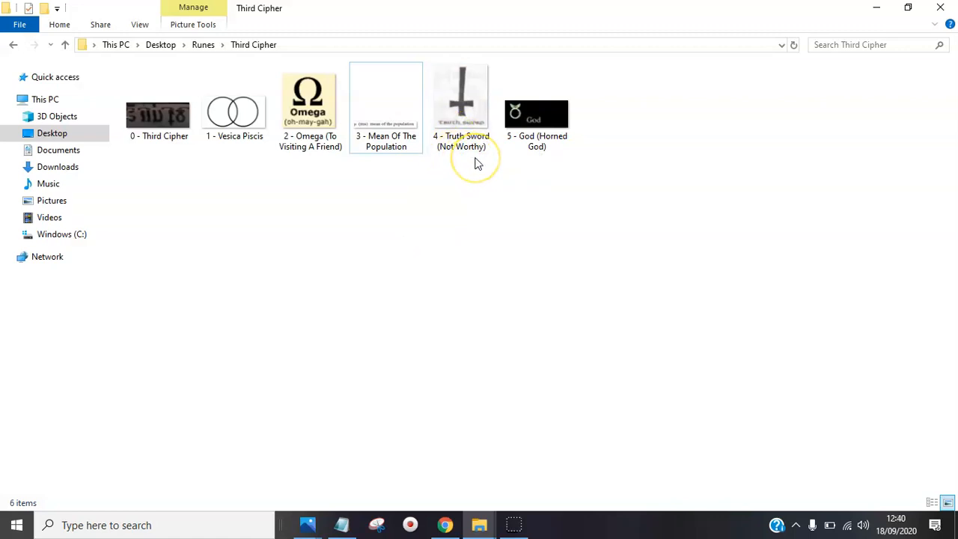
{"action": "mouse_move", "coordinate": [524, 157]}
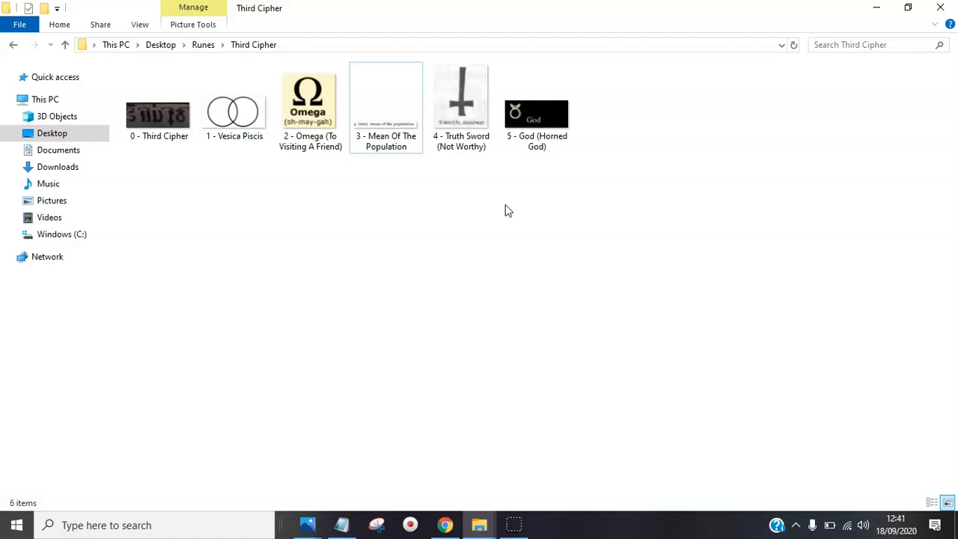
{"action": "mouse_move", "coordinate": [492, 227]}
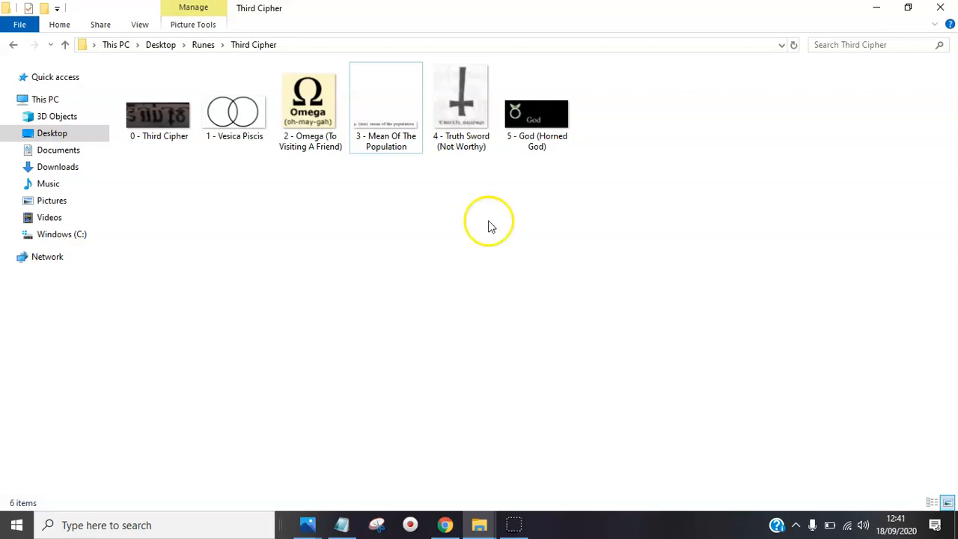
{"action": "mouse_move", "coordinate": [260, 273]}
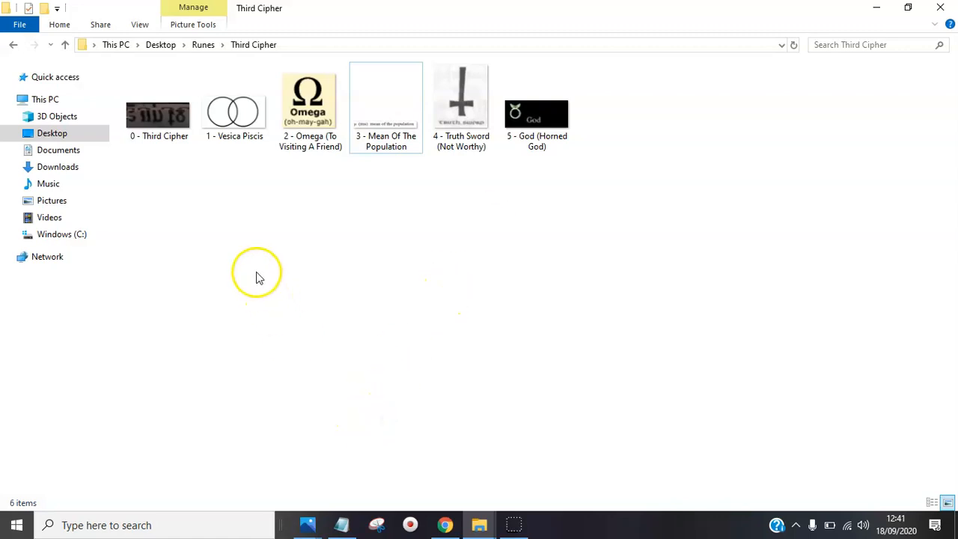
{"action": "mouse_move", "coordinate": [155, 179]}
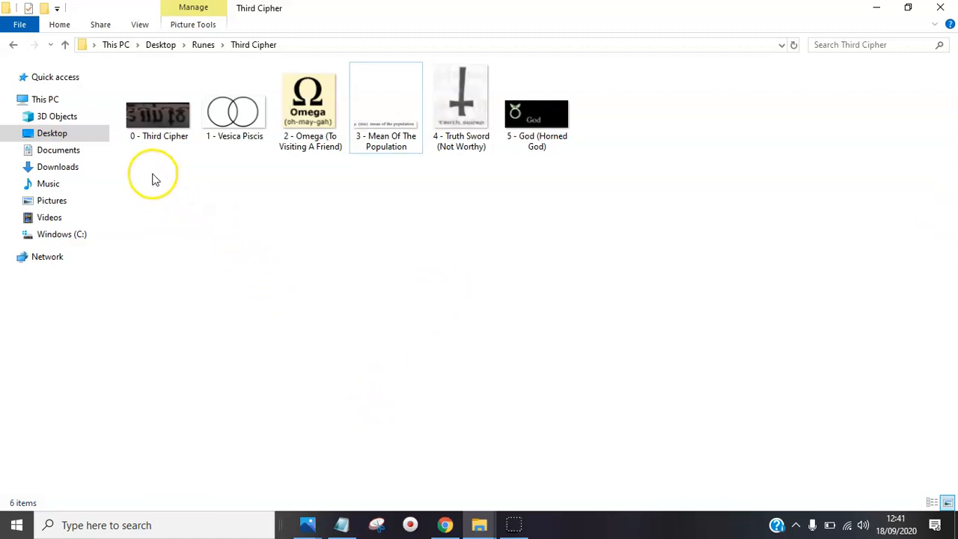
{"action": "mouse_move", "coordinate": [247, 404]}
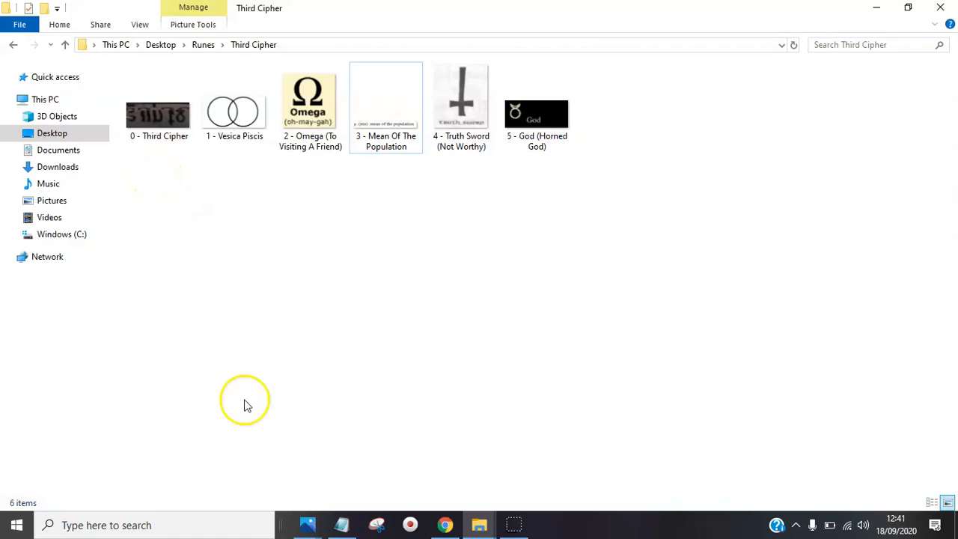
Step: Bring the unsaved 'Better Togther - suicide symbol (Samson initiative?)' Notepad note to the front
{"action": "left_click", "coordinate": [341, 525]}
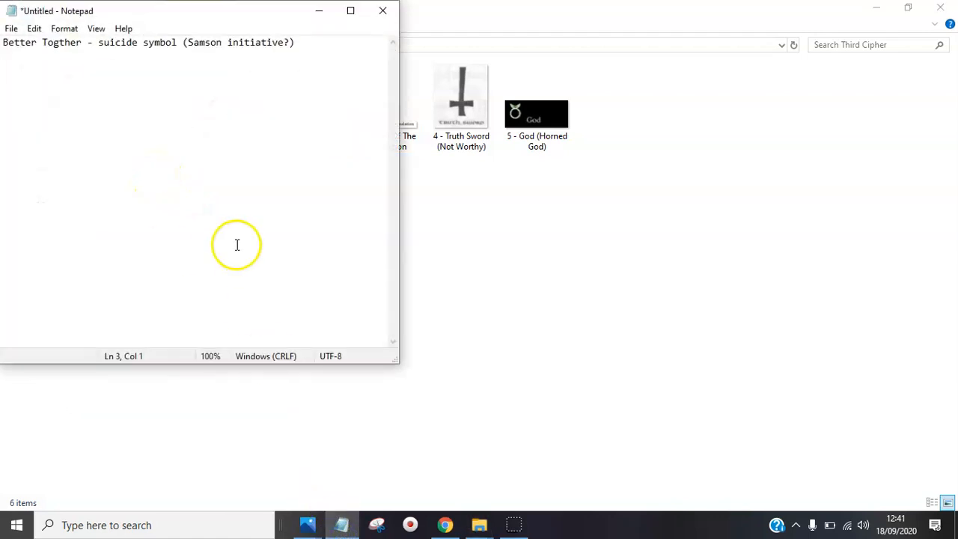
{"action": "mouse_move", "coordinate": [70, 86]}
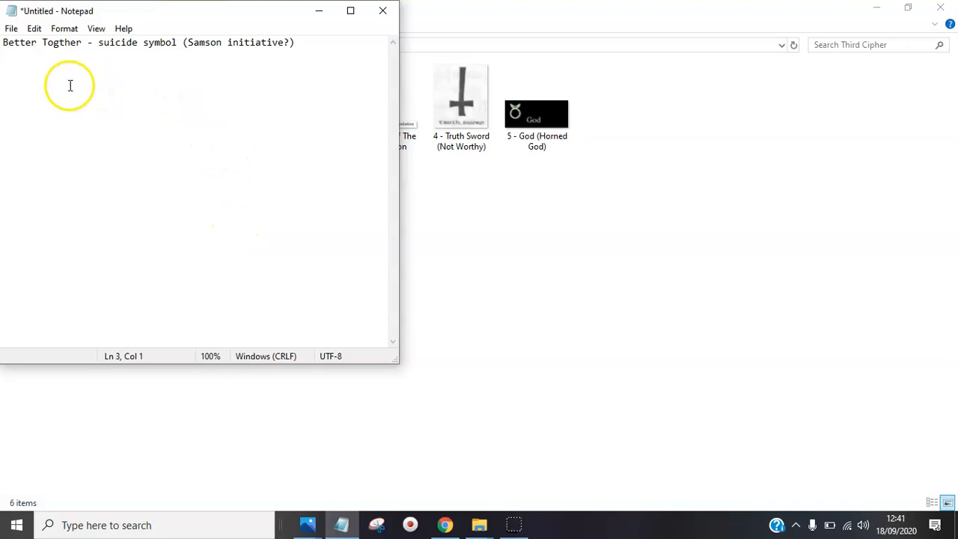
{"action": "mouse_move", "coordinate": [34, 79]}
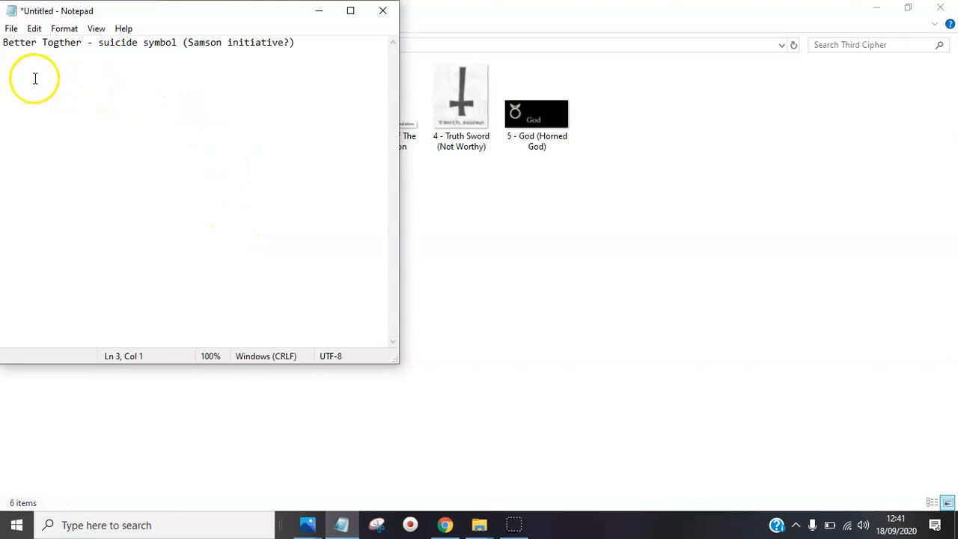
{"action": "mouse_move", "coordinate": [112, 58]}
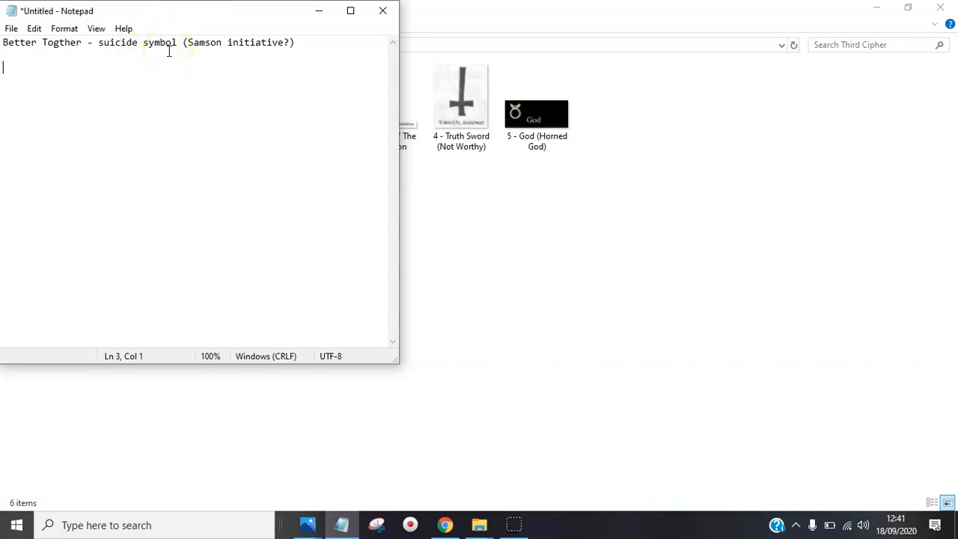
{"action": "mouse_move", "coordinate": [326, 419]}
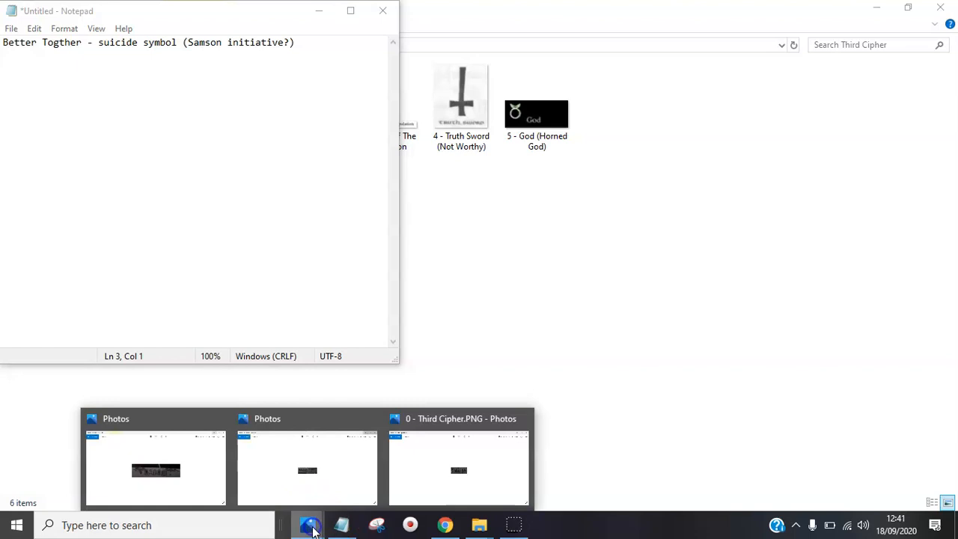
Step: Bring the First Cipher photo to the front in Photos from the taskbar preview
{"action": "left_click", "coordinate": [155, 468]}
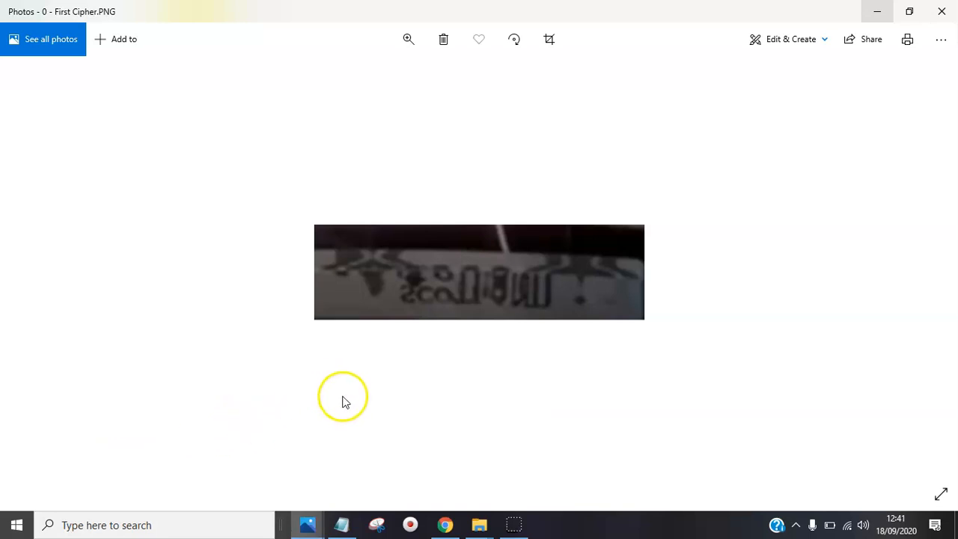
{"action": "mouse_move", "coordinate": [440, 453]}
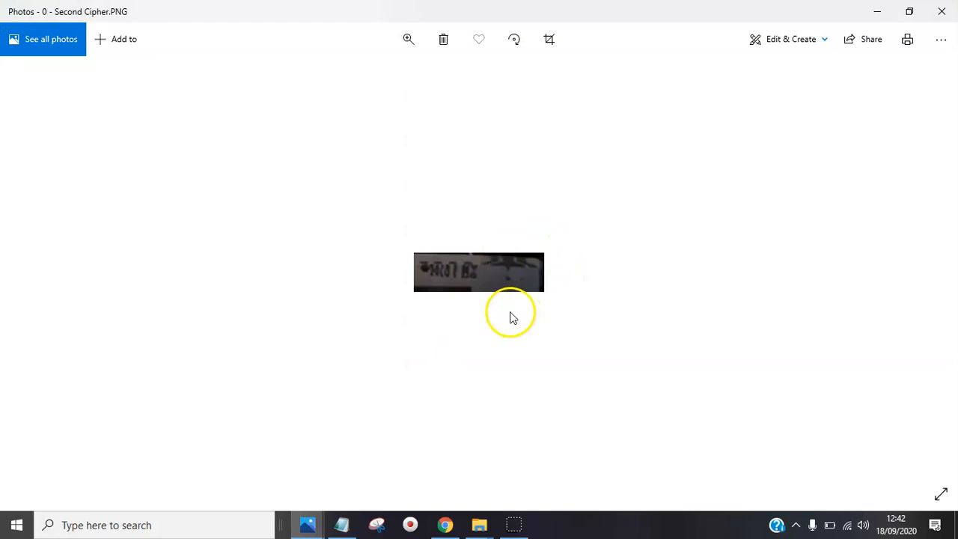
{"action": "mouse_move", "coordinate": [305, 525]}
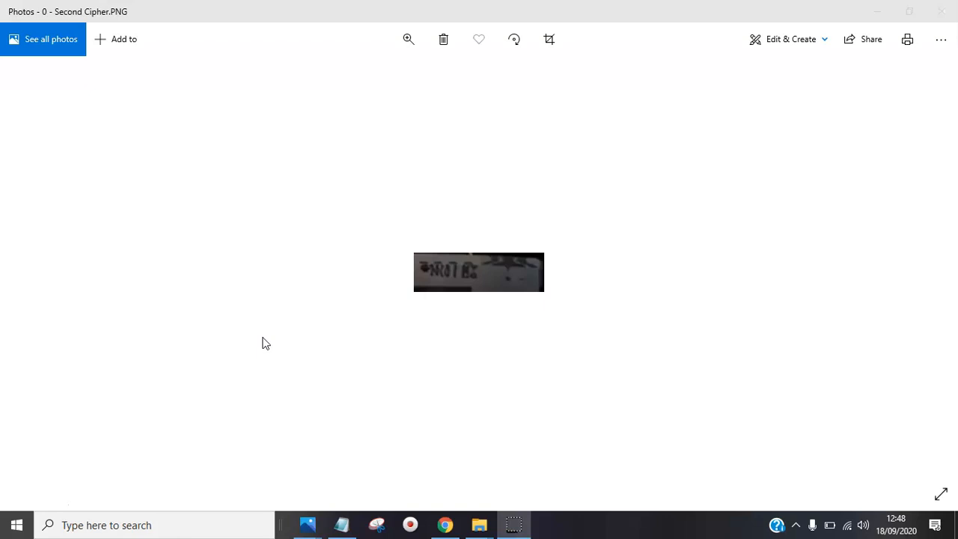
{"action": "mouse_move", "coordinate": [308, 524]}
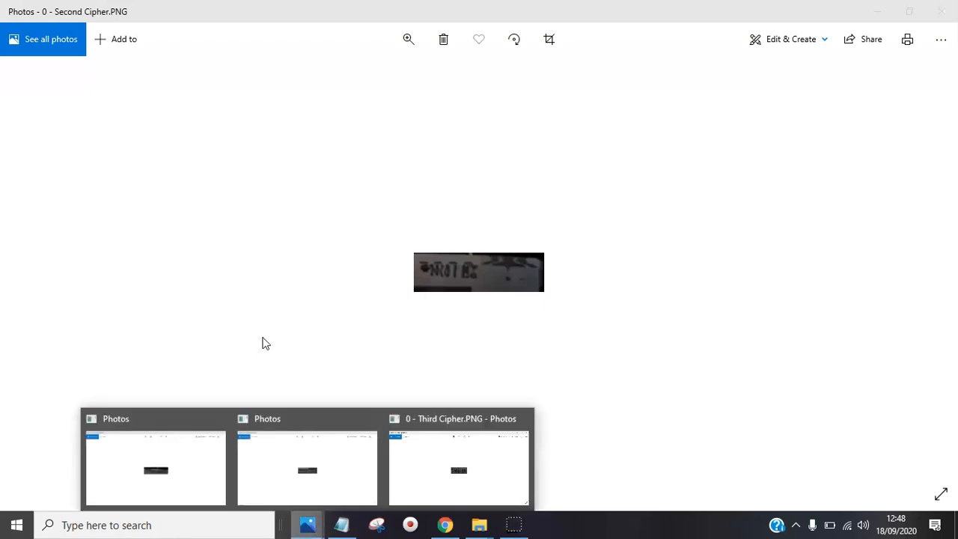
{"action": "mouse_move", "coordinate": [307, 457]}
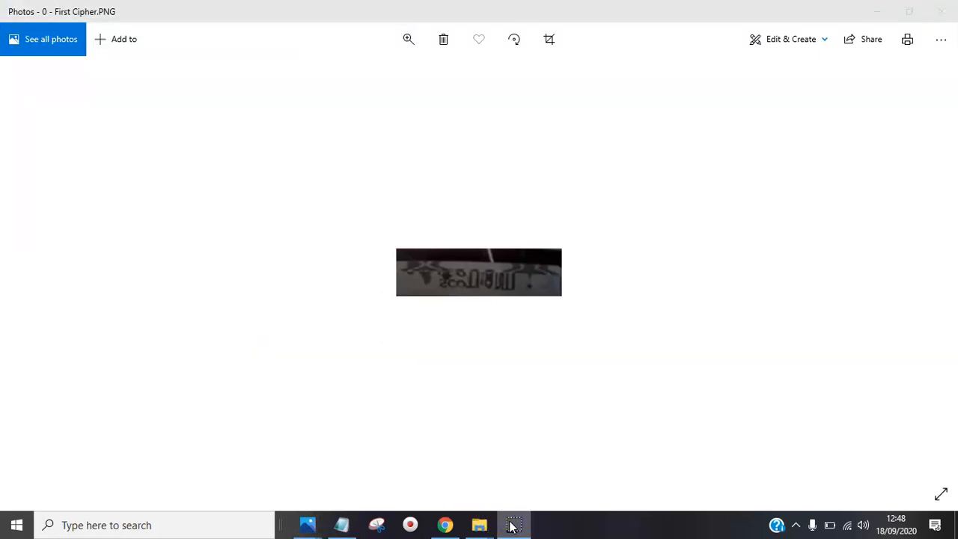
{"action": "mouse_move", "coordinate": [511, 342]}
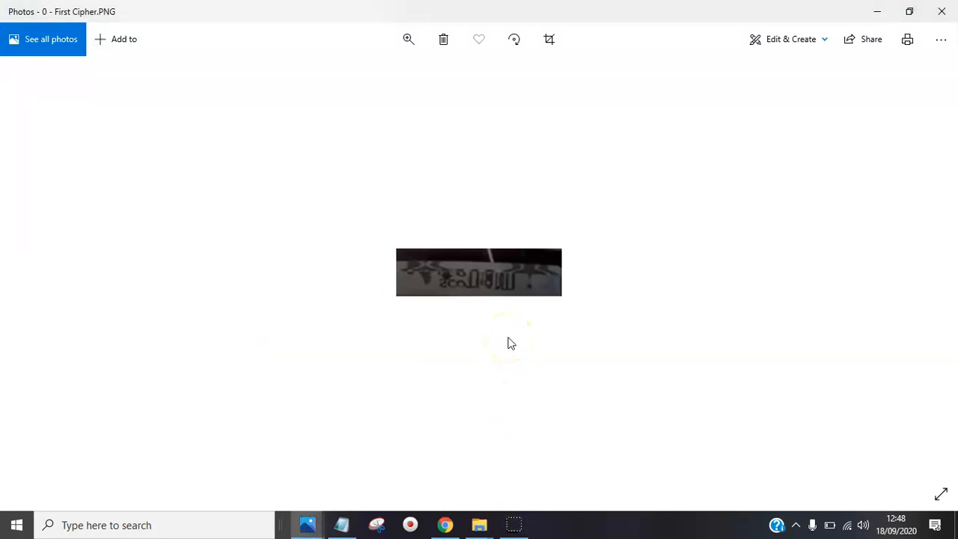